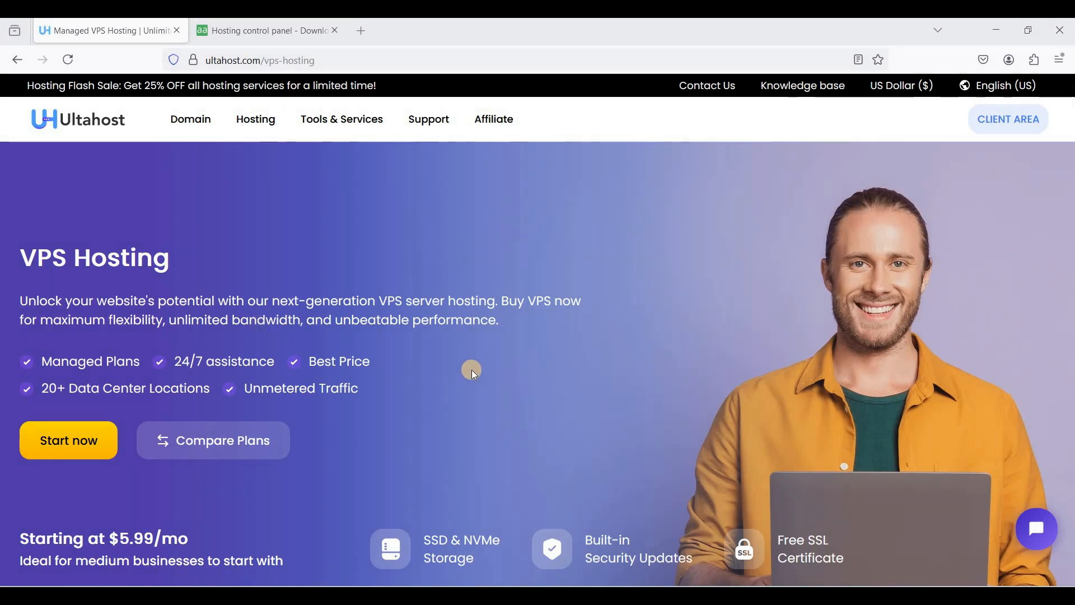
Reach the VPS Professional product details, scroll to IP Addresses and select the server's IP
scroll(down, 3)
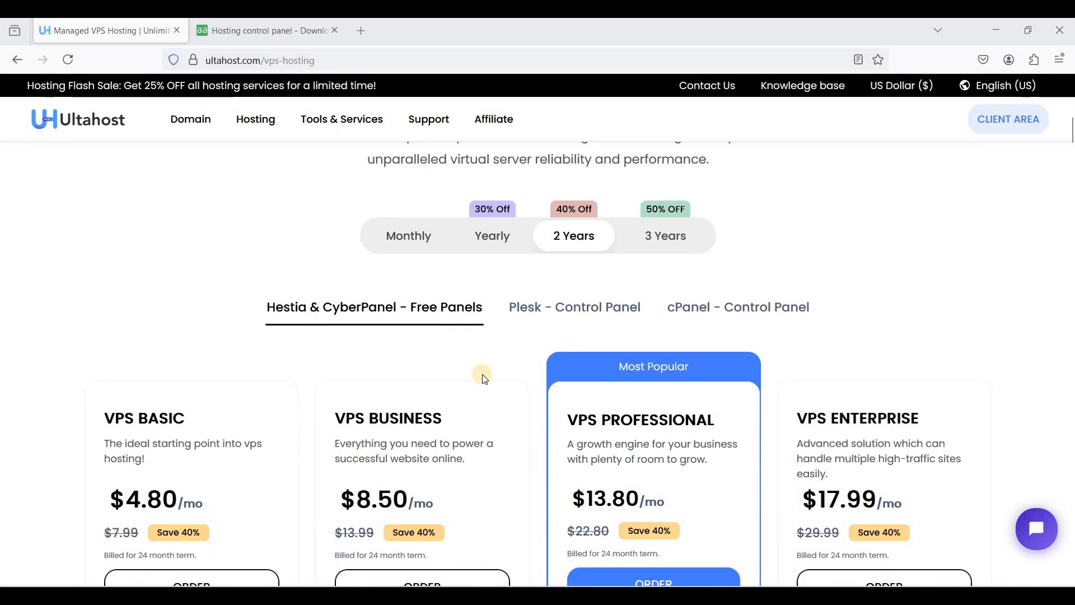
scroll(down, 3)
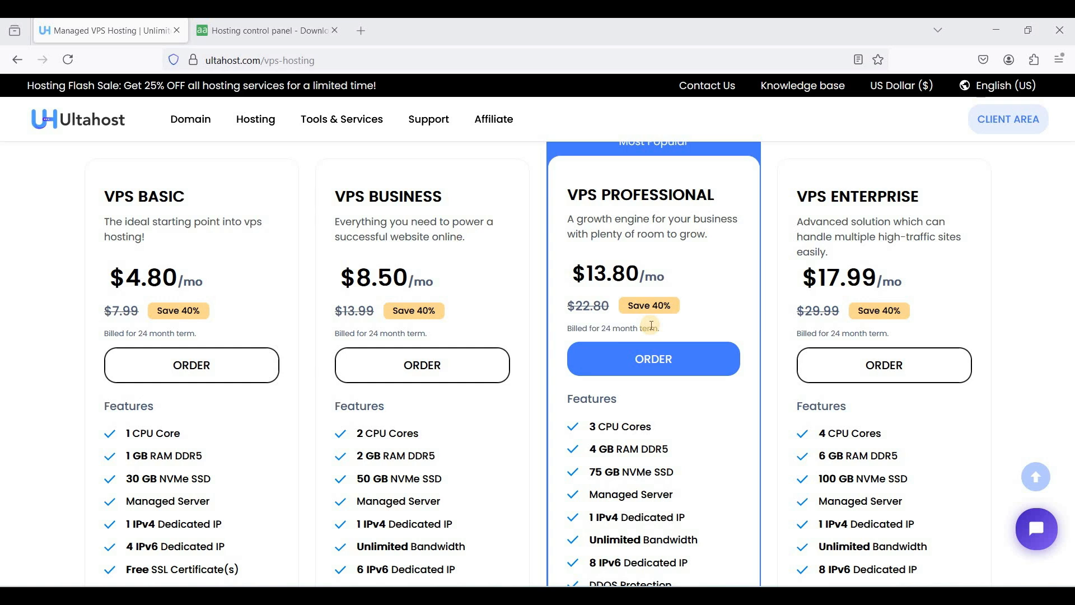
mouse_move(639, 300)
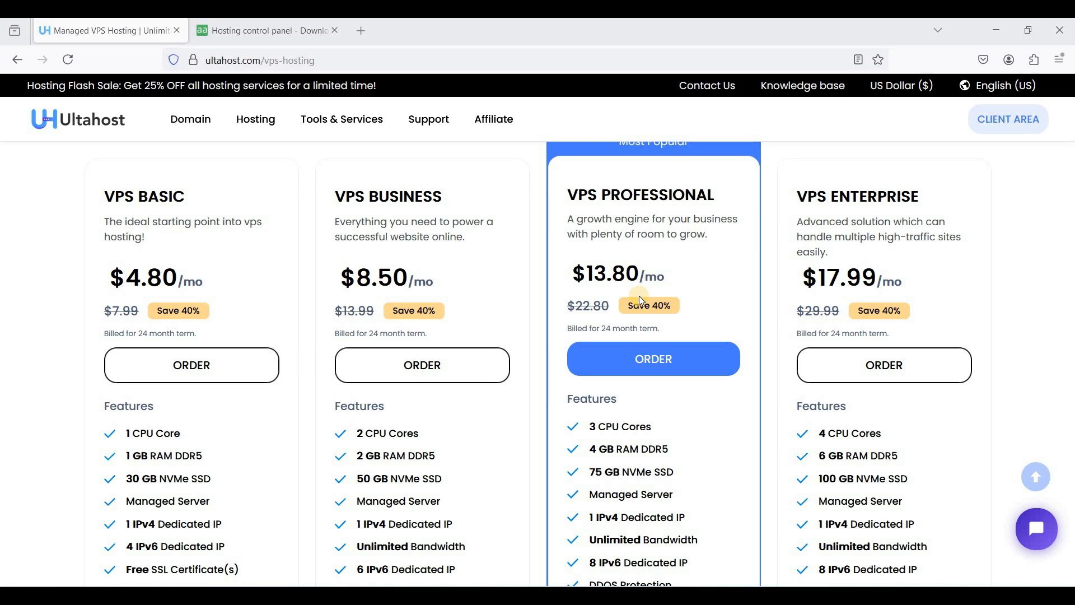
click(651, 358)
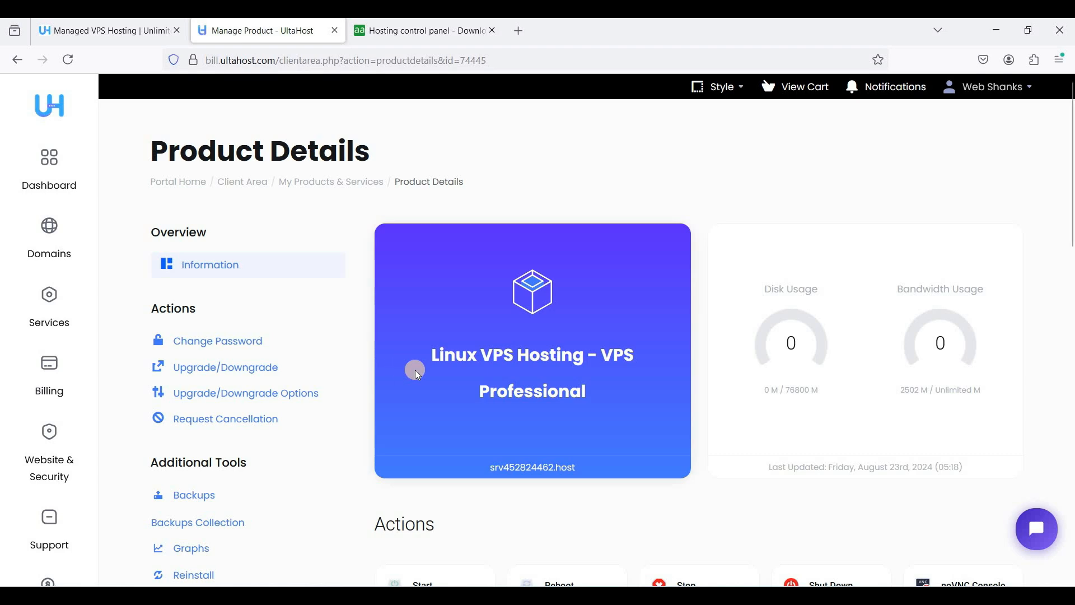
scroll(down, 3)
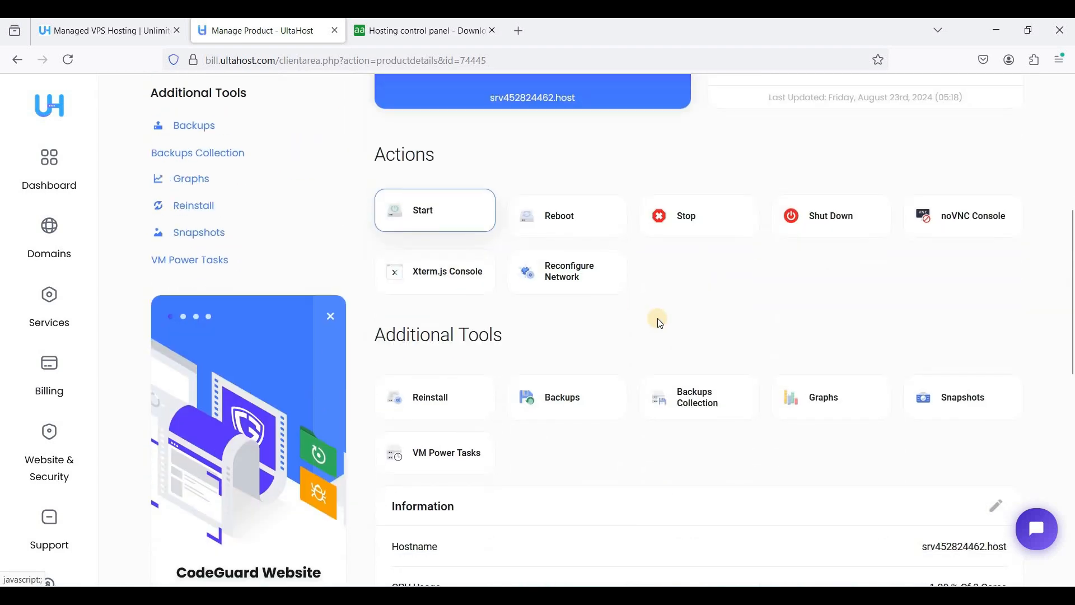
scroll(down, 3)
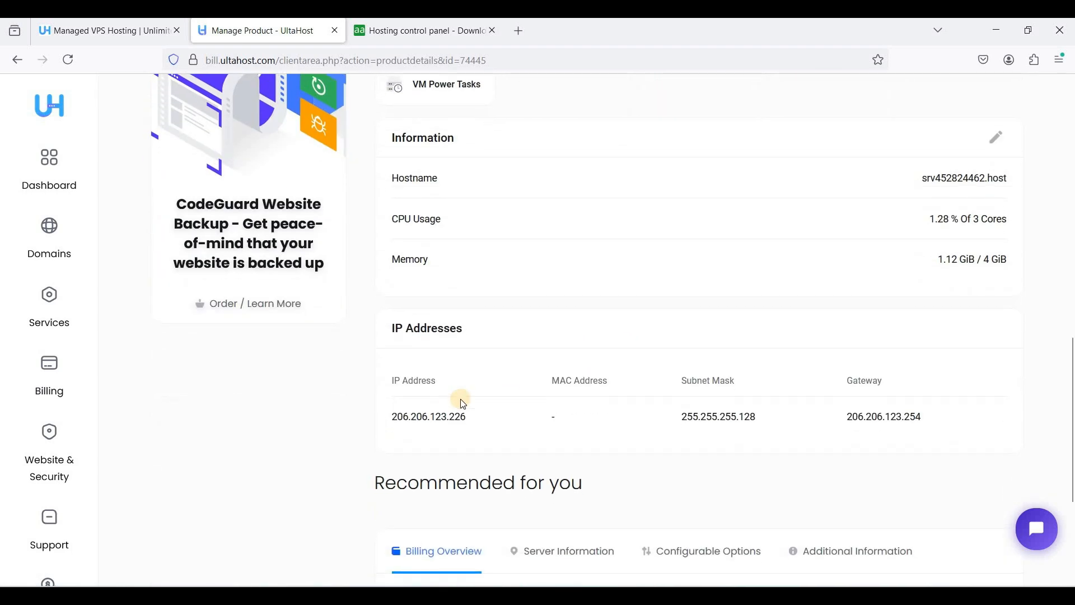
scroll(down, 3)
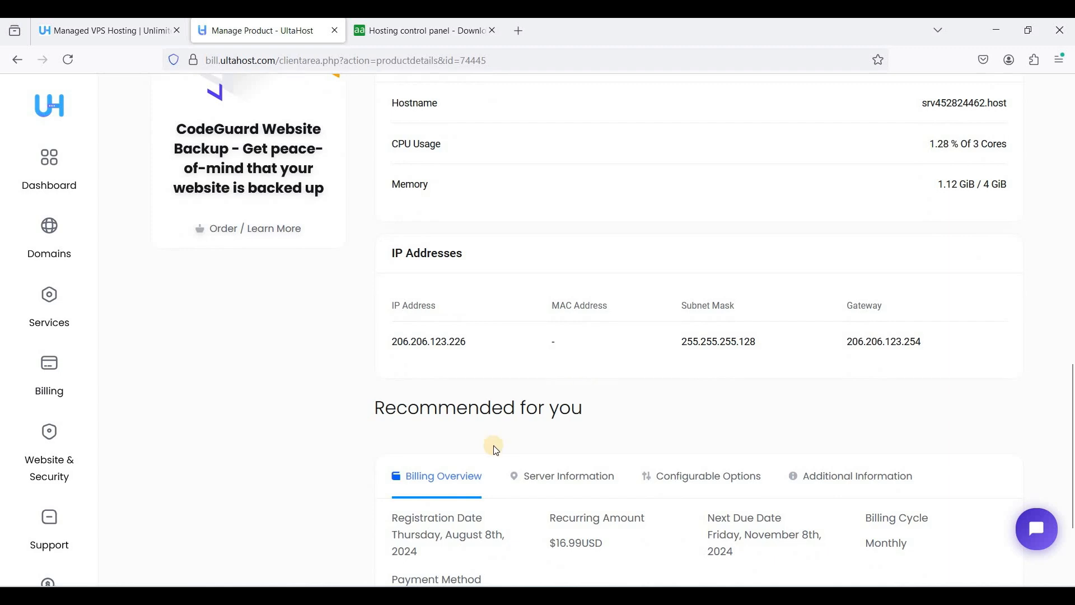
scroll(down, 3)
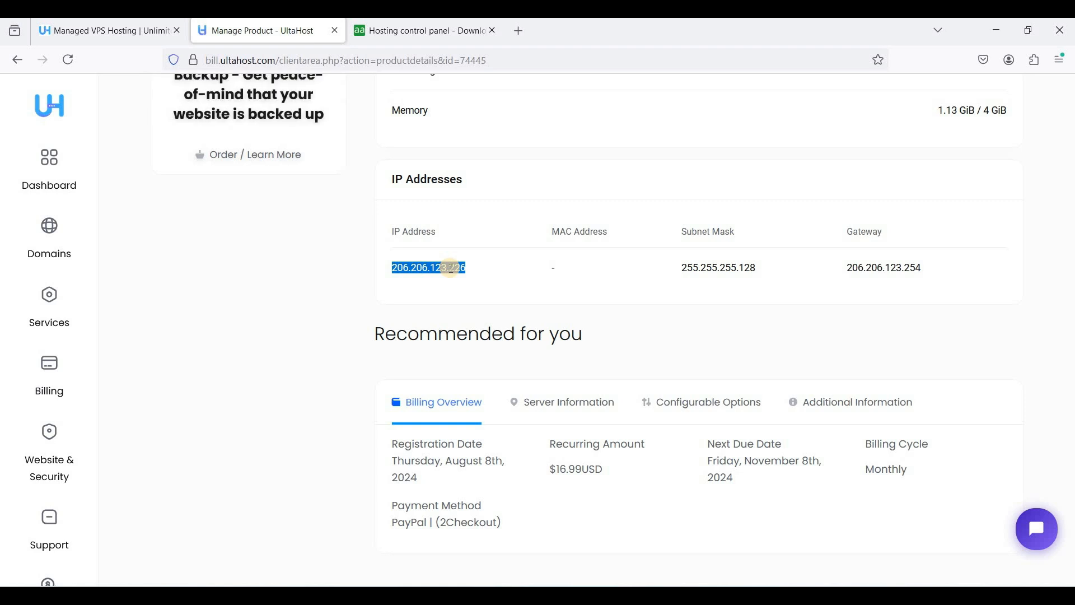
mouse_move(528, 509)
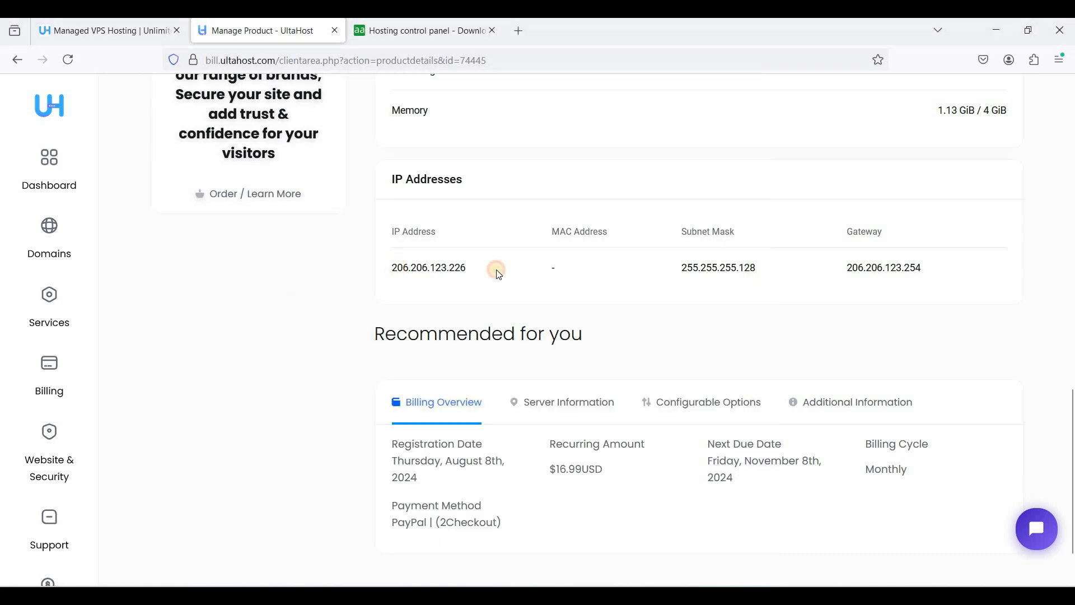
double_click(429, 267)
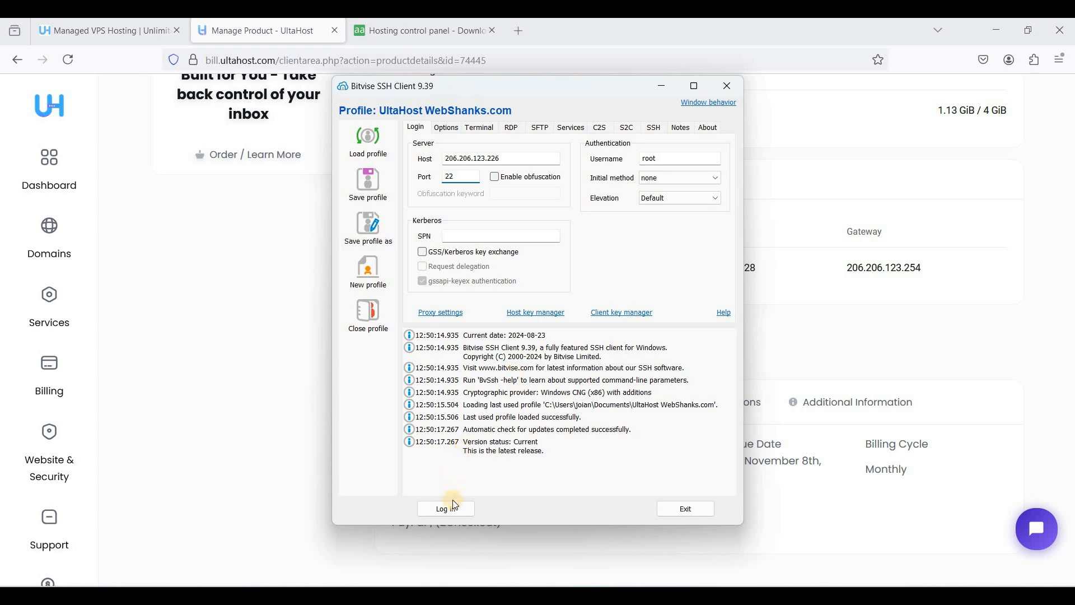
Connect to 206.206.123.226 as root, accept and save the new host key, and submit the copied root password
click(444, 508)
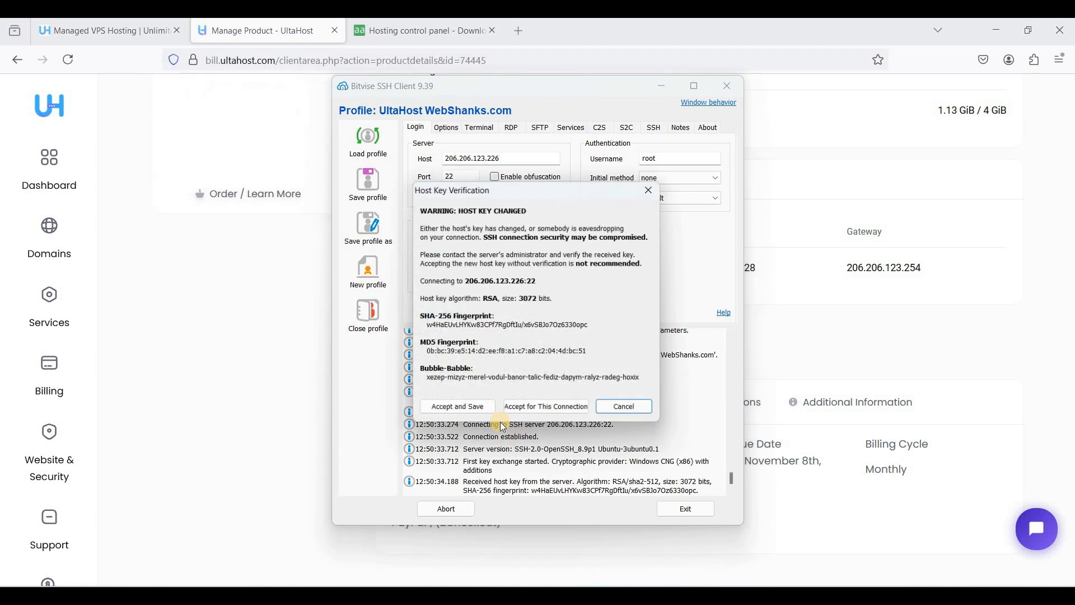
click(457, 405)
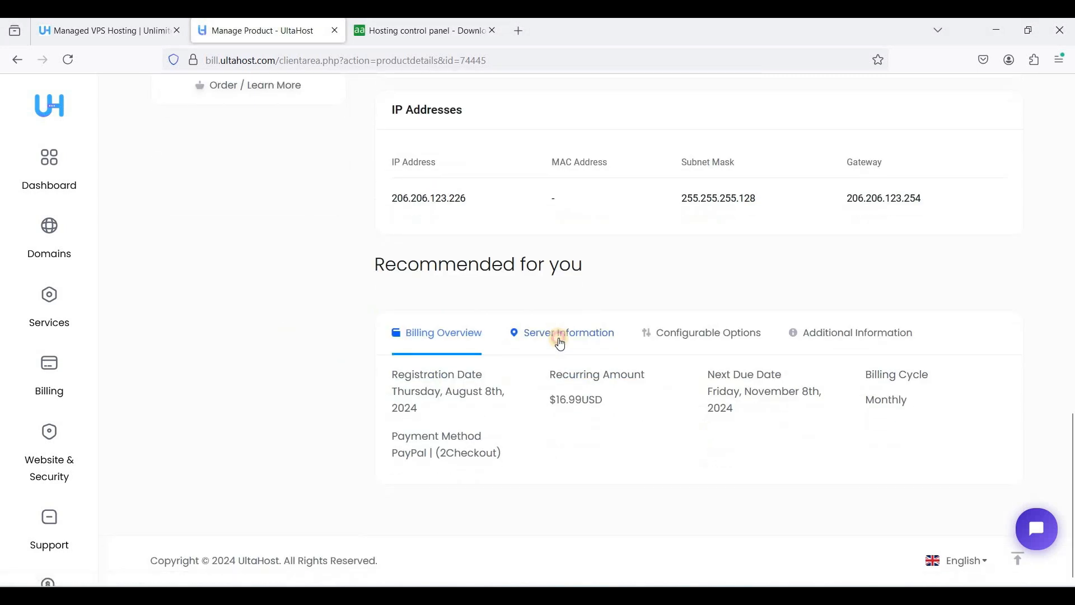
click(560, 333)
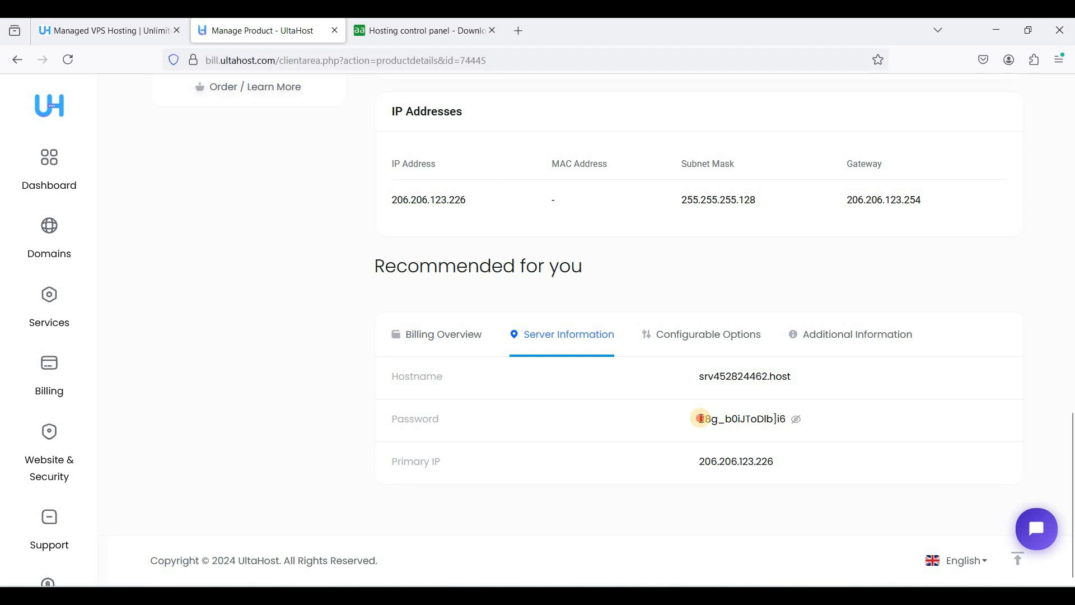
right_click(741, 419)
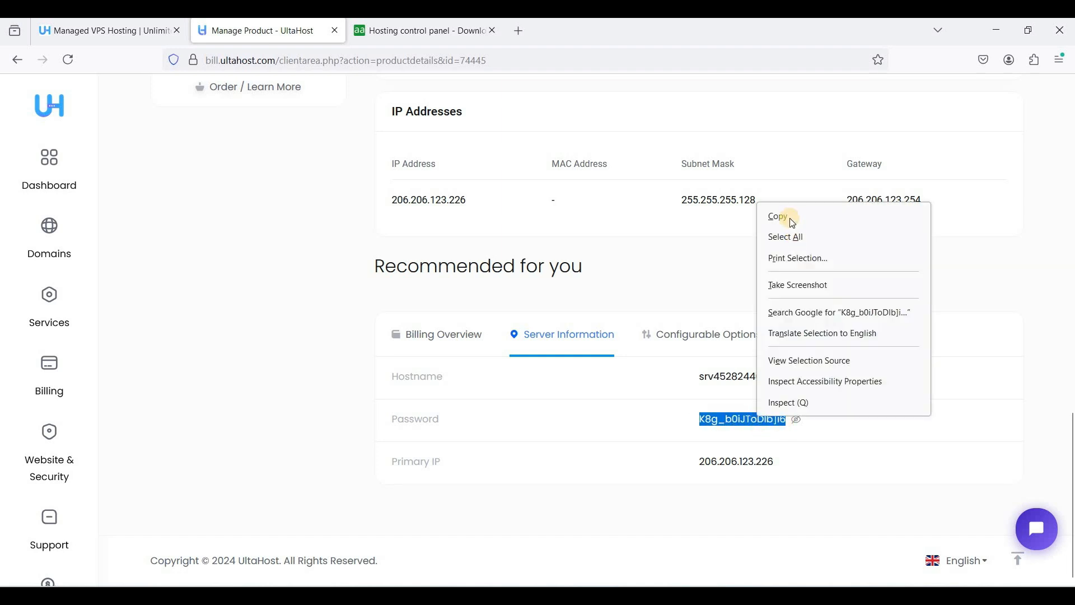
click(777, 216)
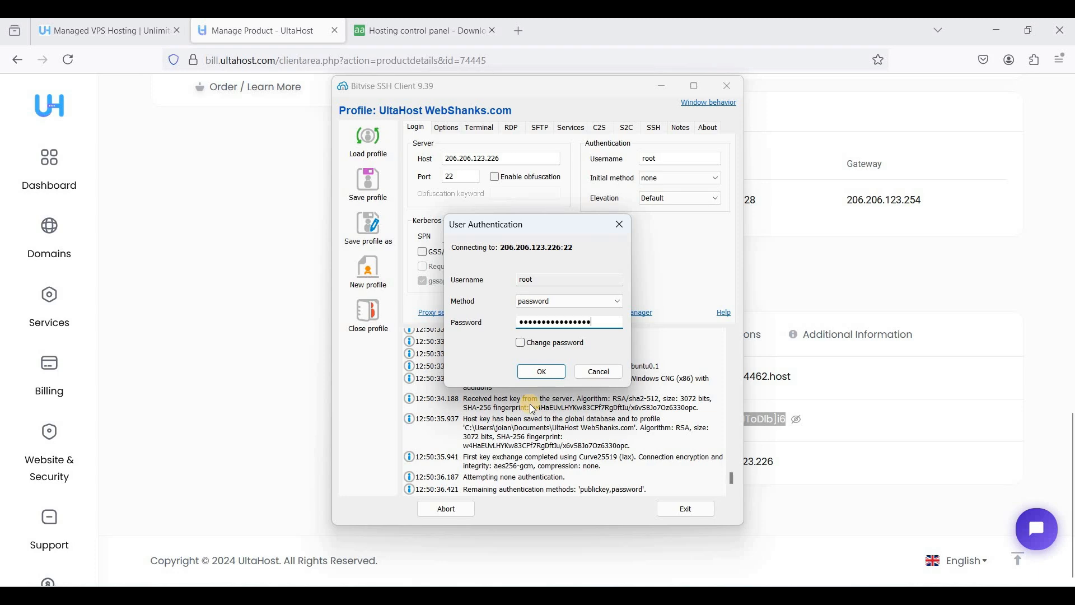
click(540, 371)
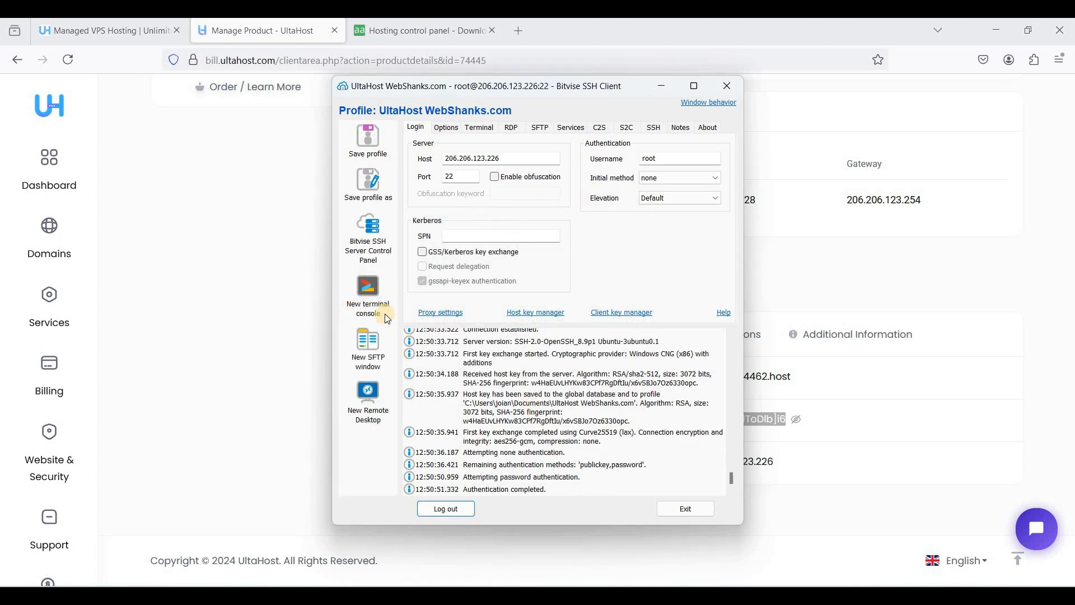
mouse_move(546, 297)
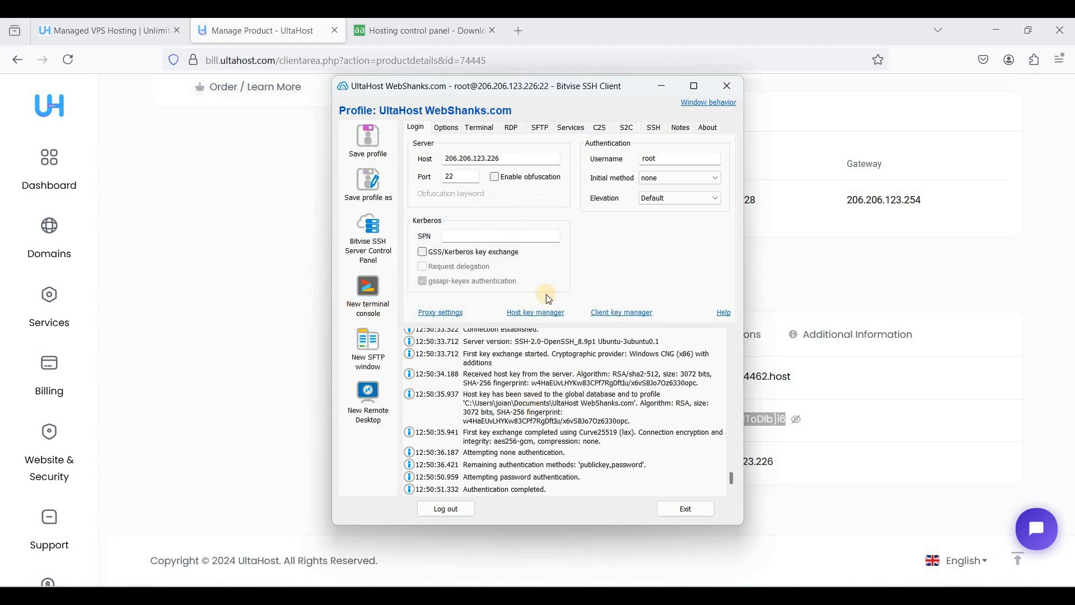
Start a root terminal and enter 'sudo apt update -y &&' followed by the upgrade command
click(367, 285)
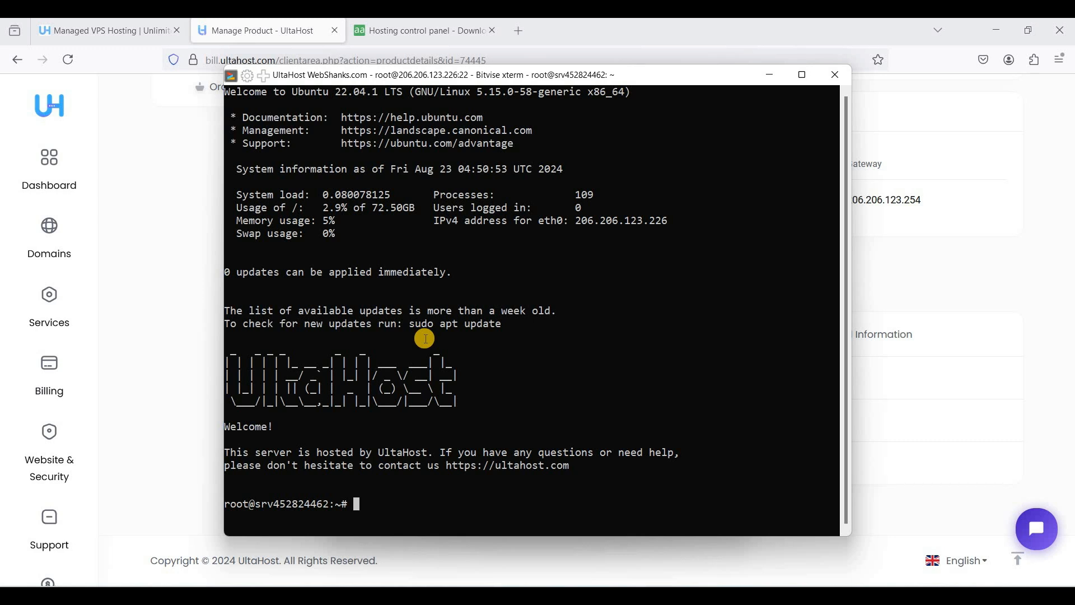
text(sudo)
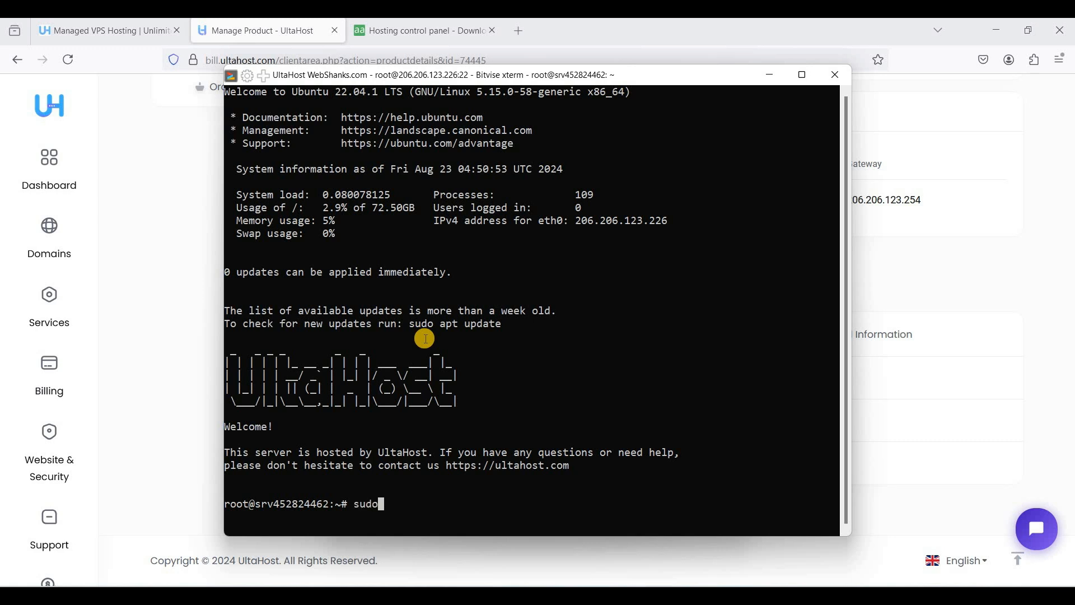
text(apt)
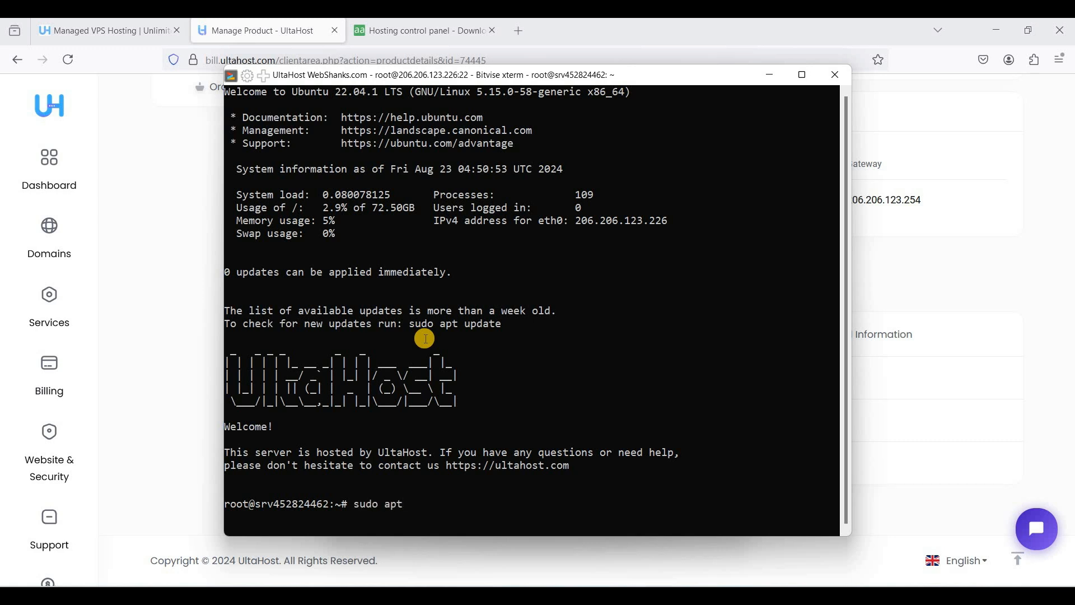
text(update)
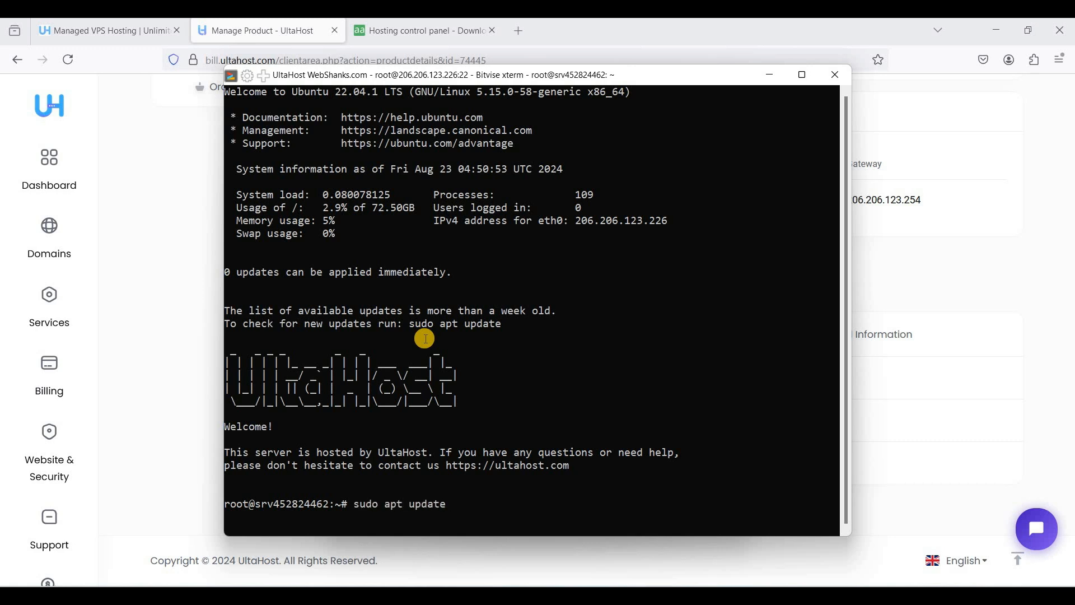
text(-y)
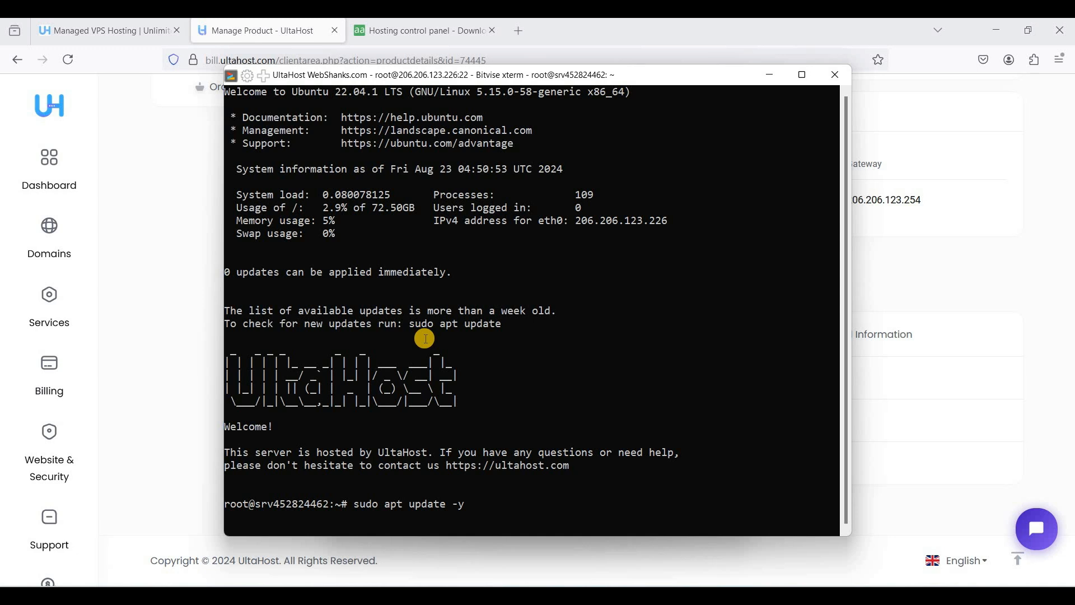
text(&&)
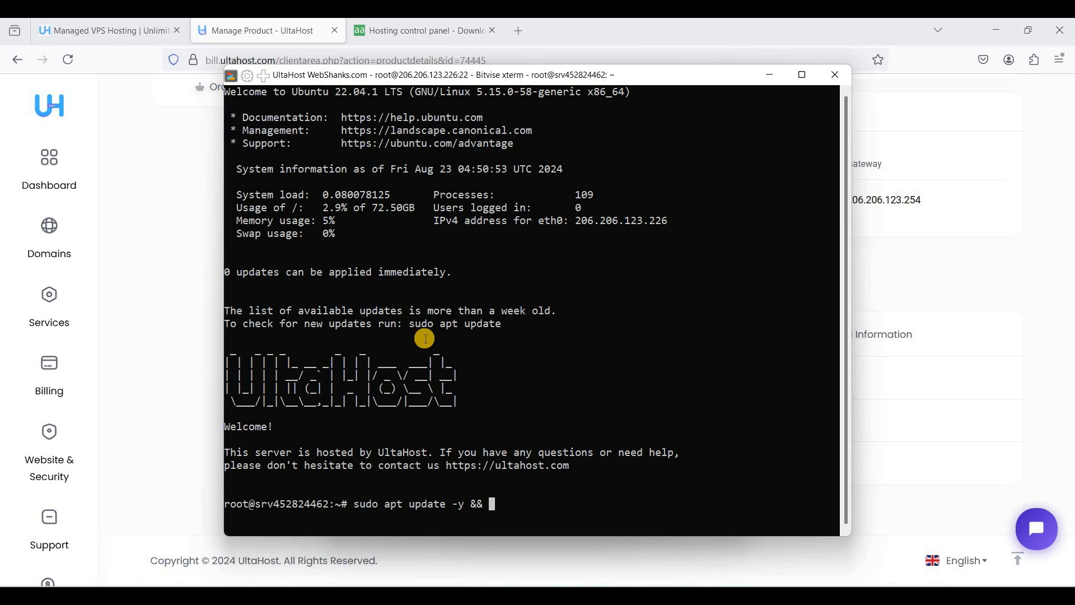
text(suod ap)
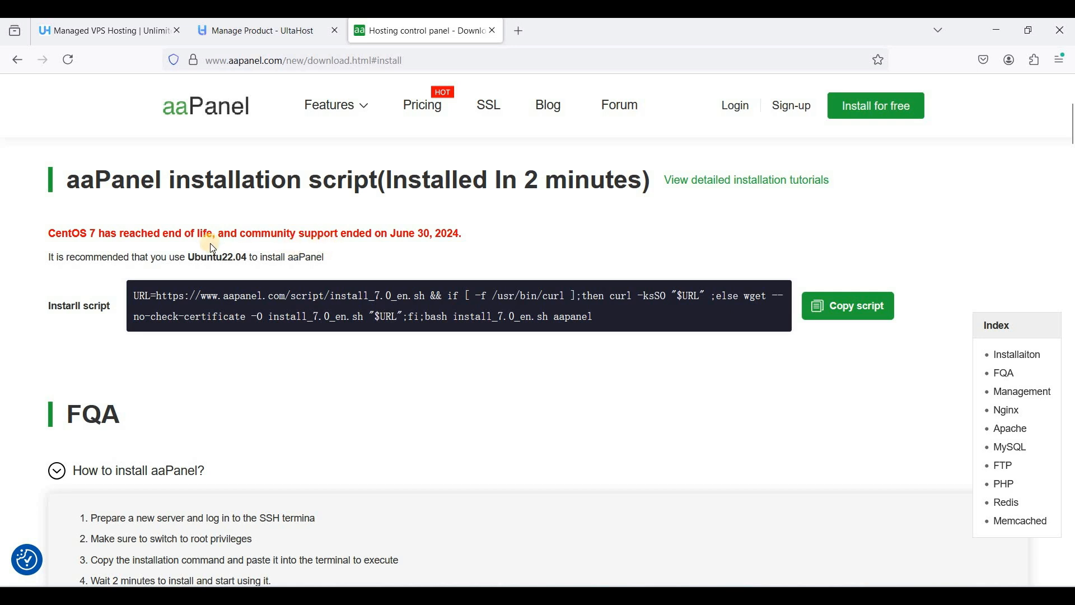
scroll(down, 3)
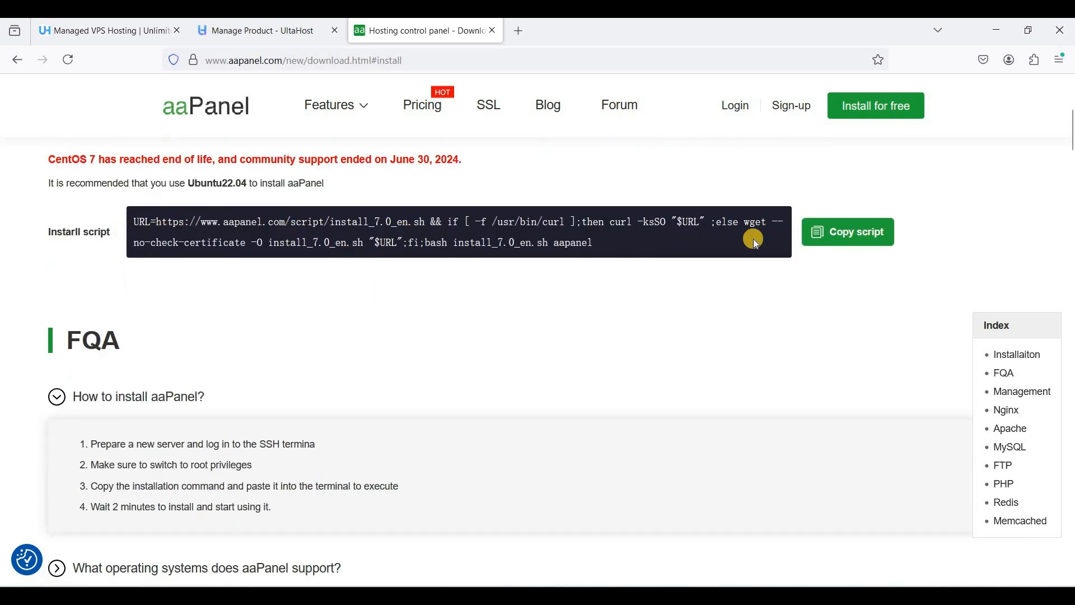
click(846, 231)
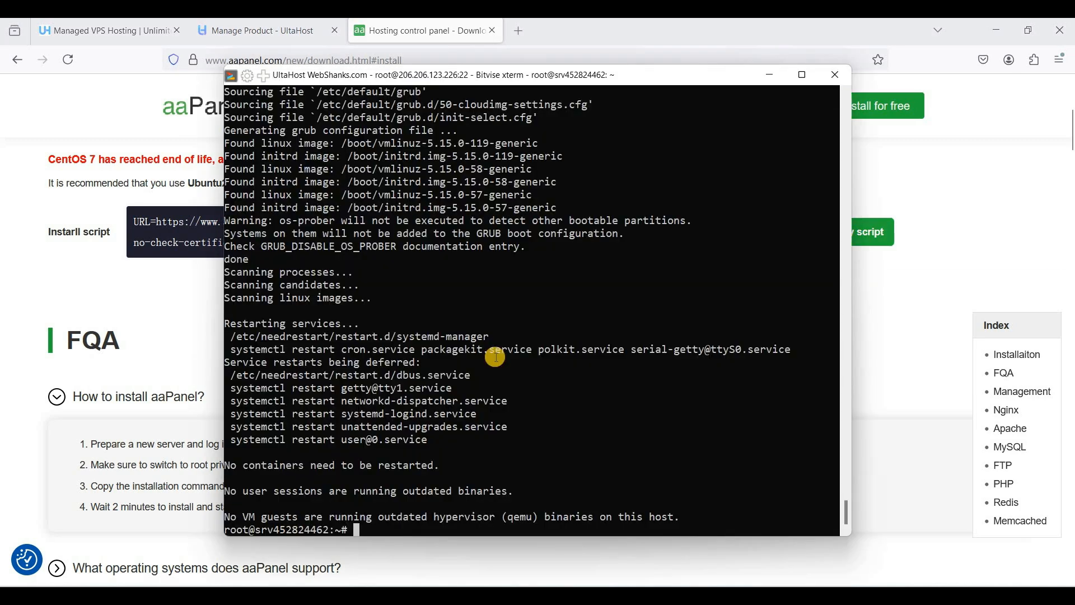
mouse_move(488, 350)
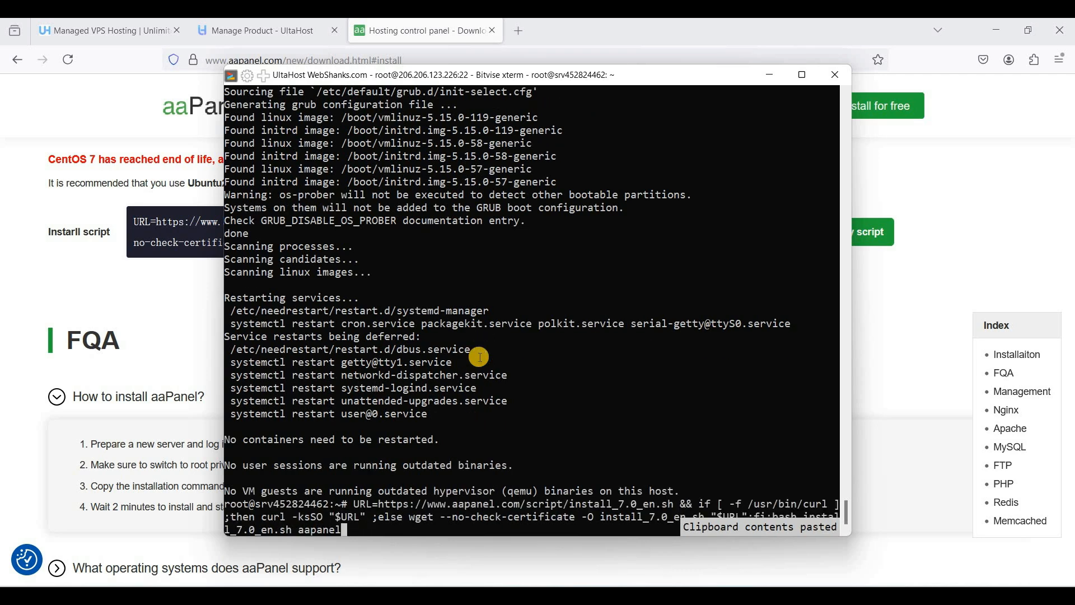
key(Return)
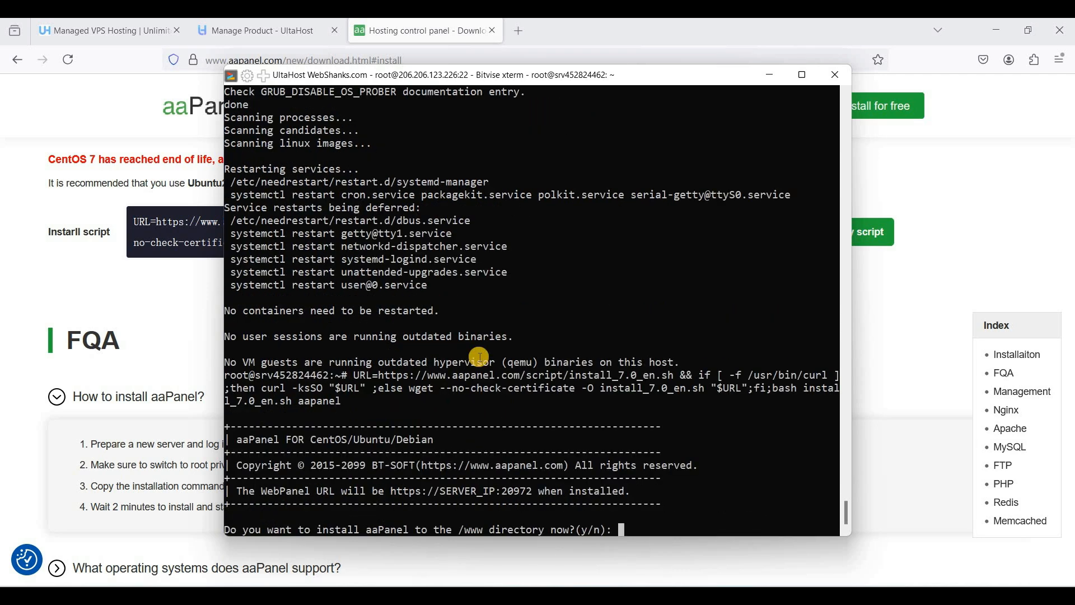
text(y)
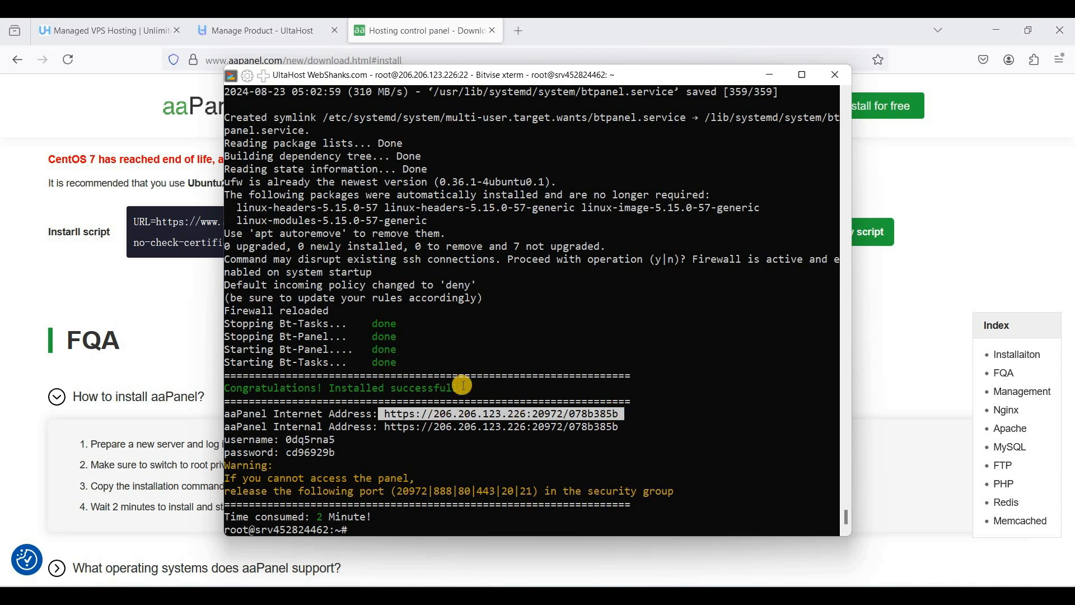
mouse_move(524, 260)
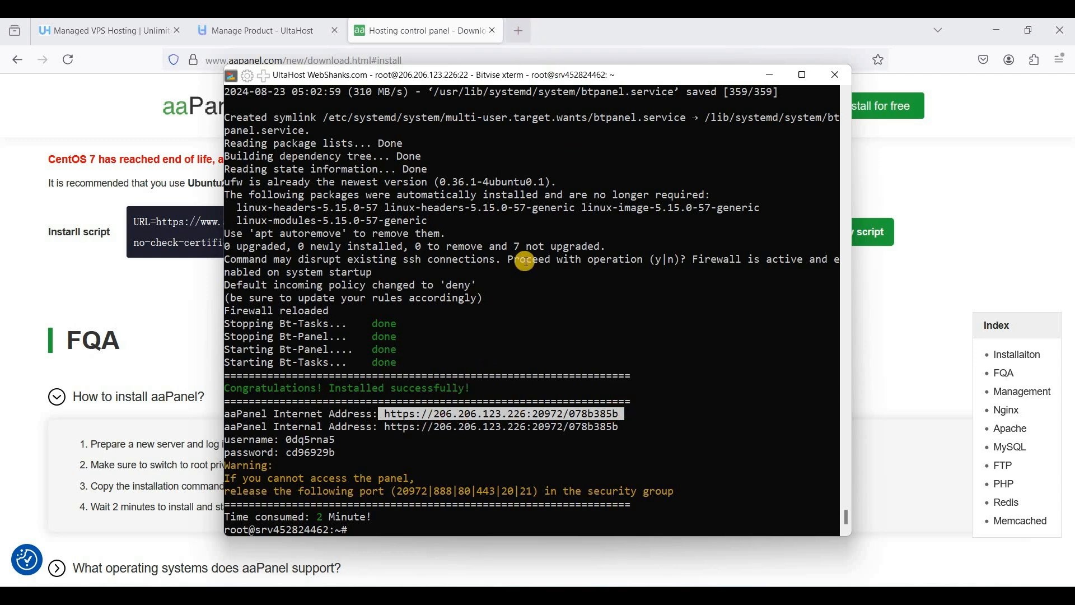
mouse_move(507, 287)
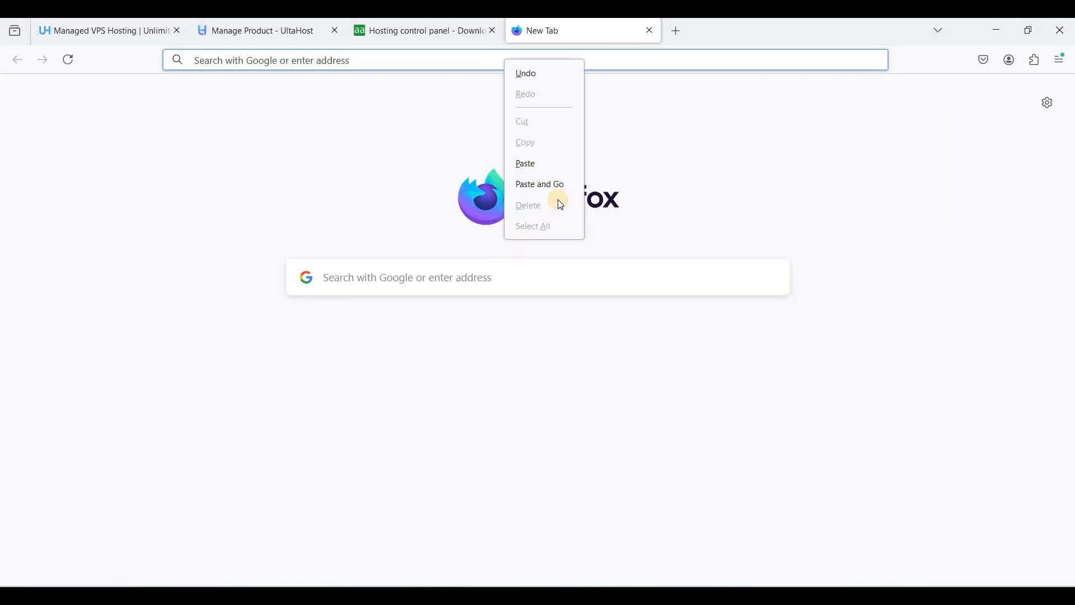
Browse to the panel address past the certificate warning, log in with the generated credentials and dismiss the notices
click(539, 184)
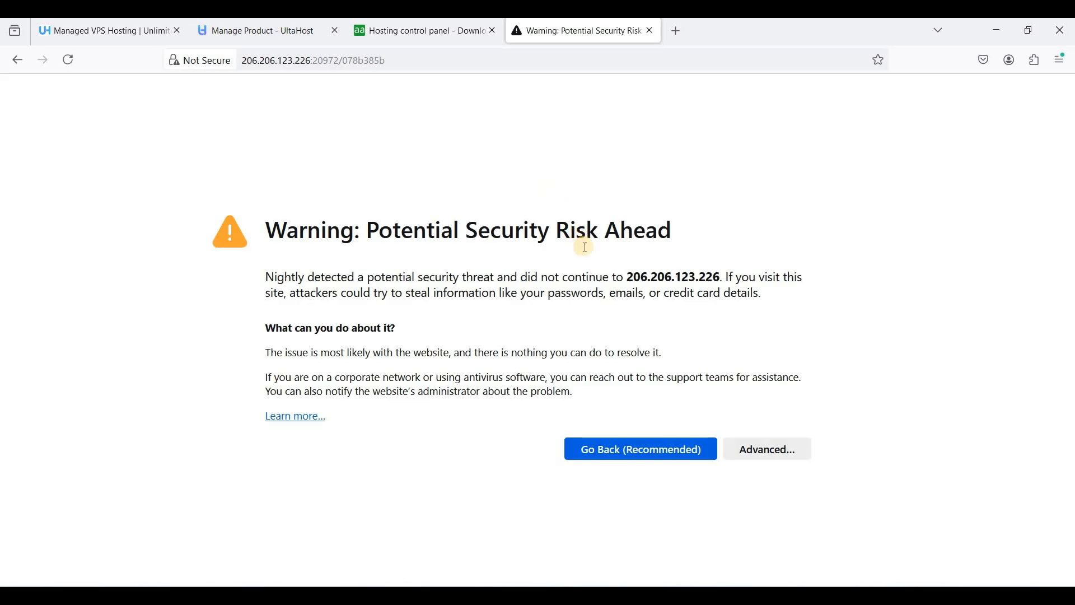
click(766, 449)
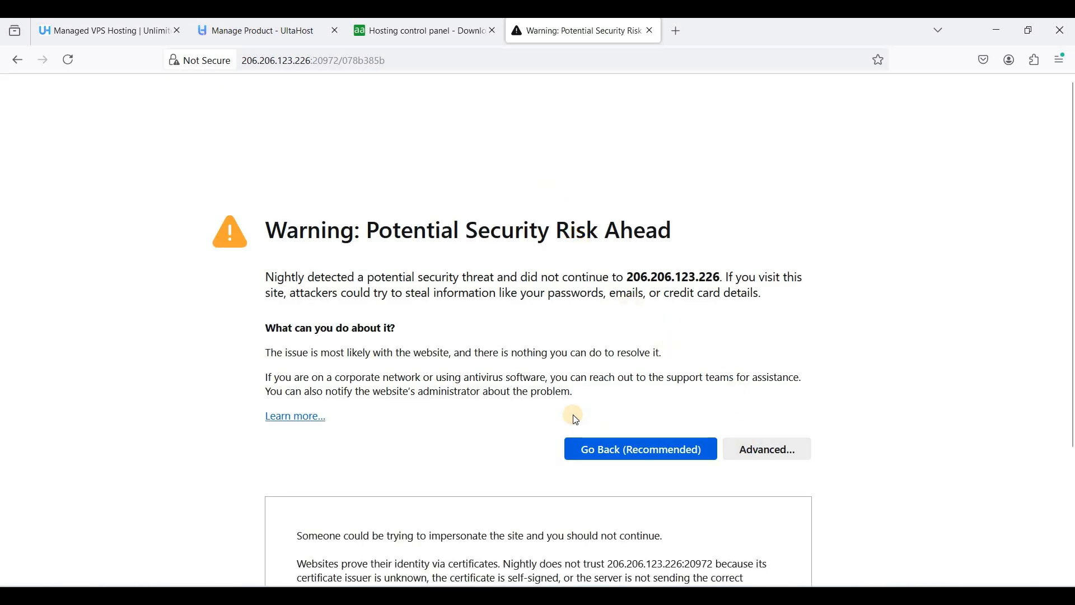
click(766, 447)
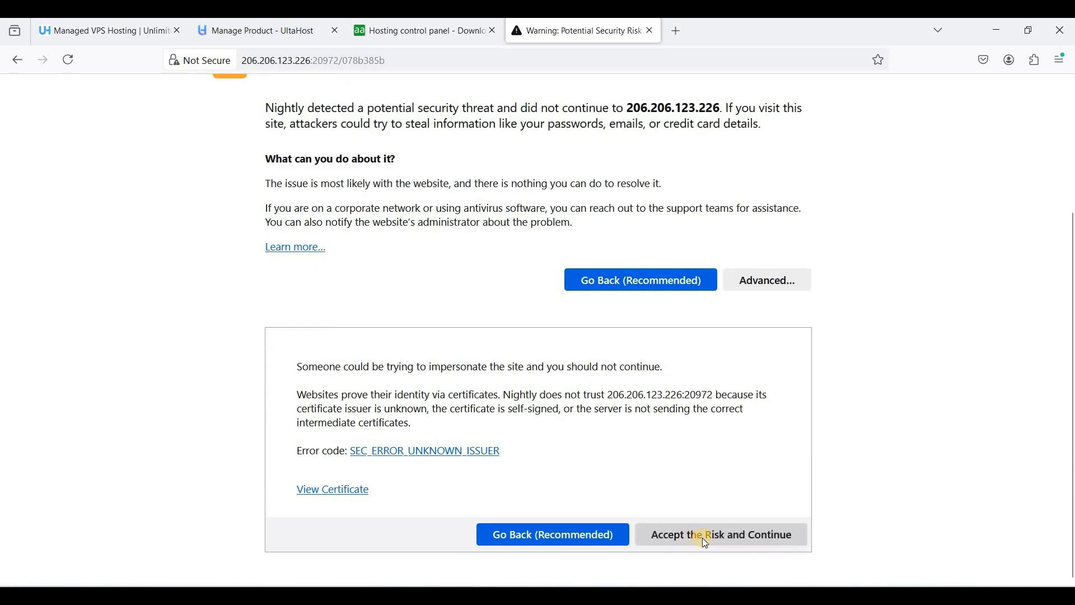
click(720, 534)
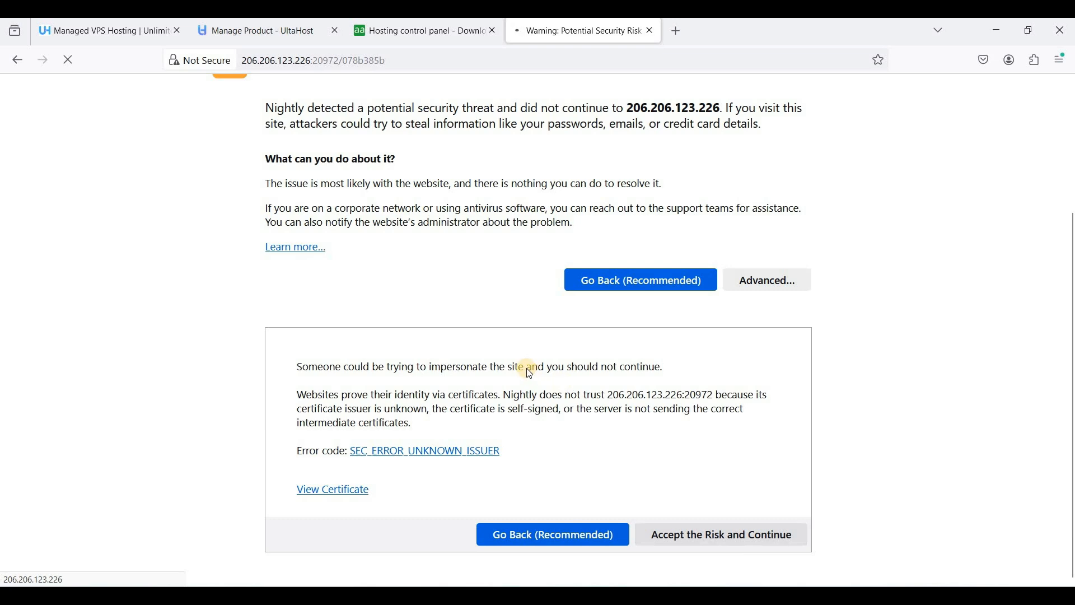
click(720, 534)
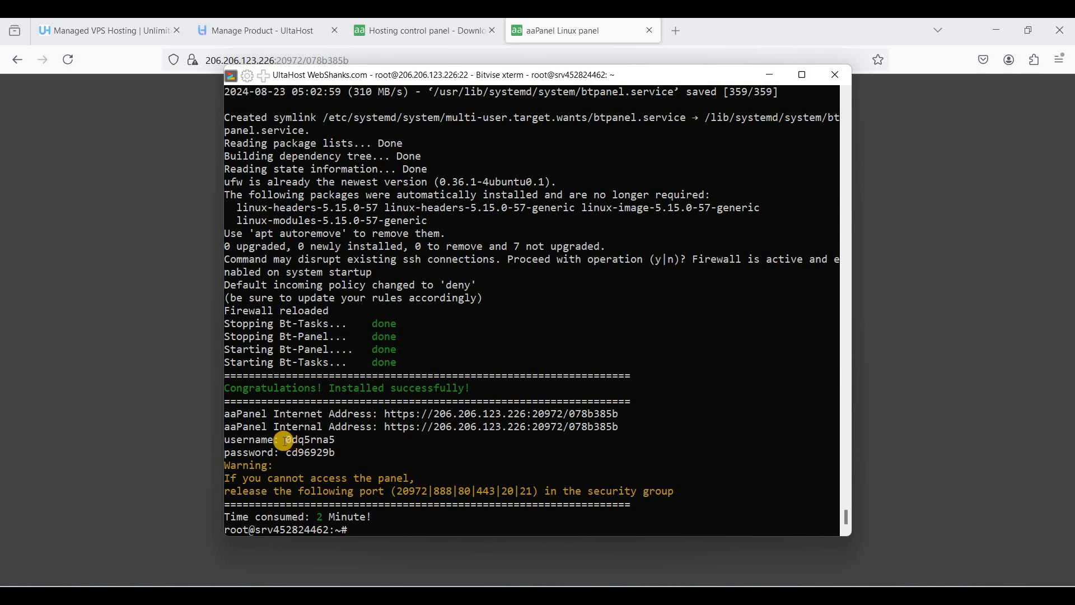
double_click(309, 439)
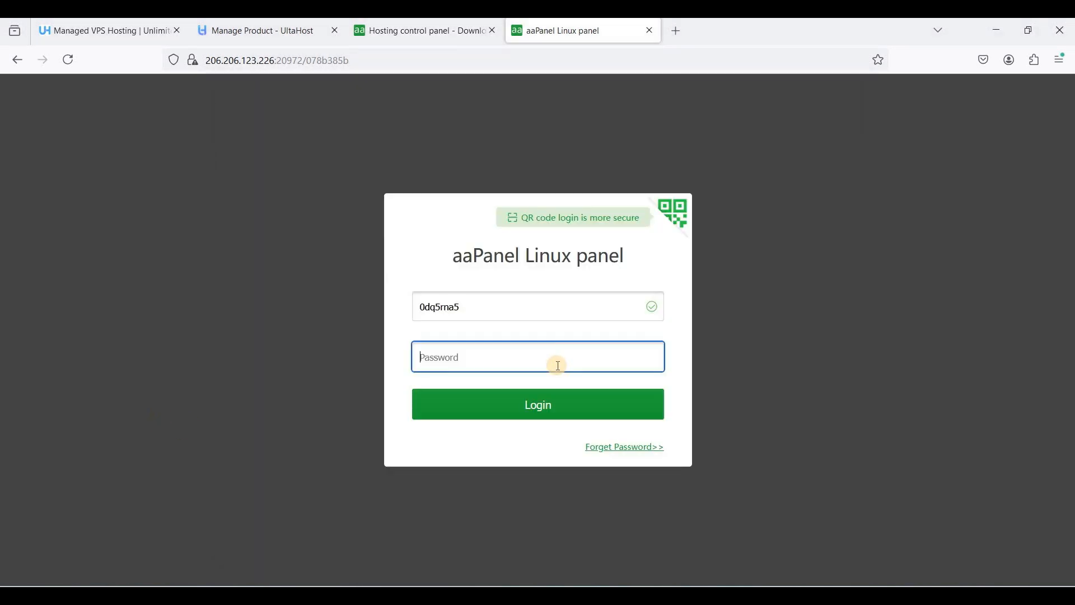
click(538, 404)
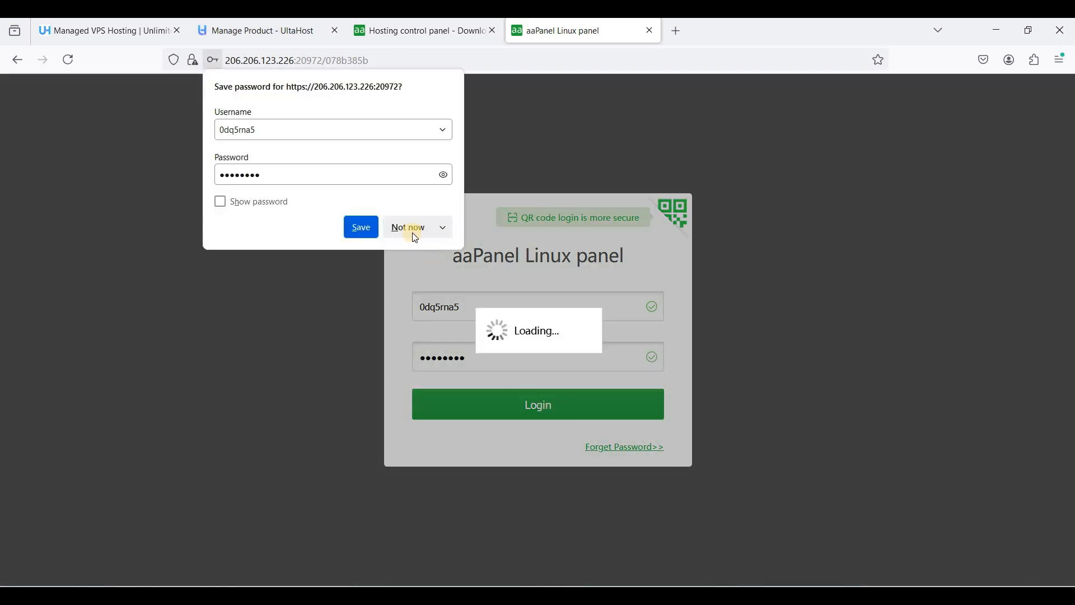
click(405, 227)
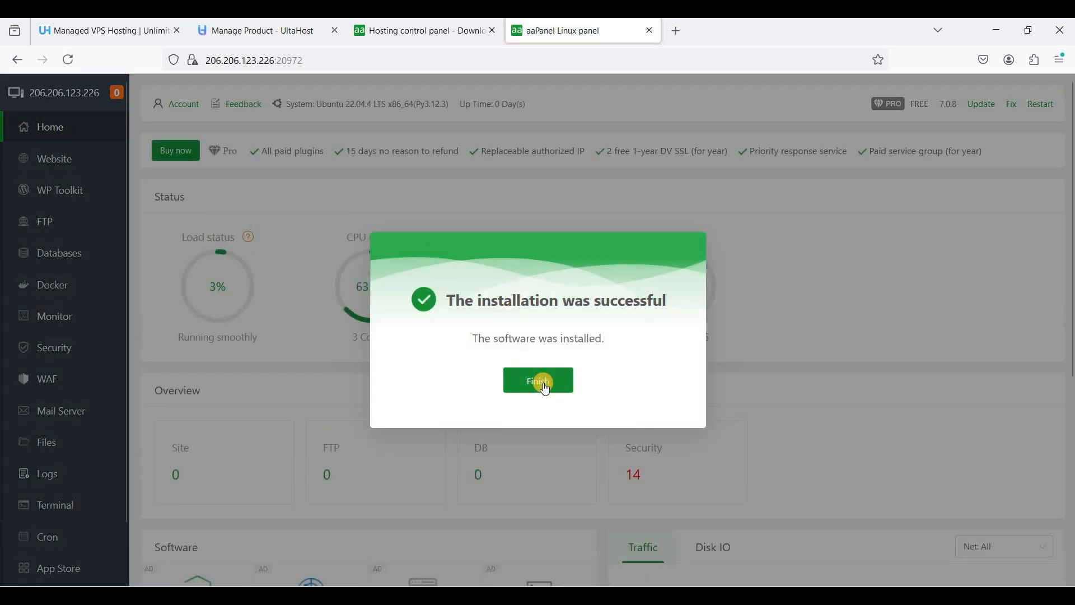
click(538, 381)
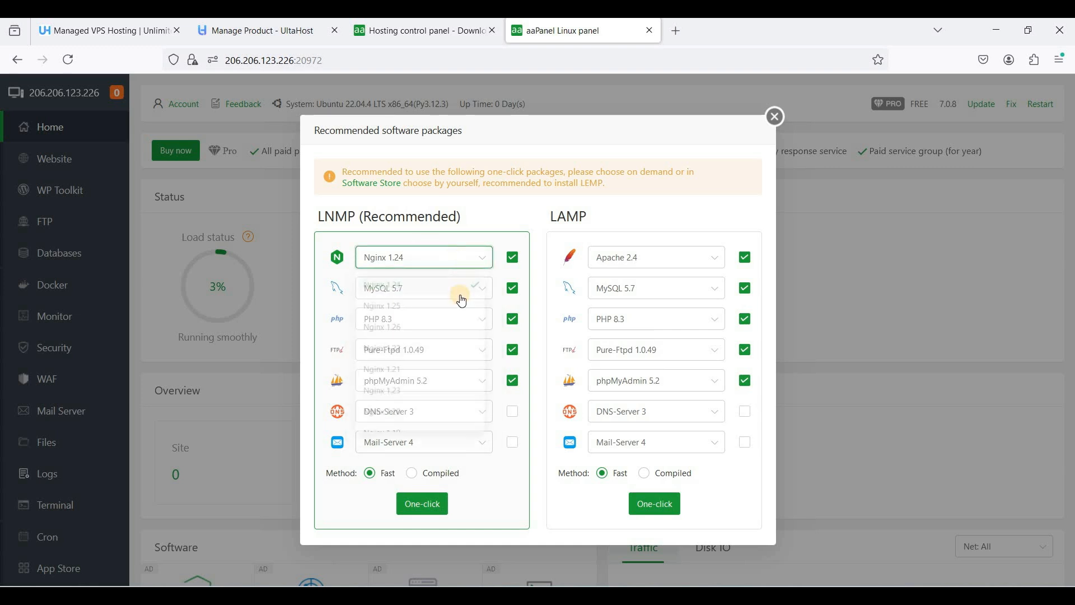
Choose Nginx 1.26, MySQL mariadb_10.7, PHP 8.2 and phpMyAdmin 5.2 for the LNMP stack
click(421, 257)
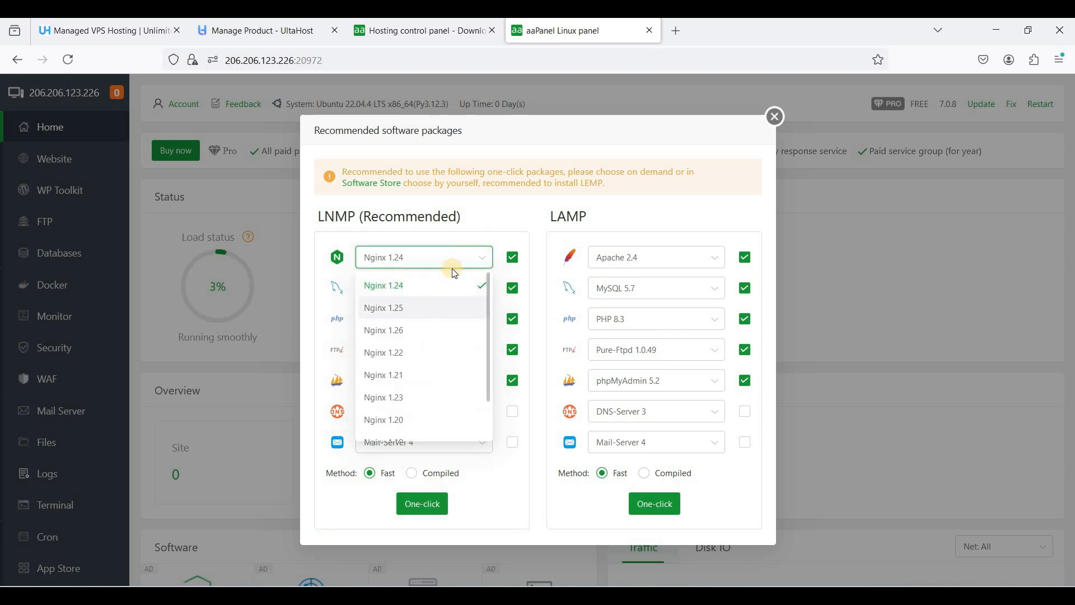
click(422, 257)
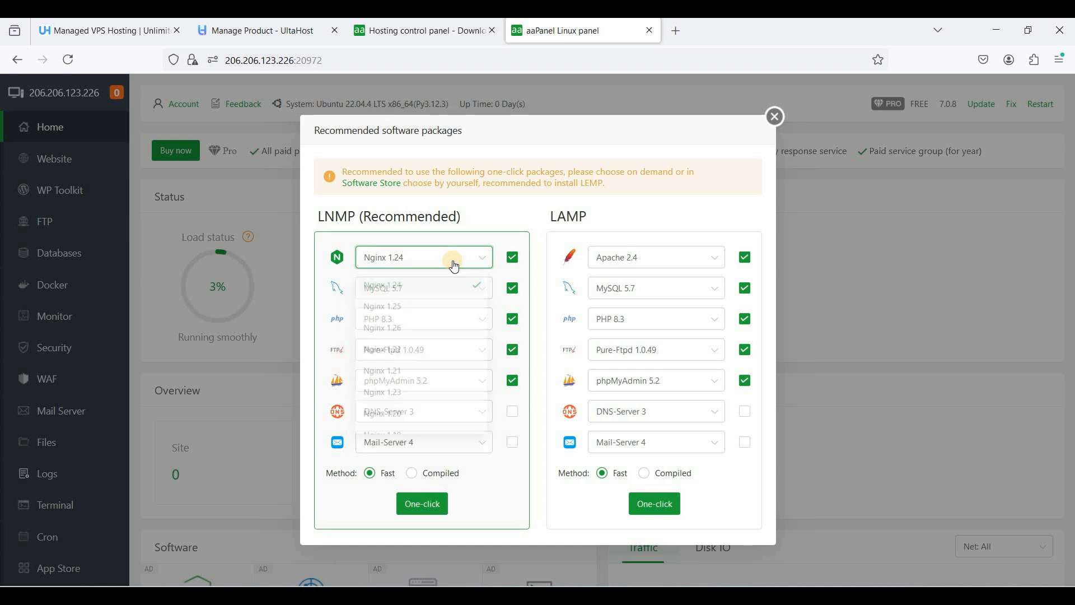
click(422, 257)
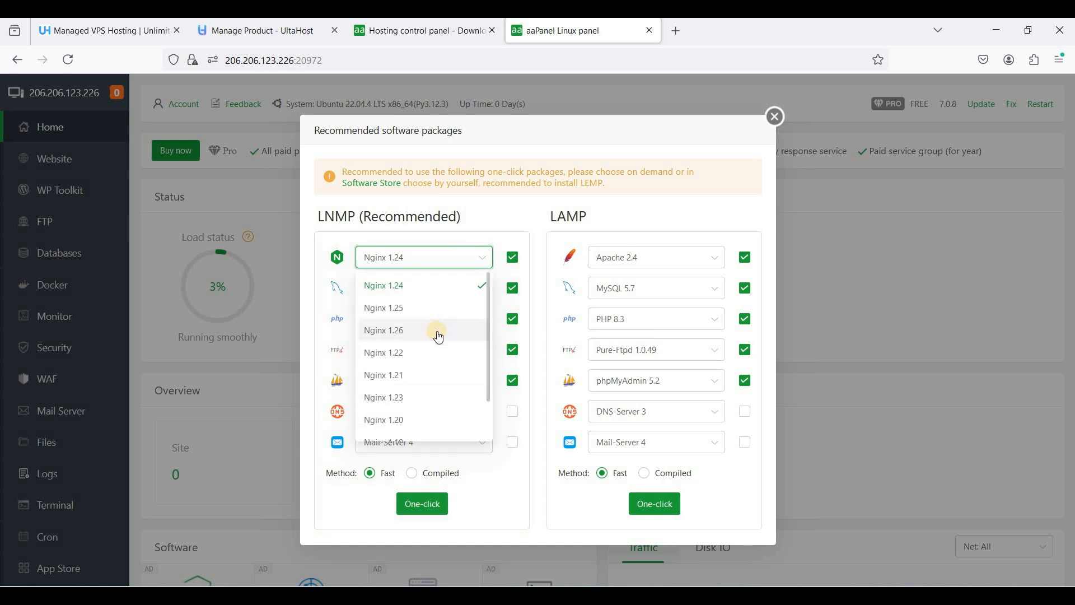
mouse_move(421, 337)
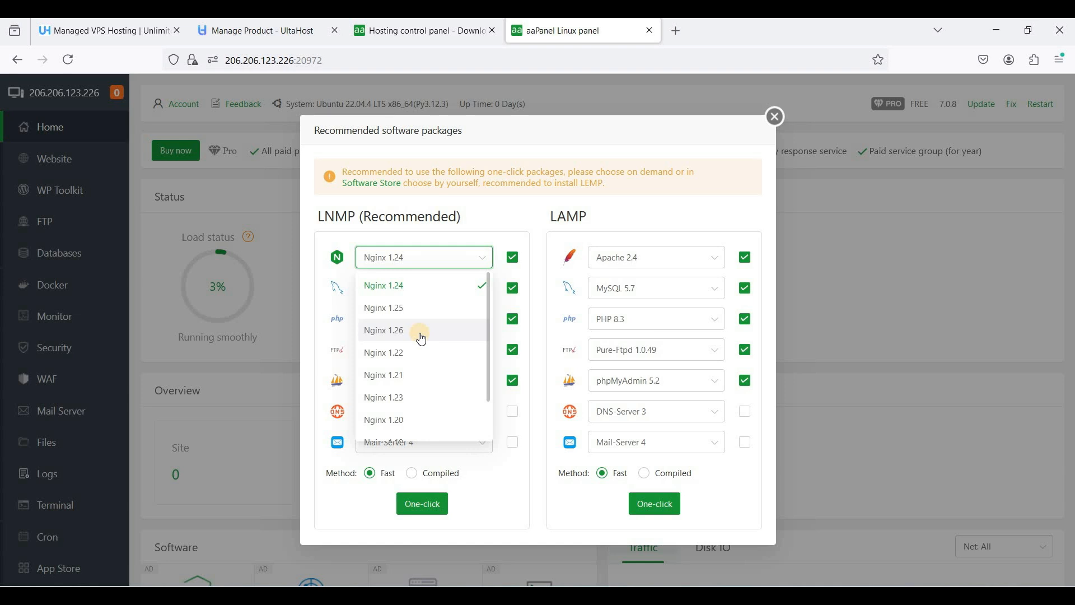
click(383, 330)
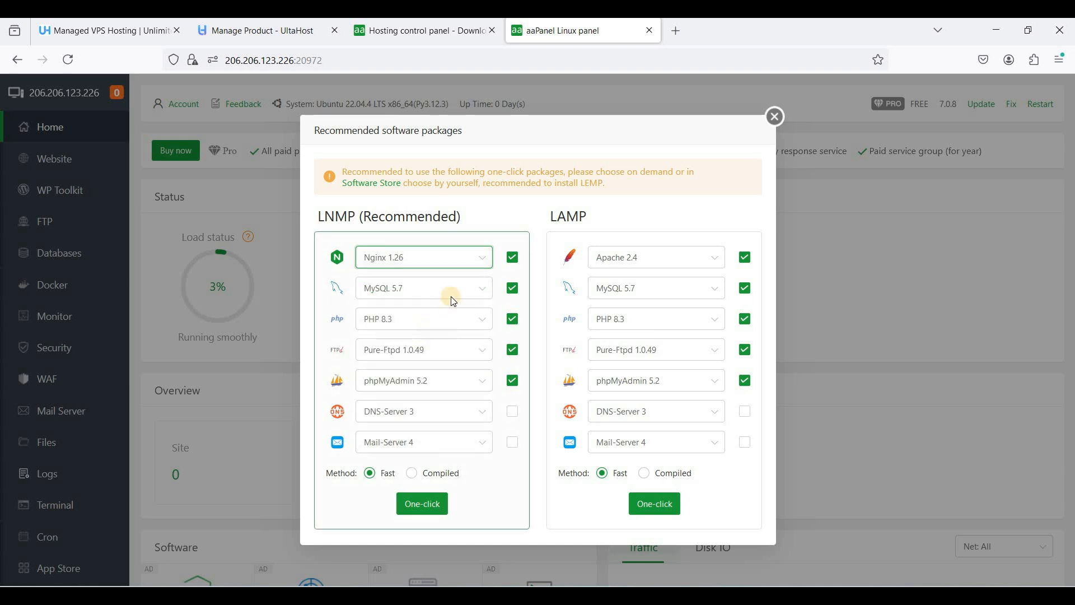
click(424, 288)
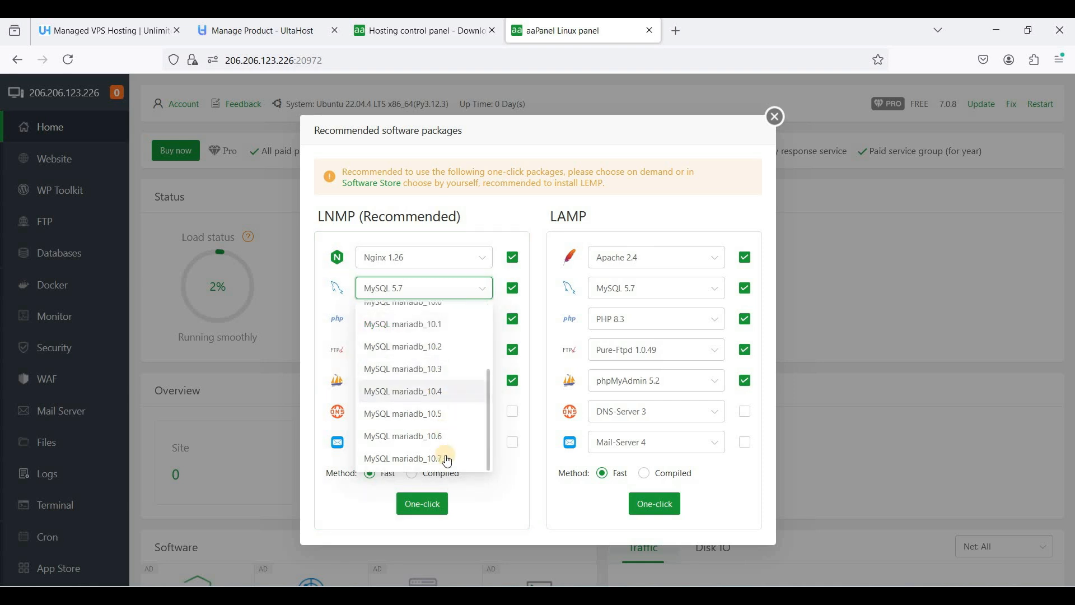
click(402, 458)
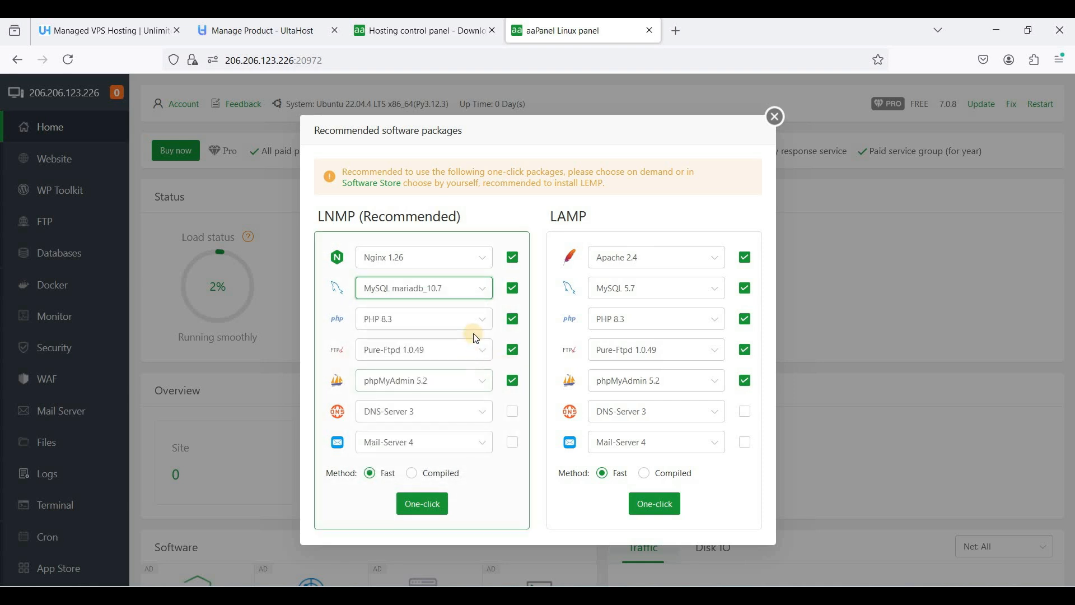
click(422, 318)
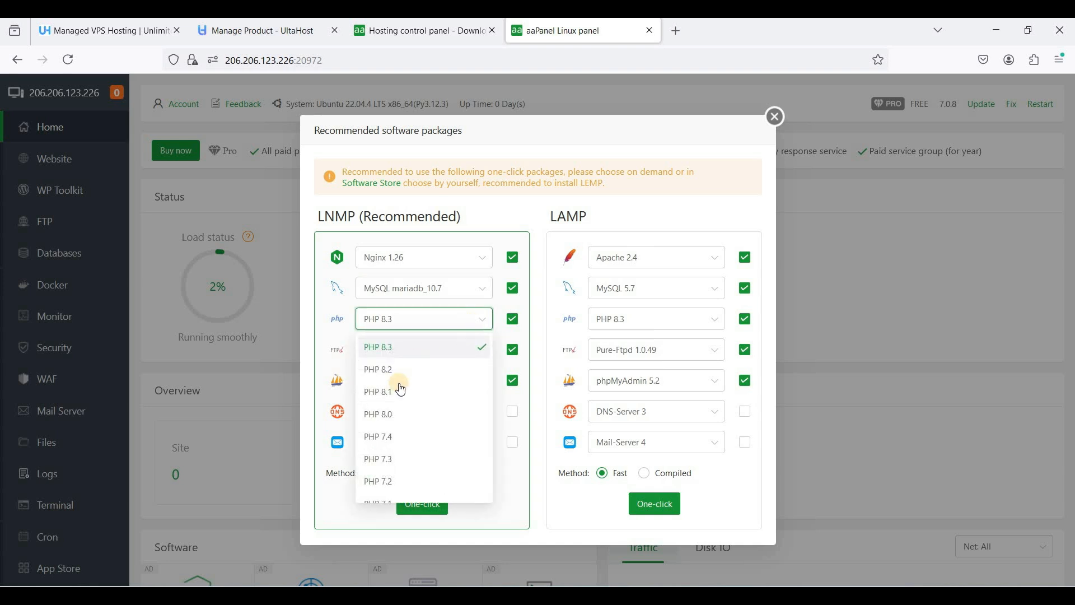
click(377, 369)
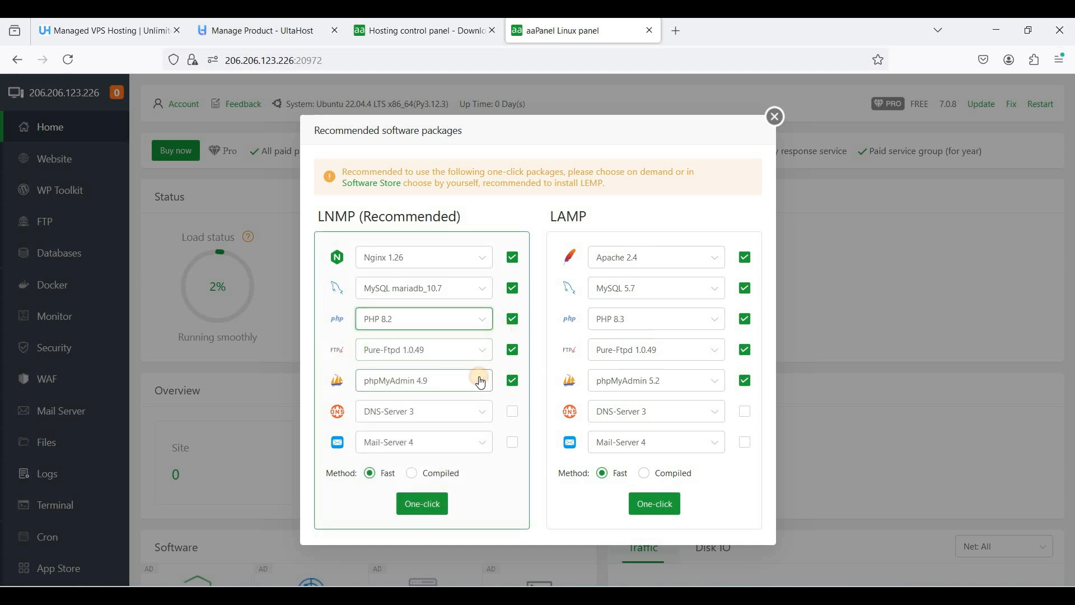
click(423, 381)
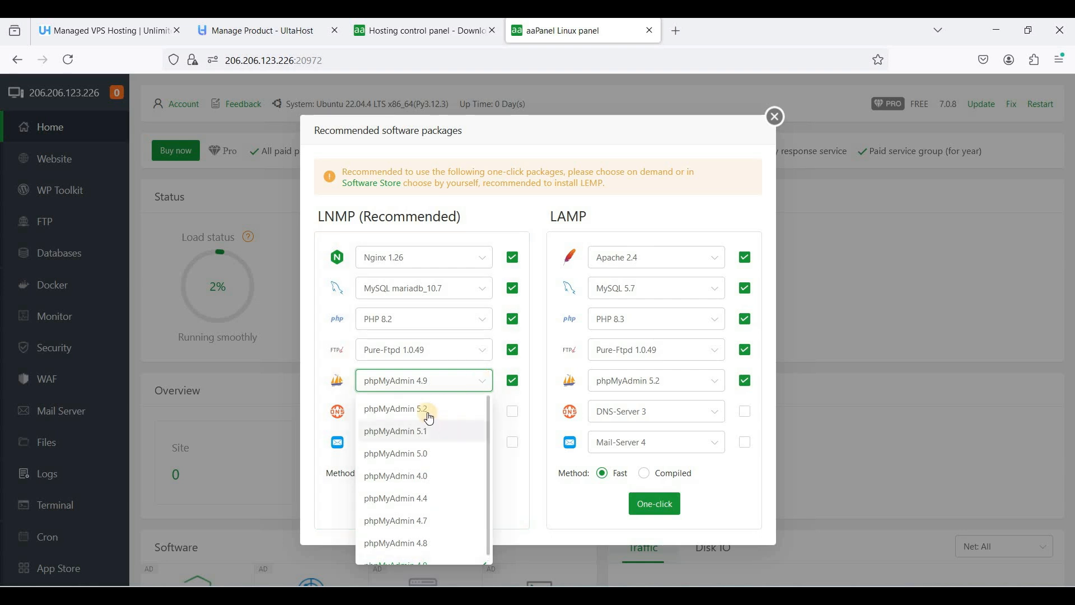
click(395, 408)
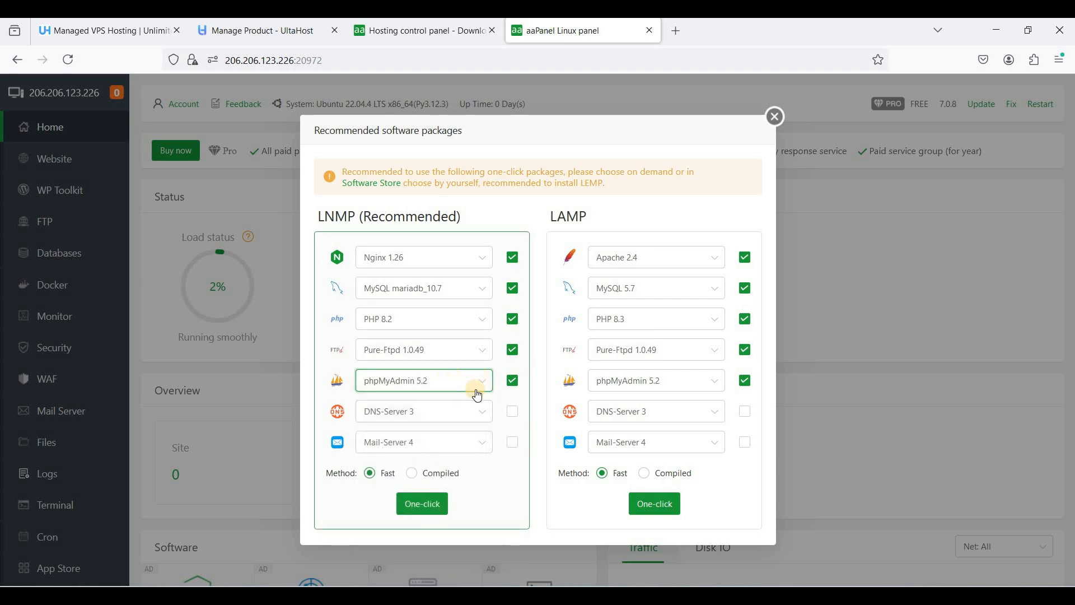
mouse_move(502, 405)
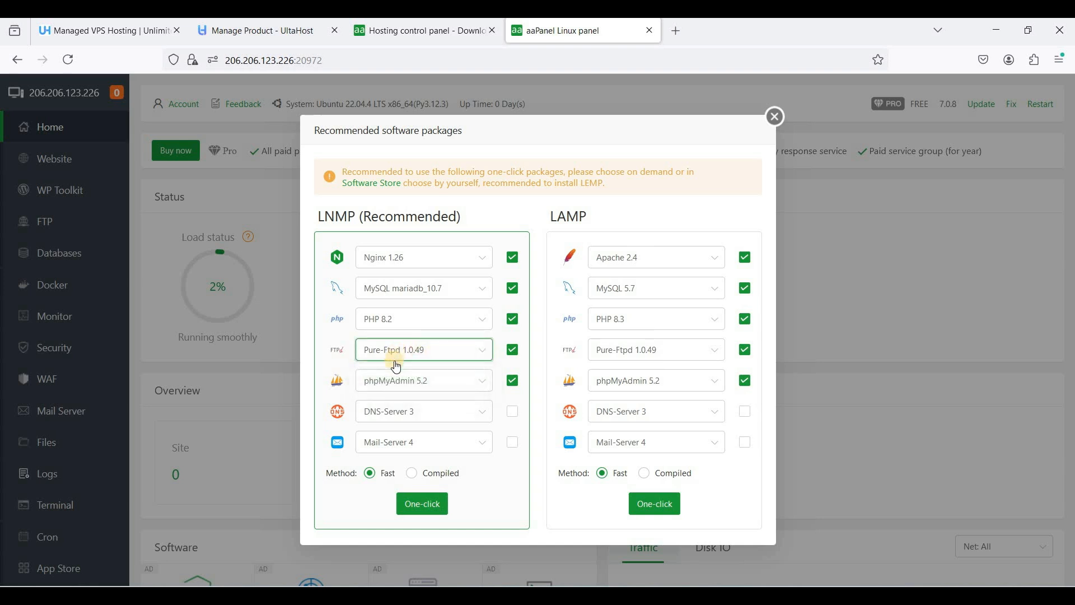
mouse_move(484, 357)
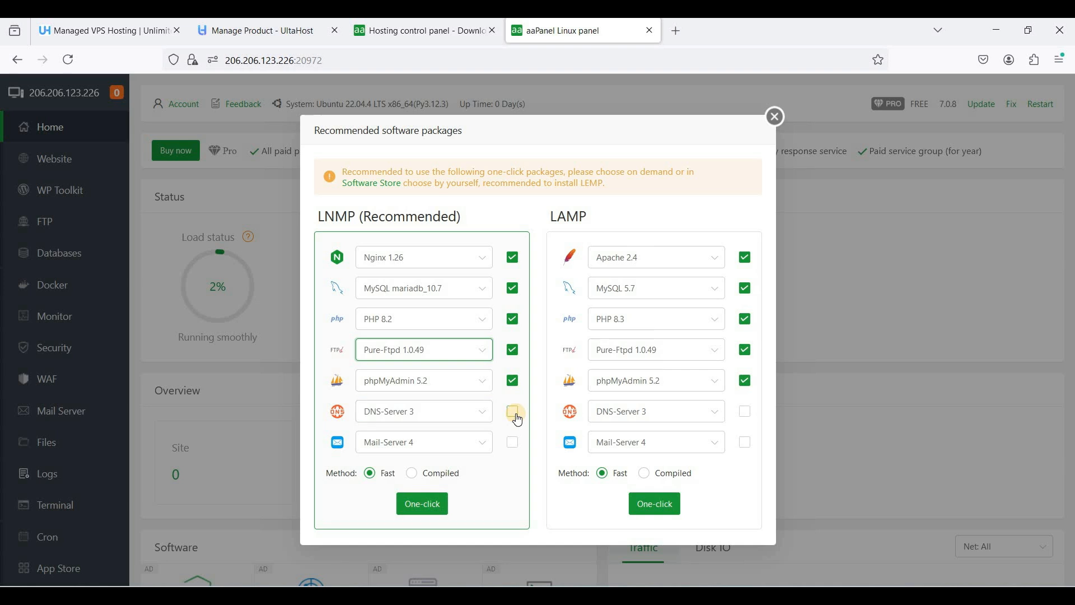
Tick the remaining LNMP packages so DNS server and Mail-Server 4 are included
click(512, 411)
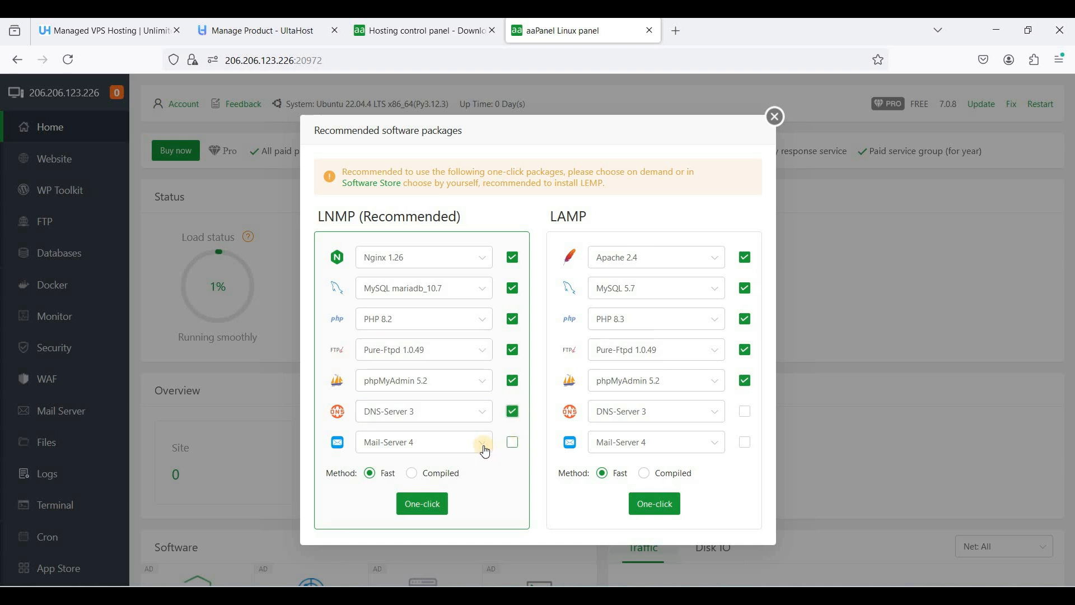
click(511, 441)
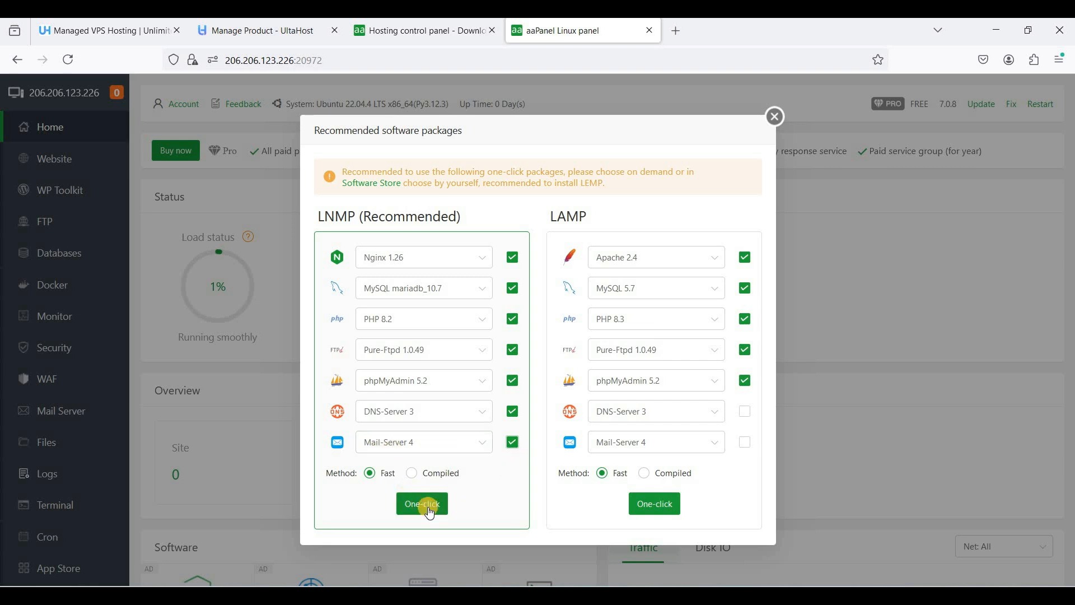
Launch the one-click LNMP install, with Nginx 1.26 installing and six tasks queued
click(422, 503)
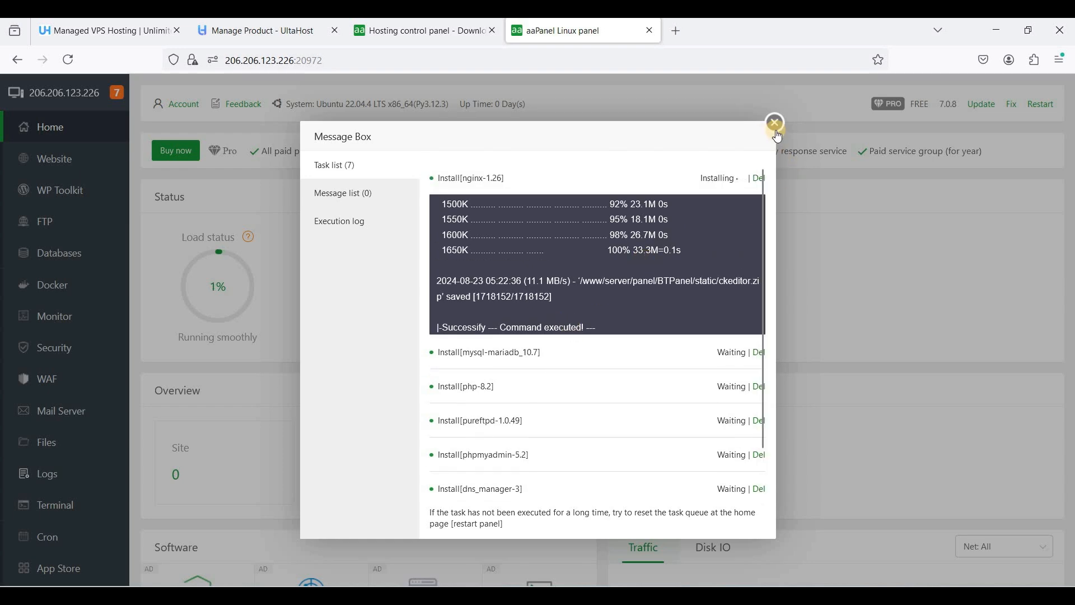
Dismiss the progress window and login prompt, then restart only the panel service and confirm
click(773, 123)
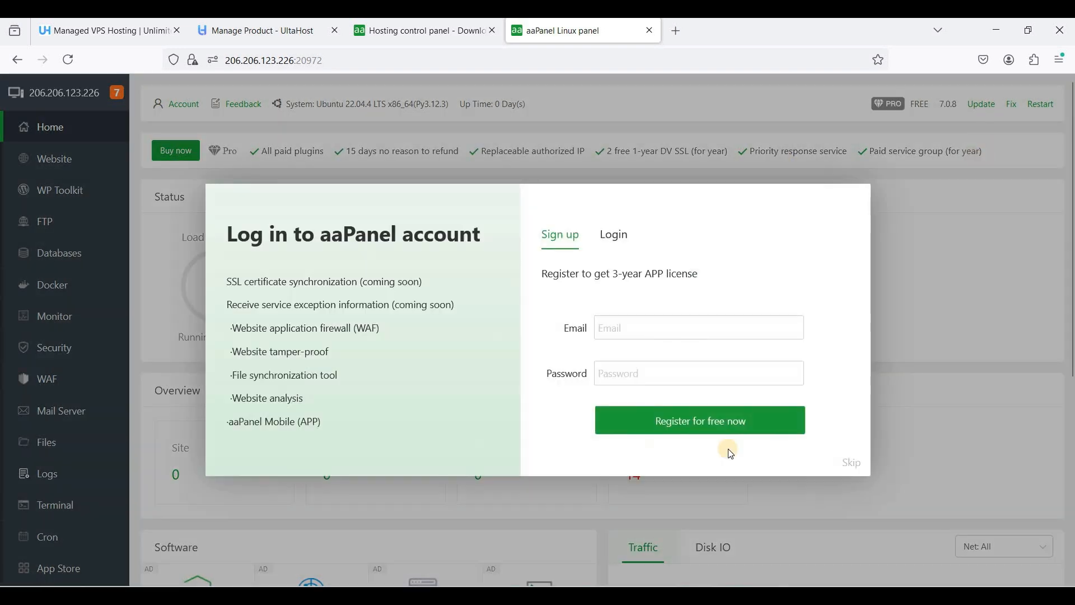
click(850, 462)
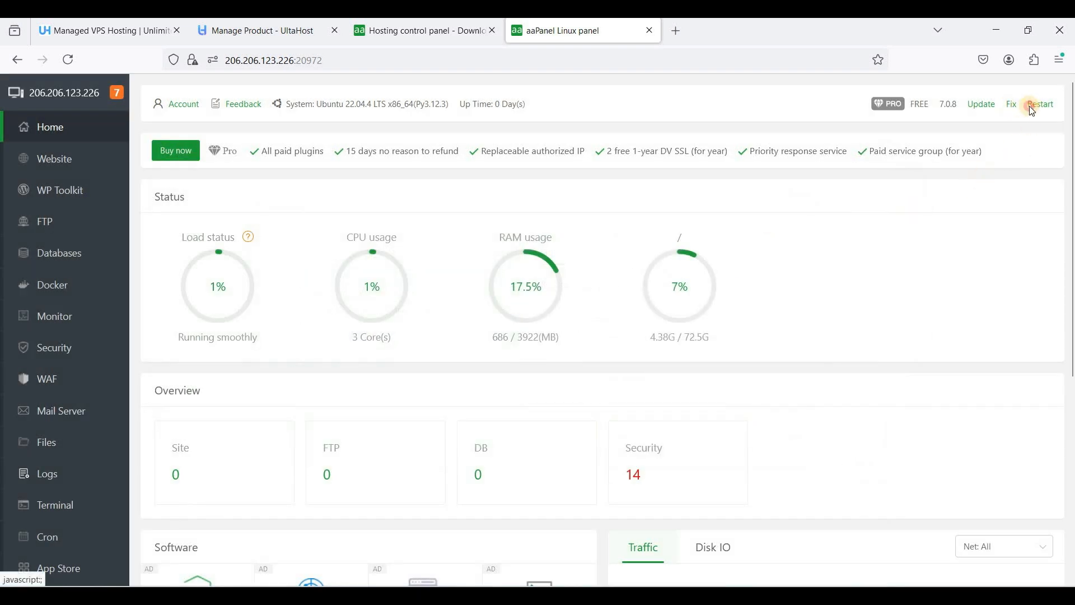
click(1039, 104)
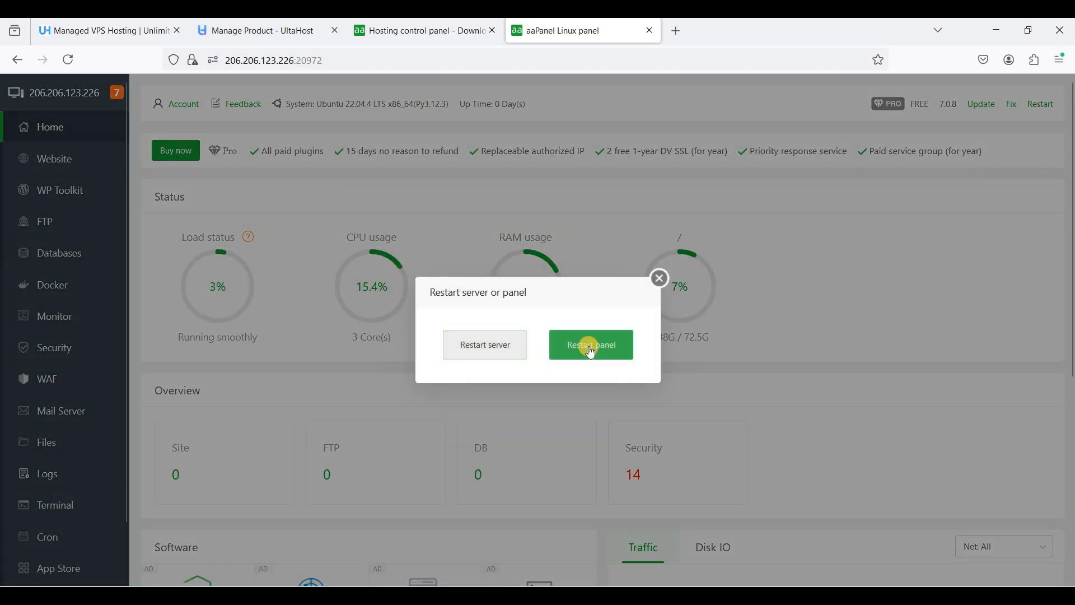
click(590, 344)
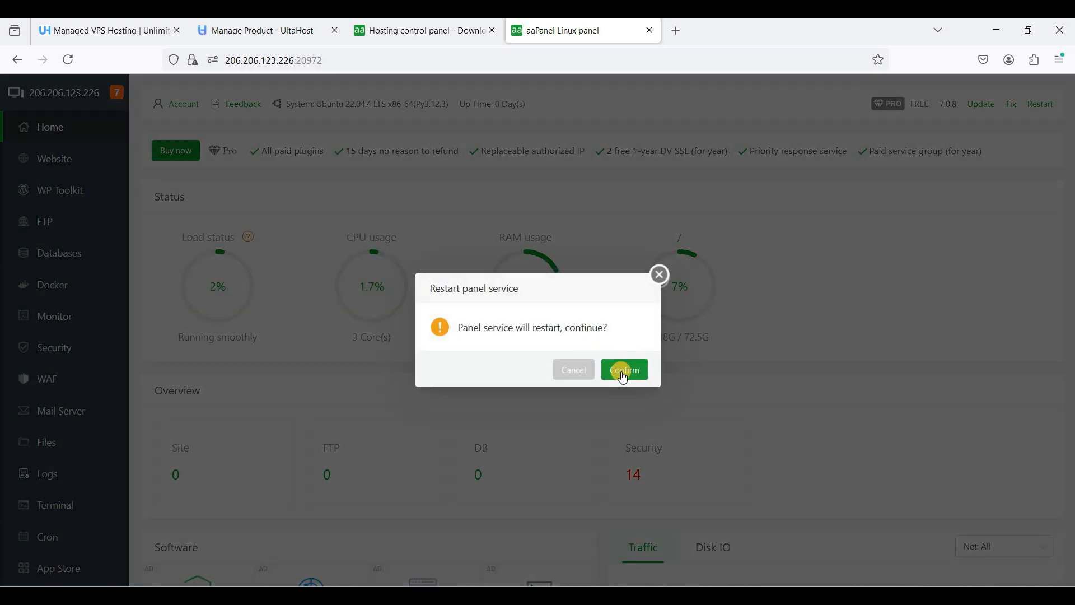
click(622, 369)
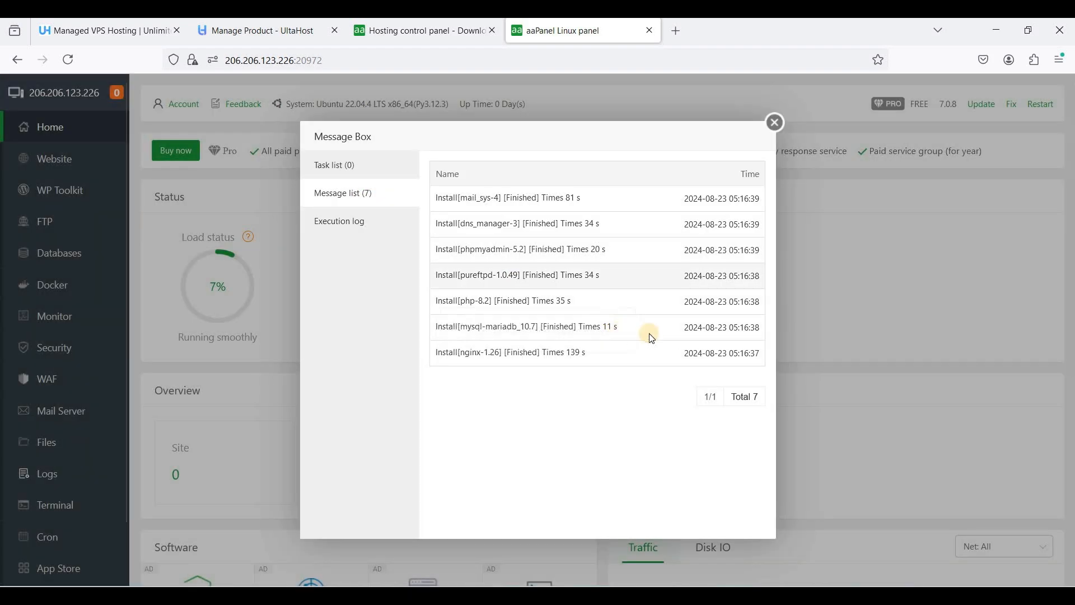
Close the finished installation list and go to the panel Settings page from the sidebar
click(774, 122)
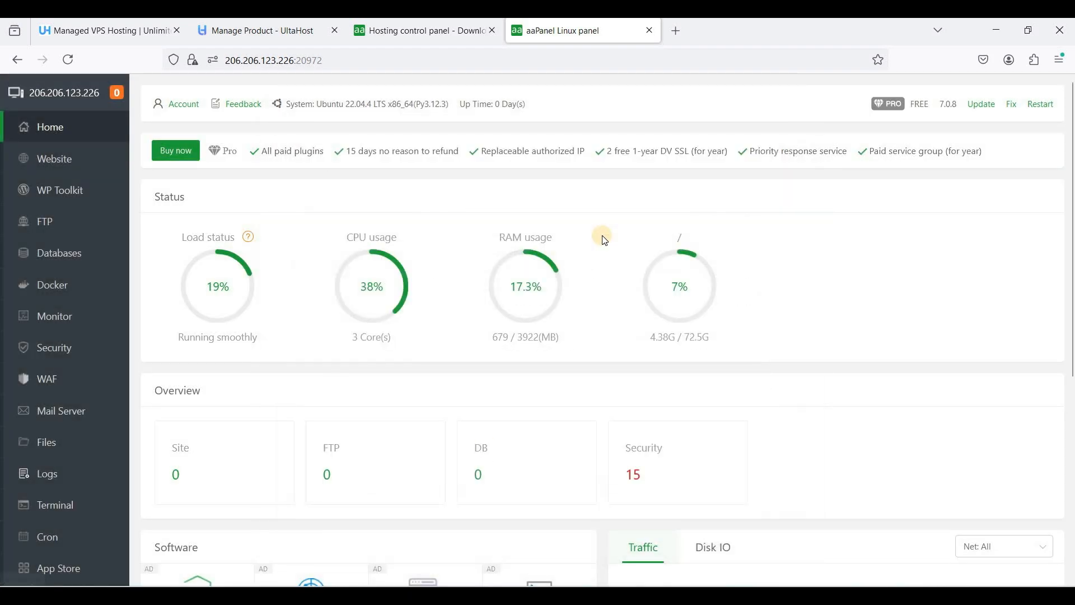
mouse_move(401, 439)
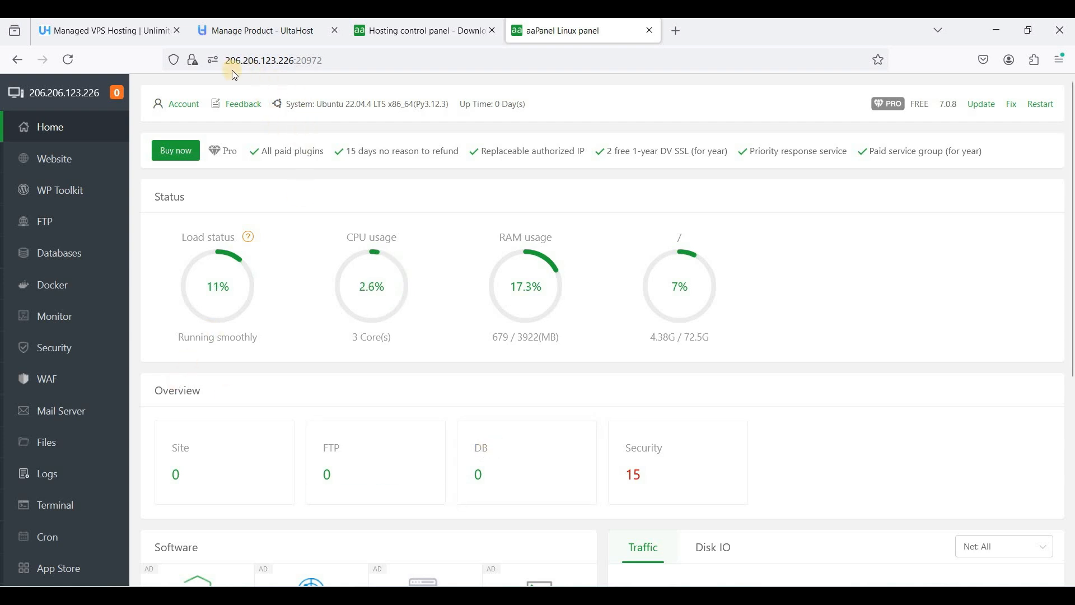
mouse_move(261, 247)
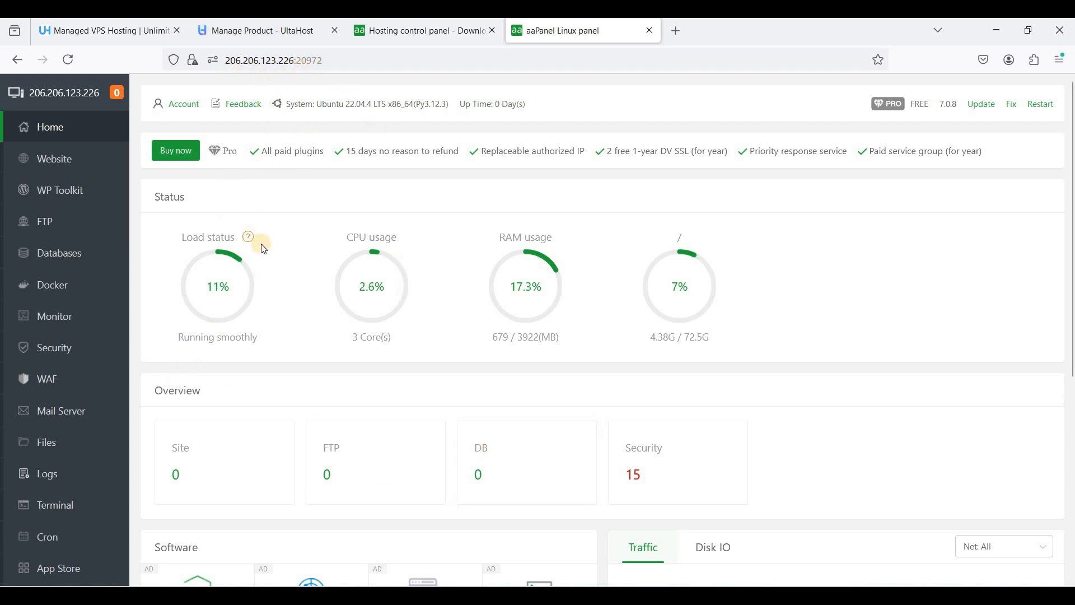
mouse_move(108, 293)
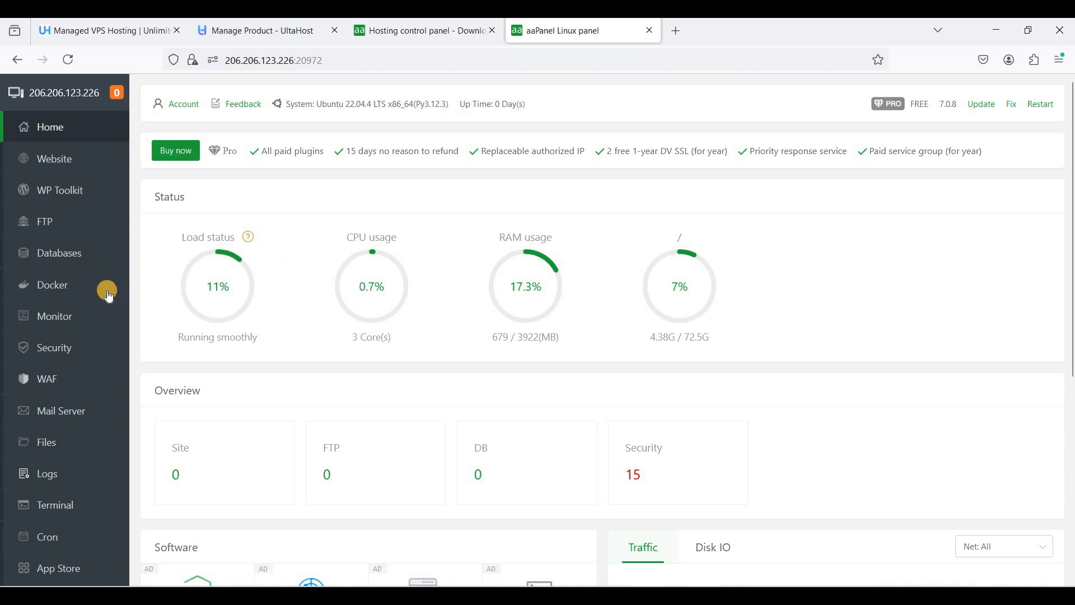
scroll(down, 3)
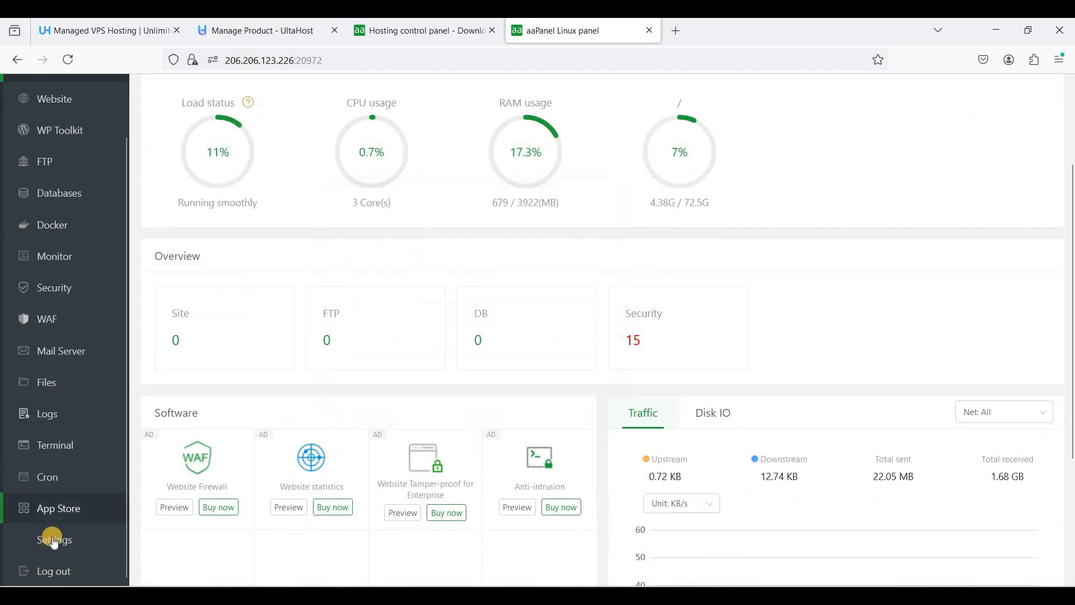
click(53, 539)
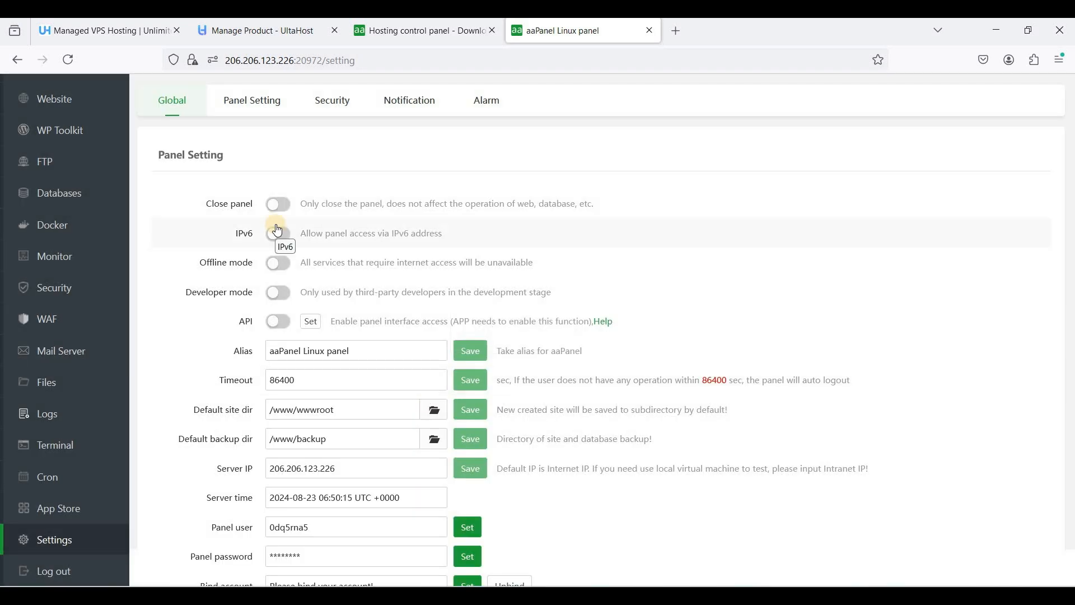
In the Security settings, enter panel.webshanks.shop as the panel's domain without saving yet
click(331, 100)
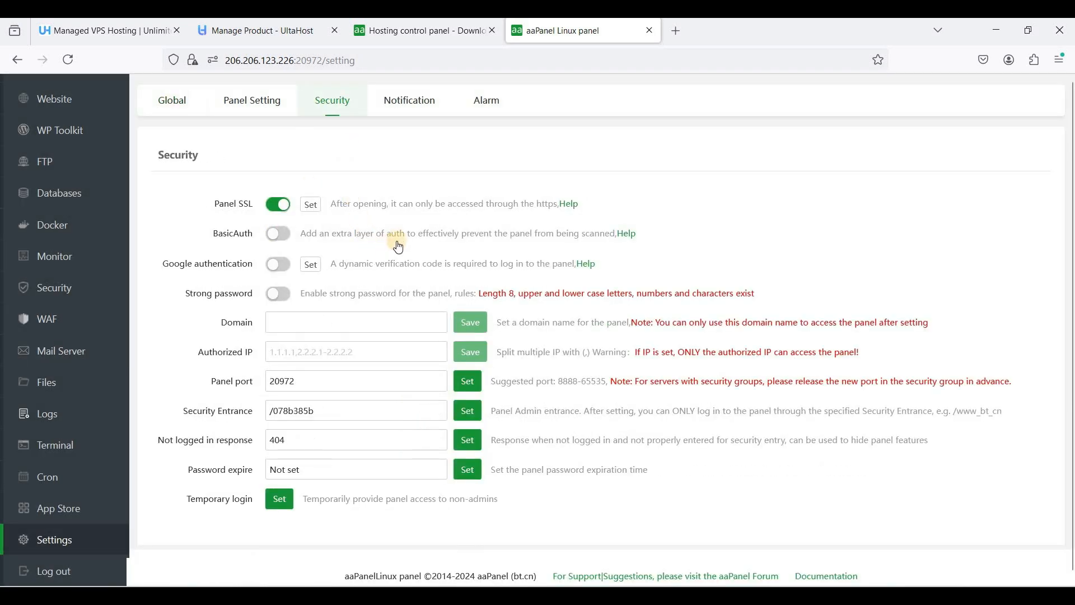
click(355, 321)
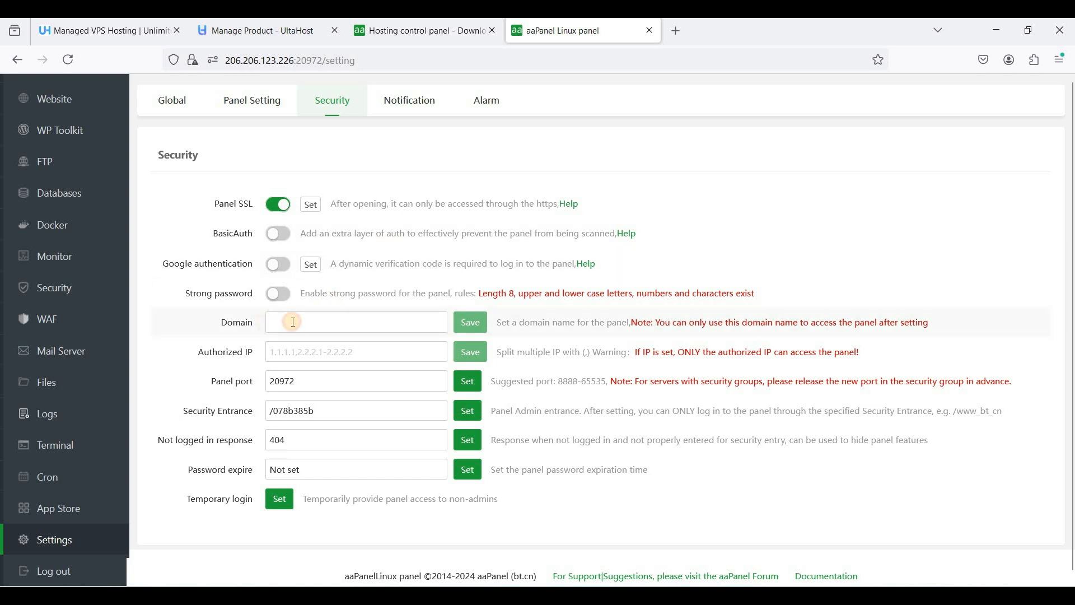
click(355, 323)
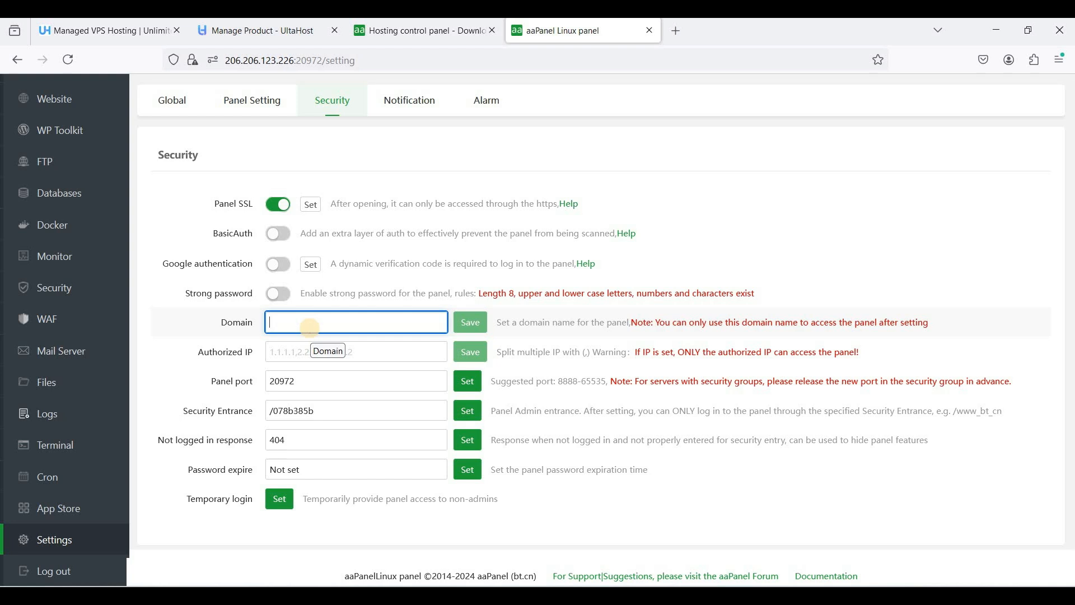
text(panel.)
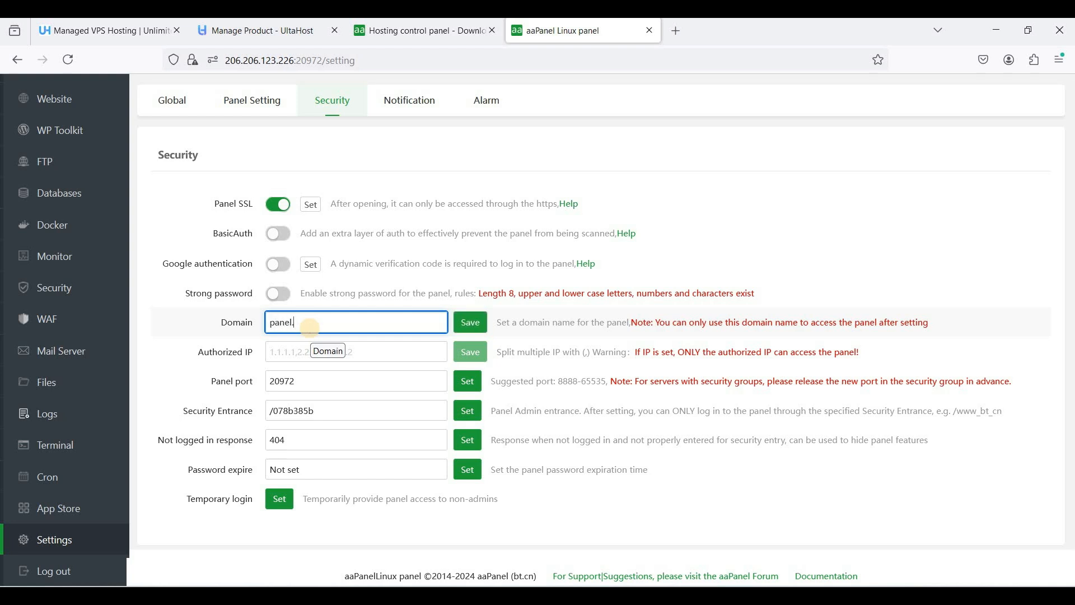
text(webshanks.shop)
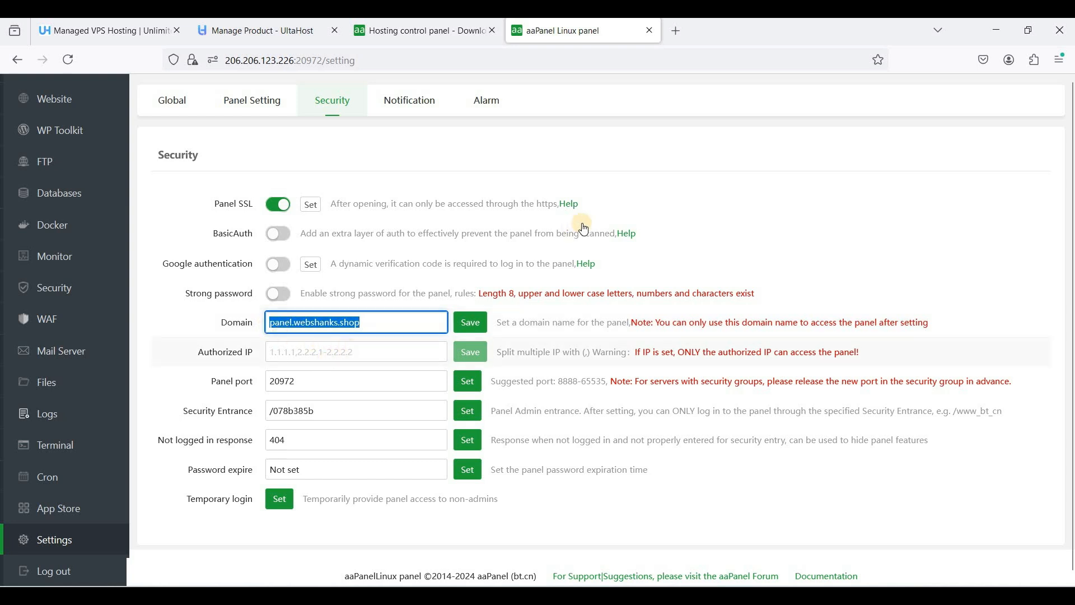
mouse_move(420, 298)
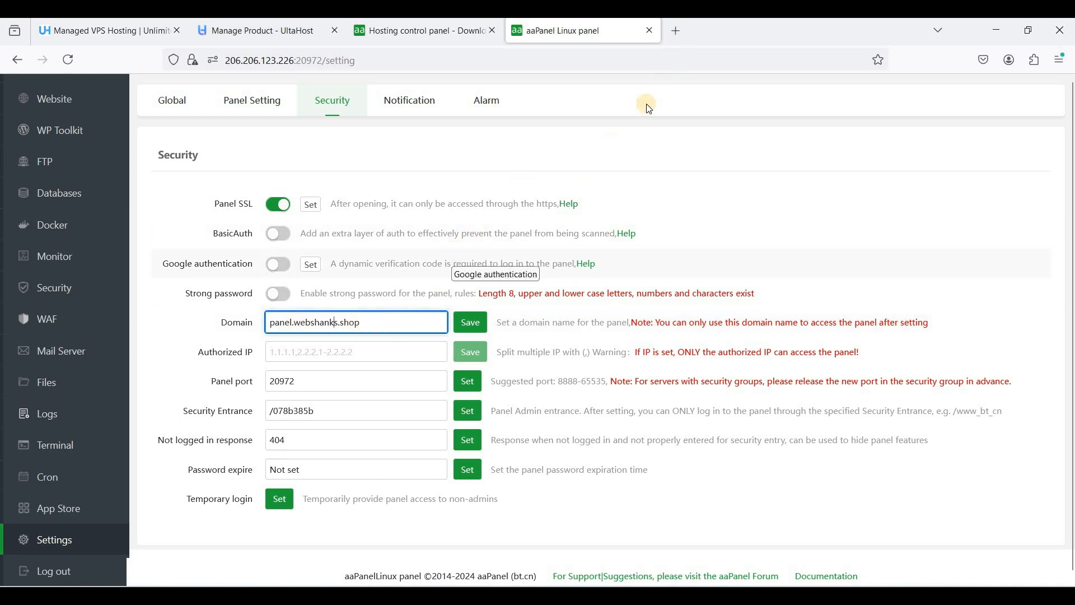
mouse_move(531, 238)
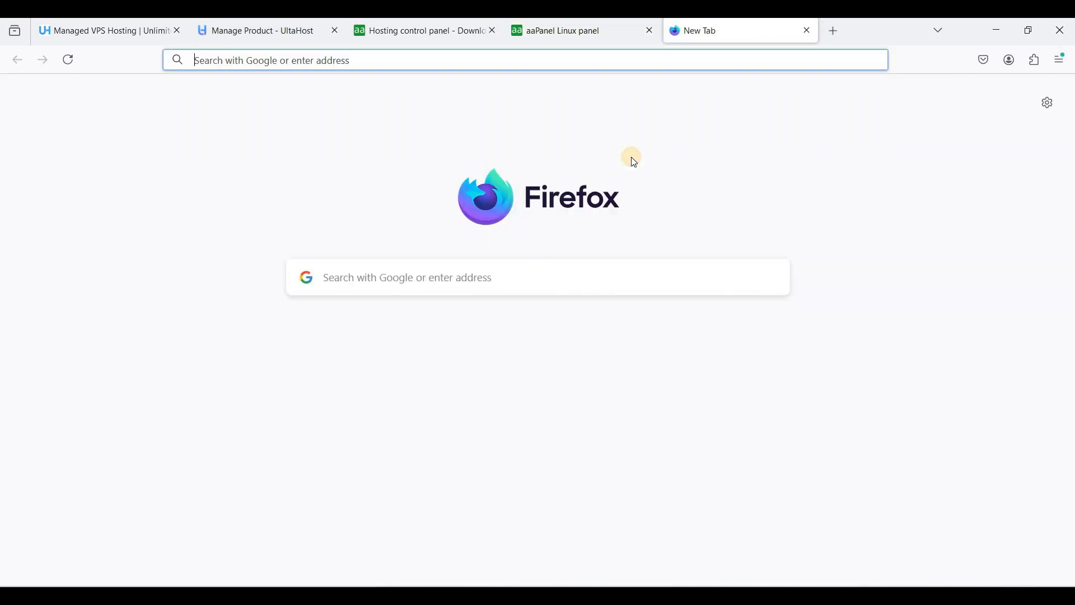
text(www.cloudflare.com)
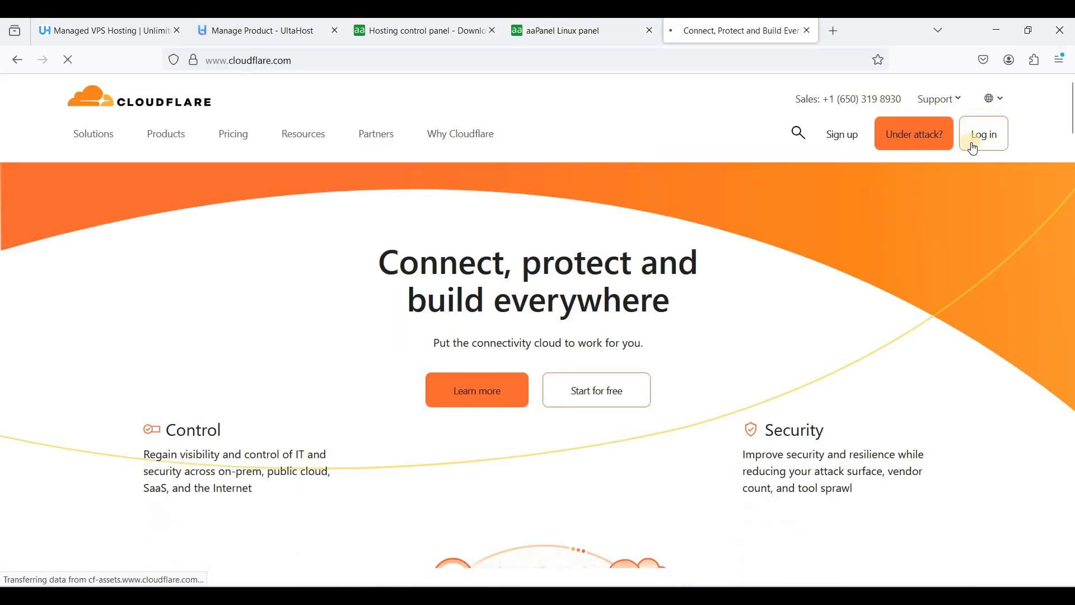
click(982, 133)
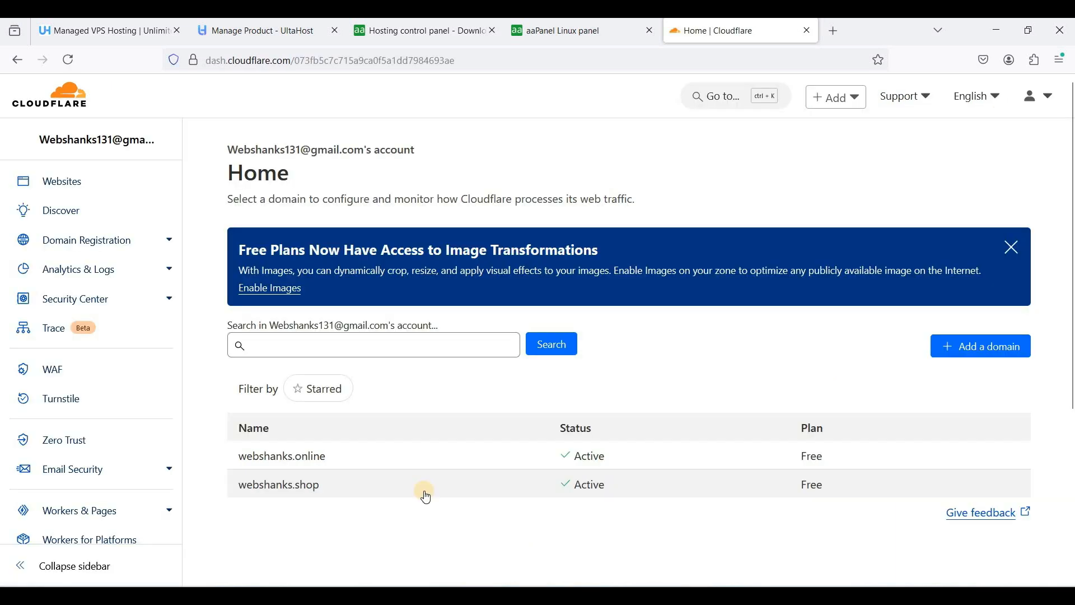
mouse_move(313, 493)
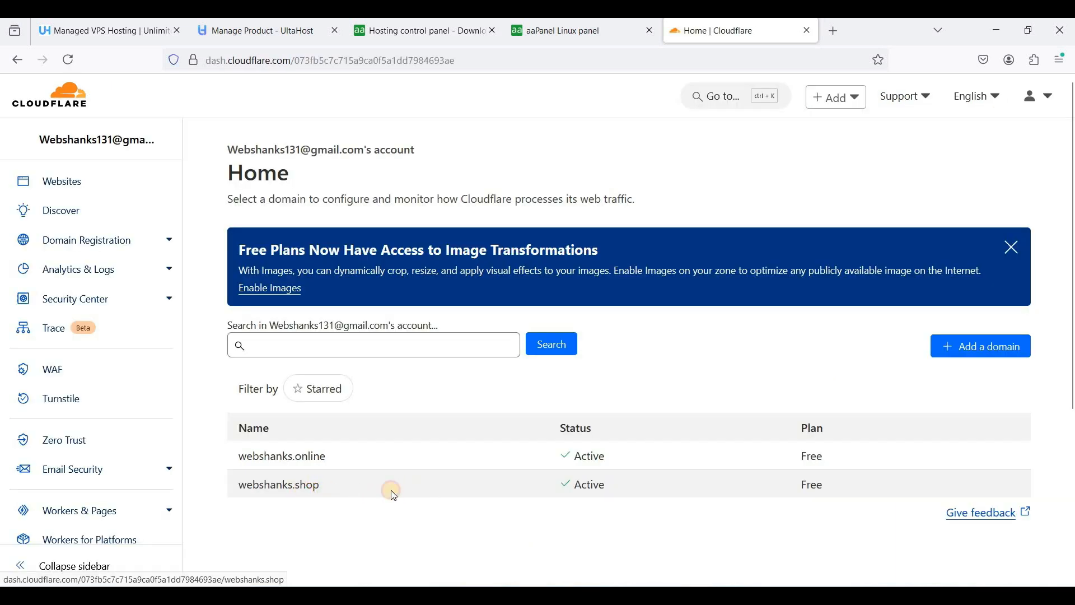
click(278, 484)
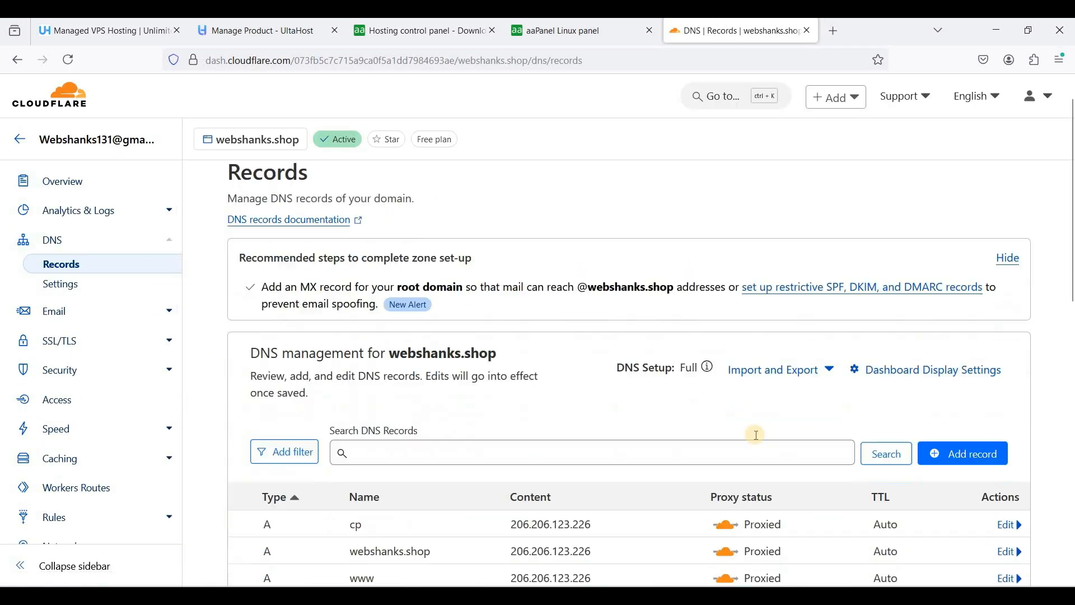
Create an A record named panel with IPv4 206.206.123.226 and save it
click(962, 452)
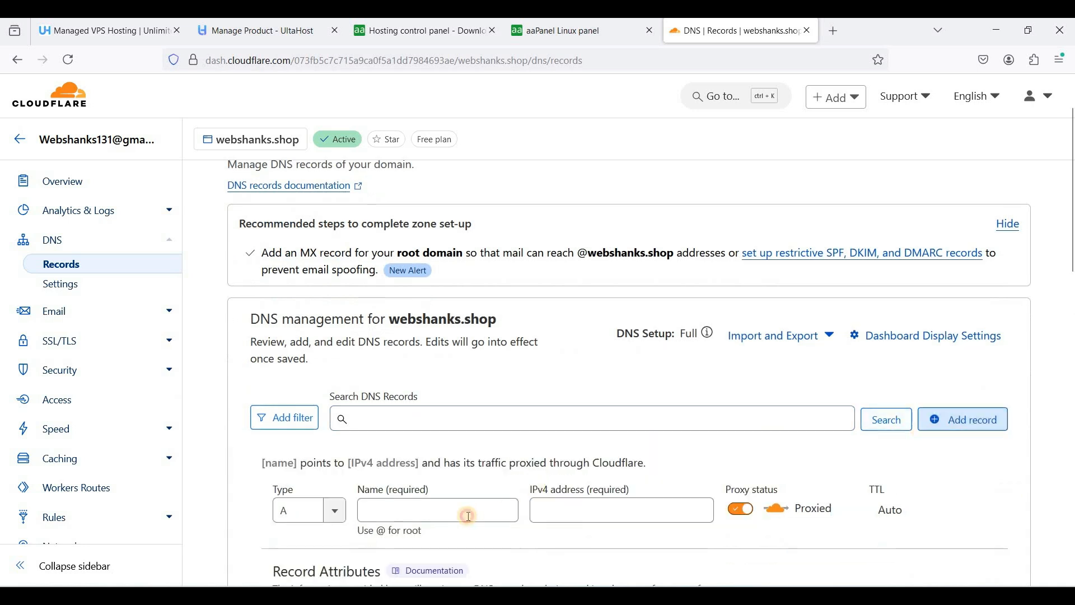
text(pane)
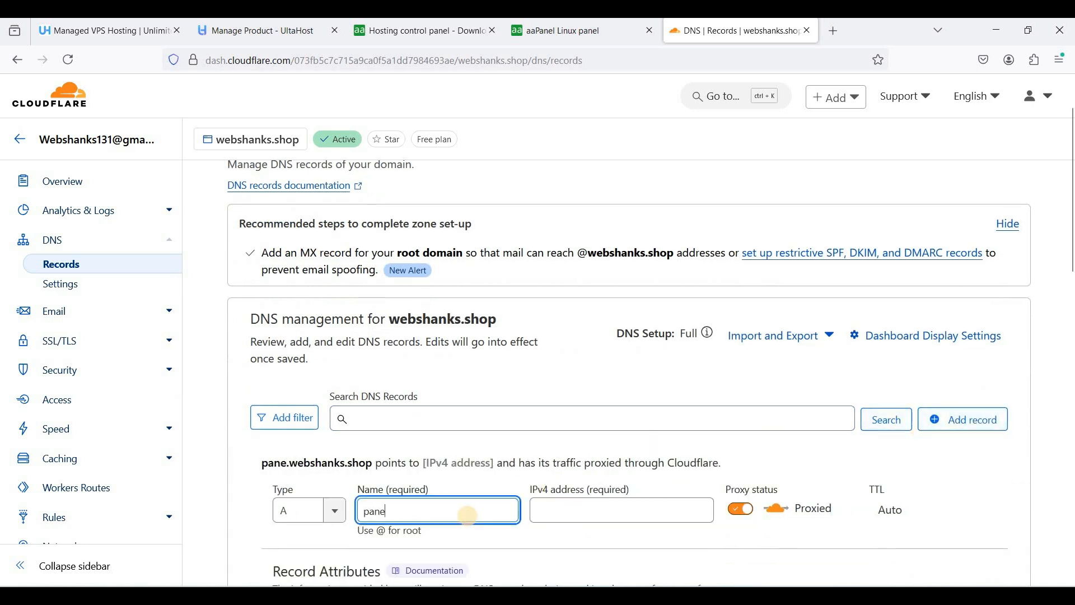
text(l)
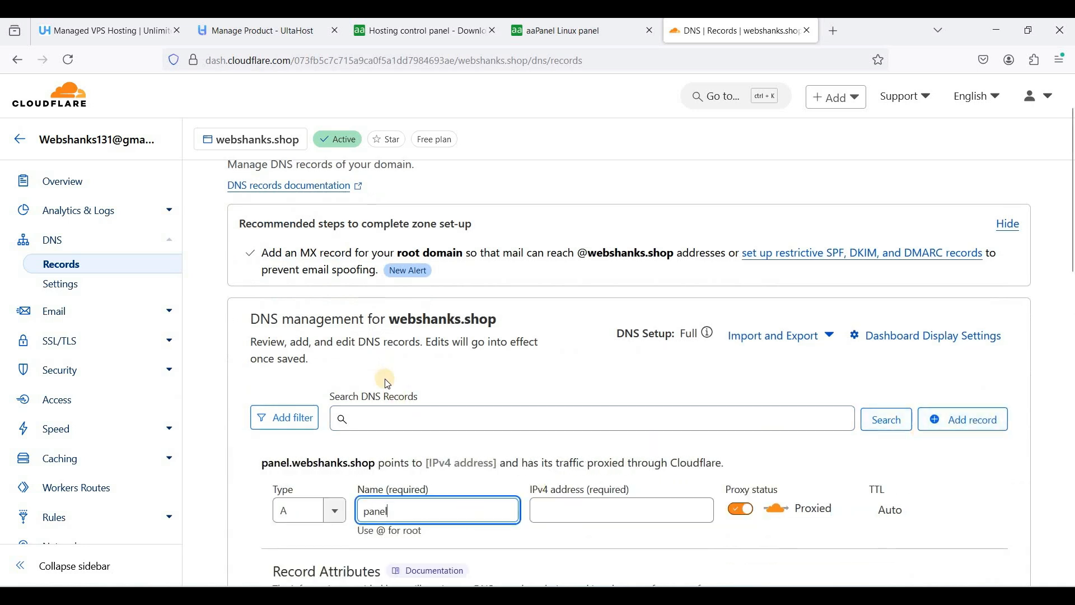
scroll(down, 3)
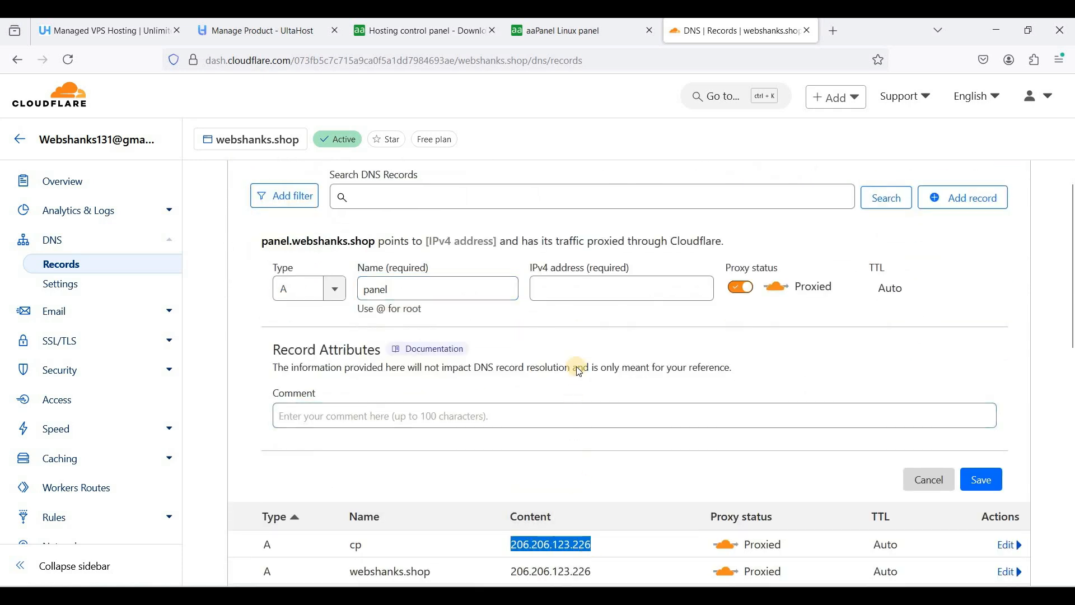
click(620, 288)
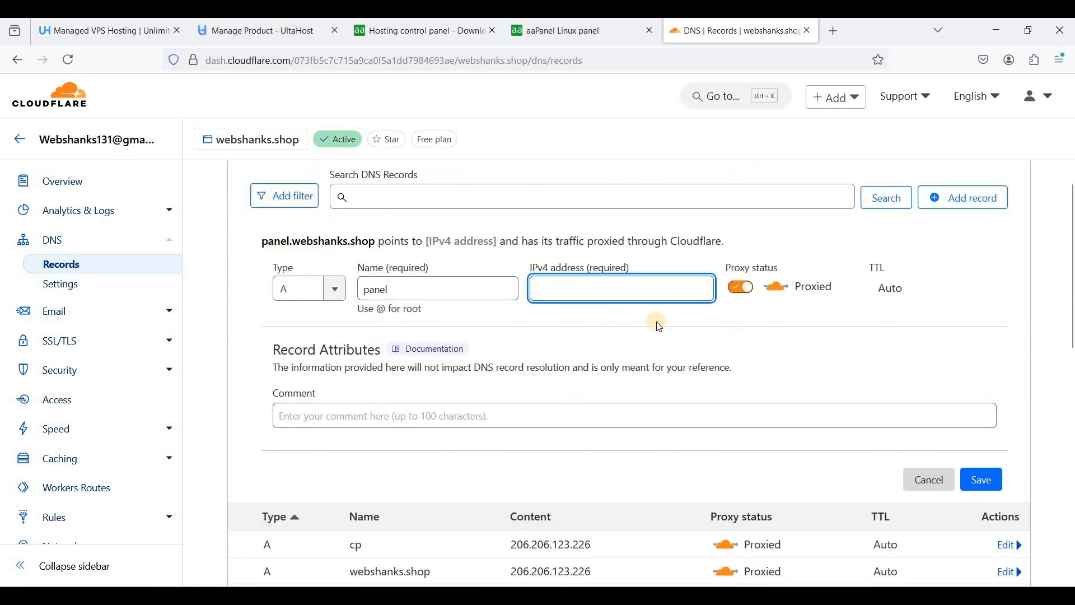
text(206.206.123.226)
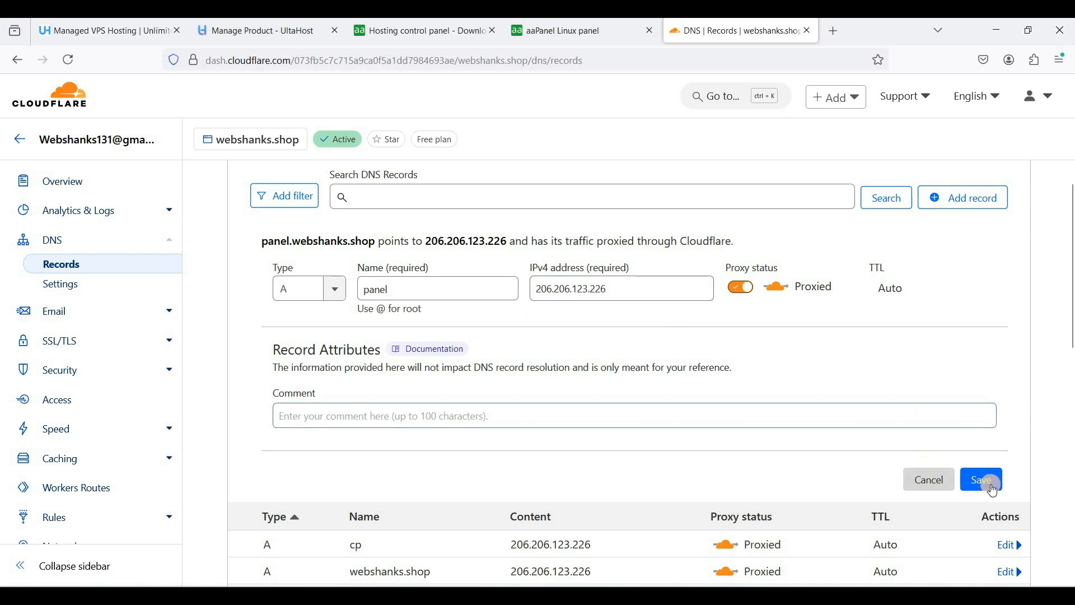
click(980, 479)
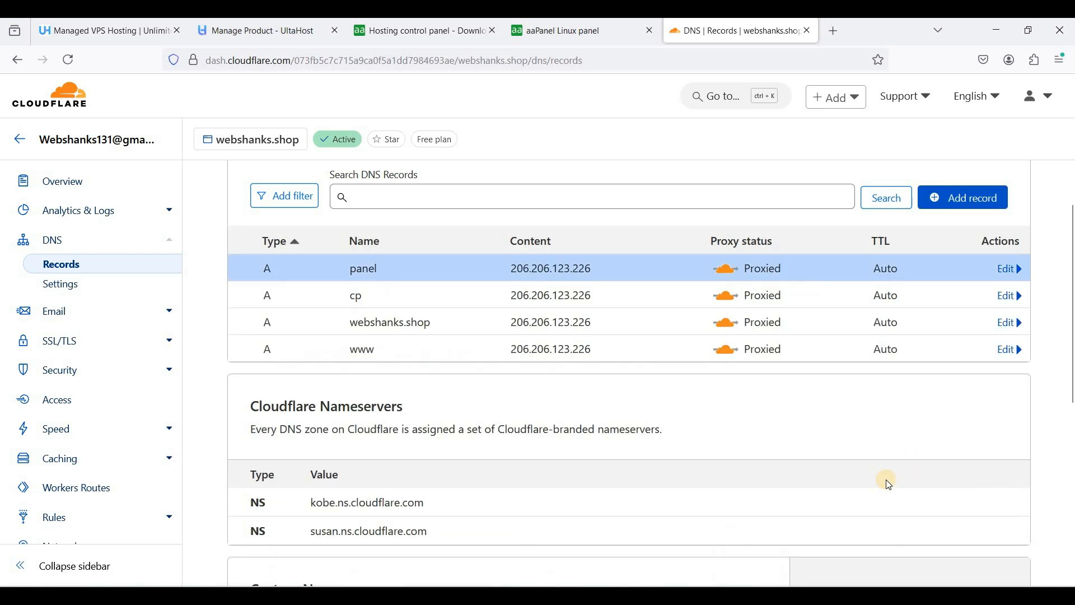
mouse_move(867, 380)
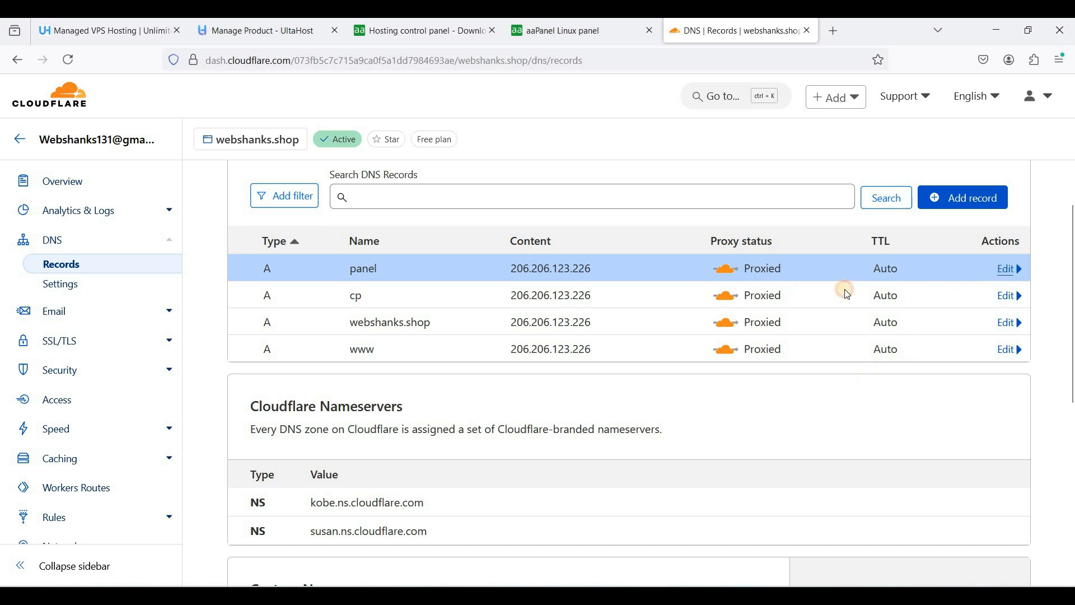
Edit the panel A record, switch Proxy status off to DNS only, and save
click(1005, 267)
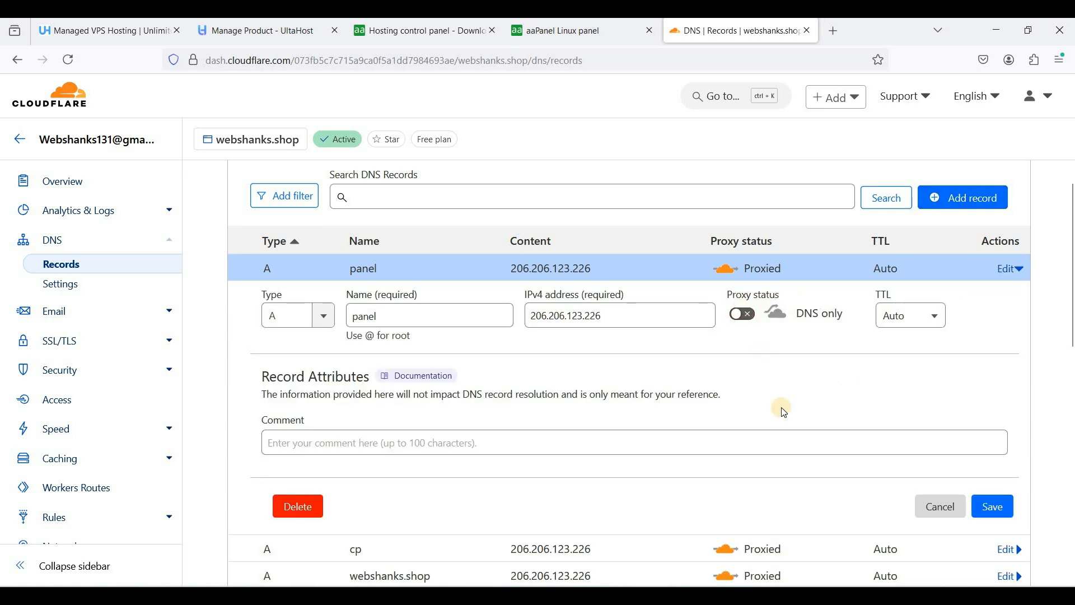
click(991, 506)
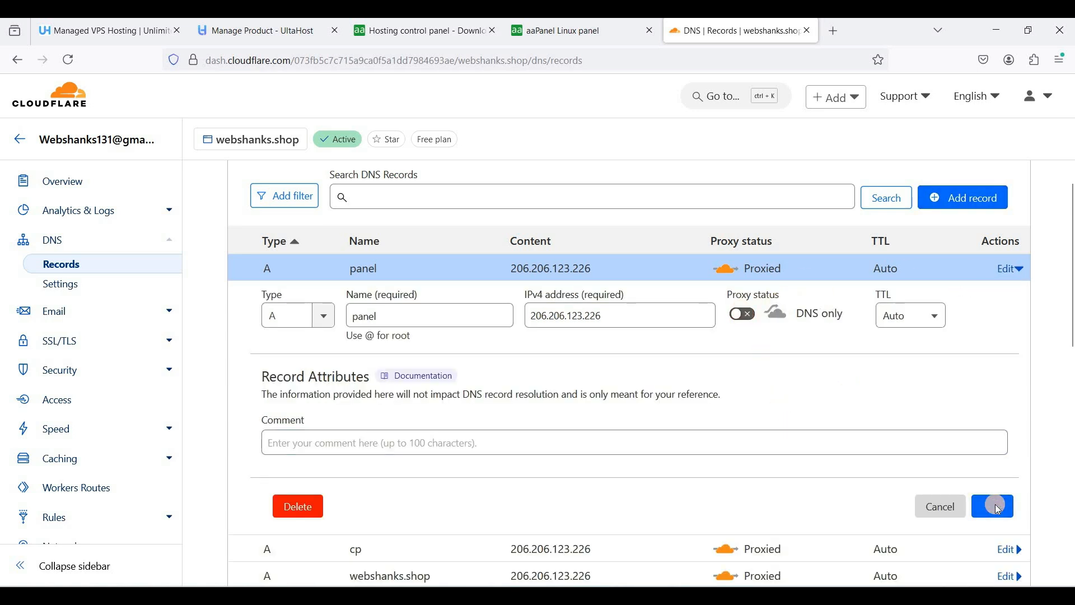
click(992, 506)
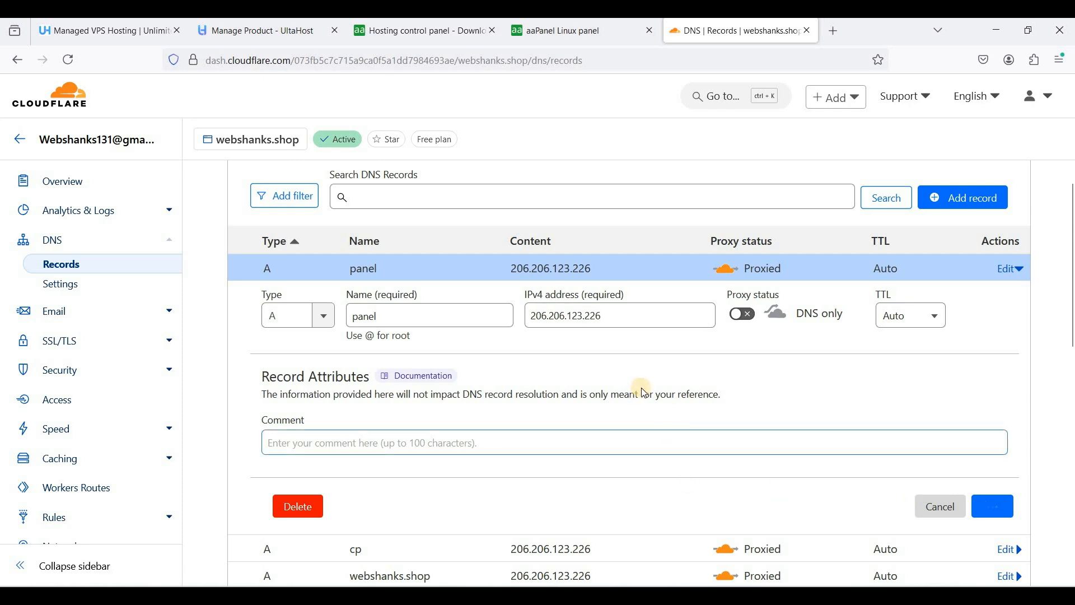
click(991, 506)
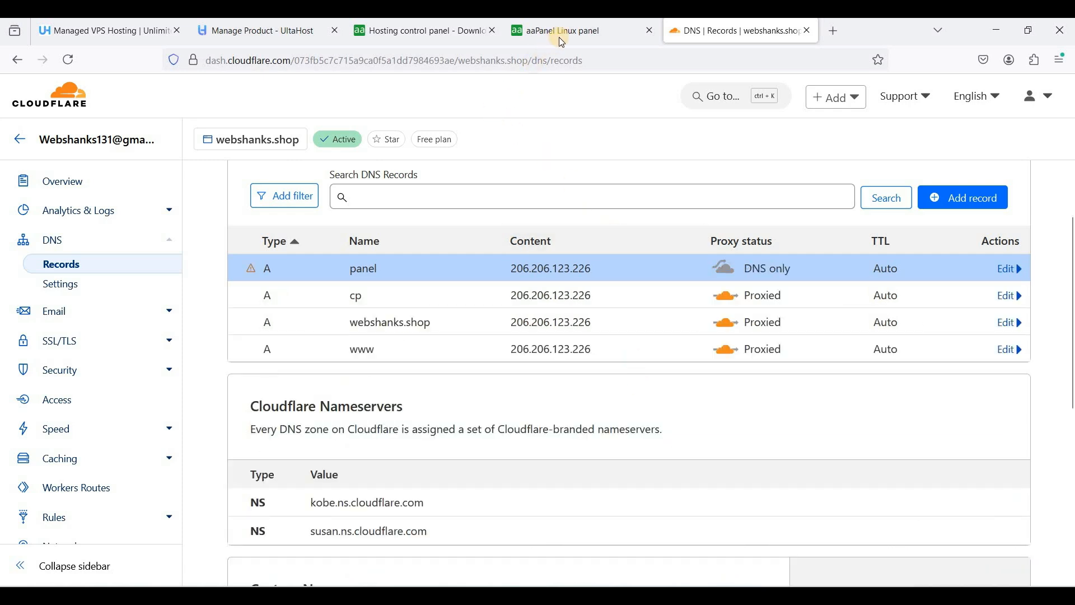
Set the aaPanel Domain field to panel.webshanks.shop in Security settings and save
click(555, 30)
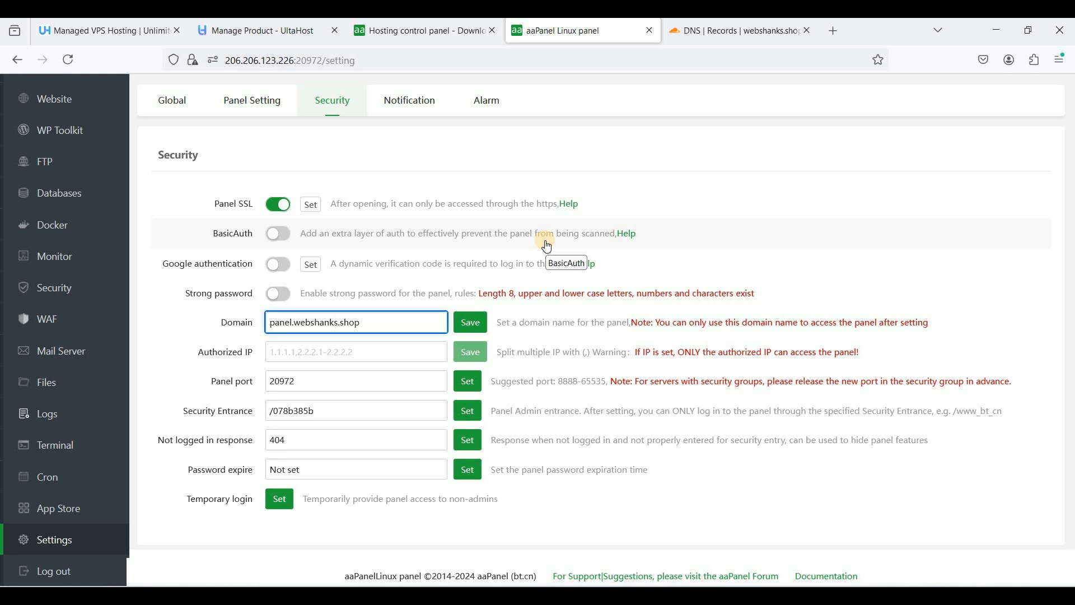
click(355, 321)
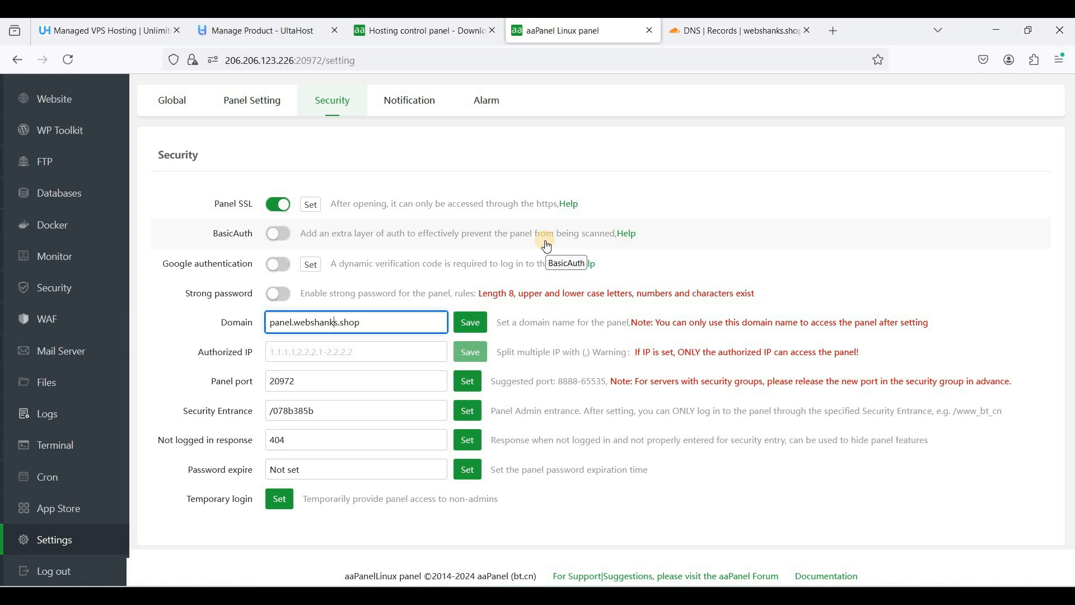
mouse_move(501, 326)
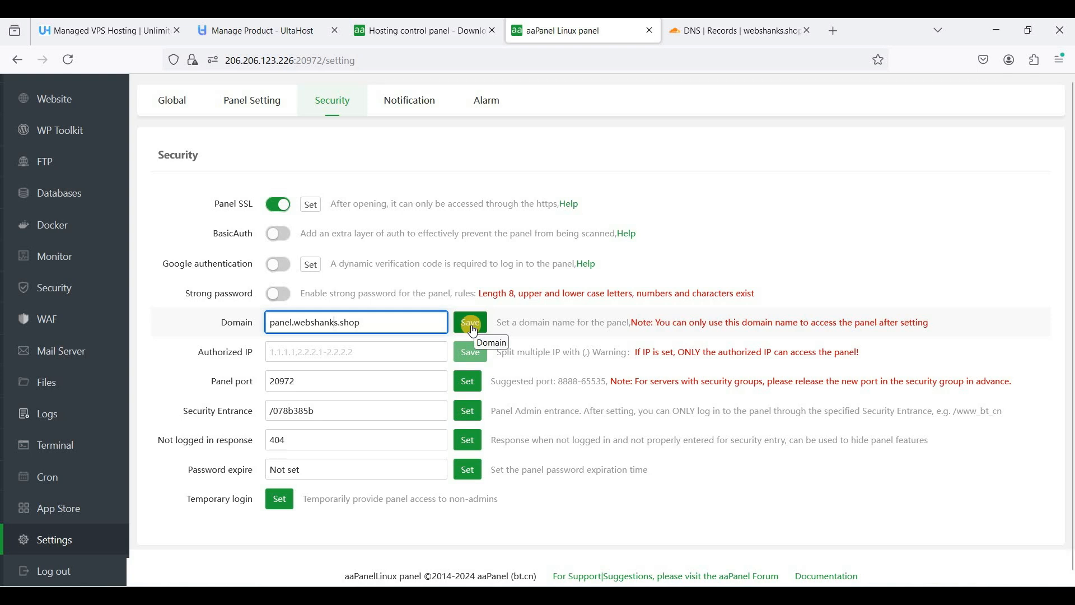
click(469, 323)
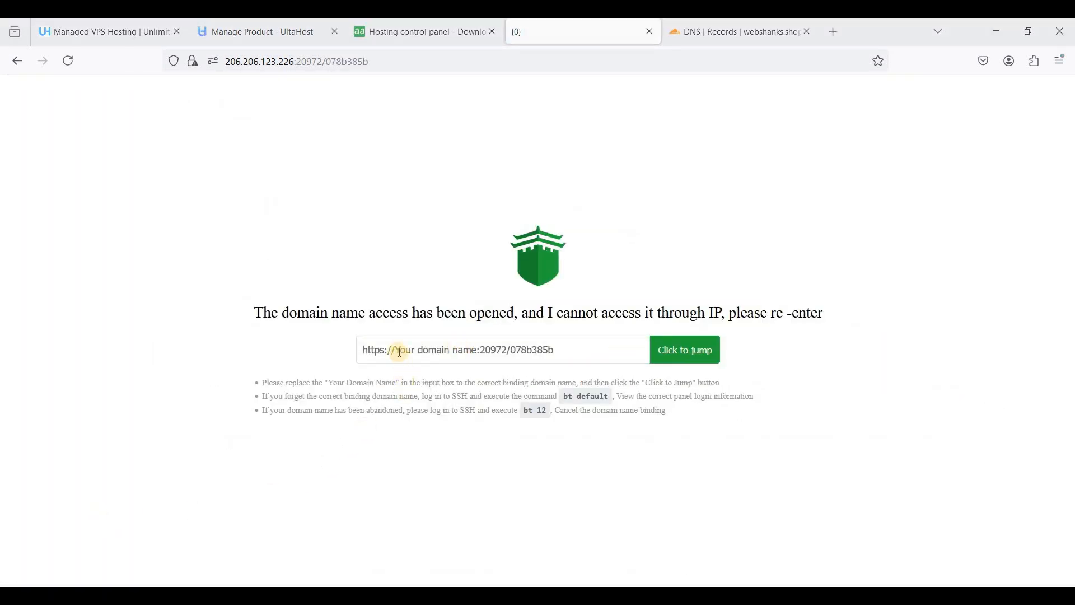
Replace the placeholder with panel.webshanks.shop in the jump form and go to that address
double_click(426, 349)
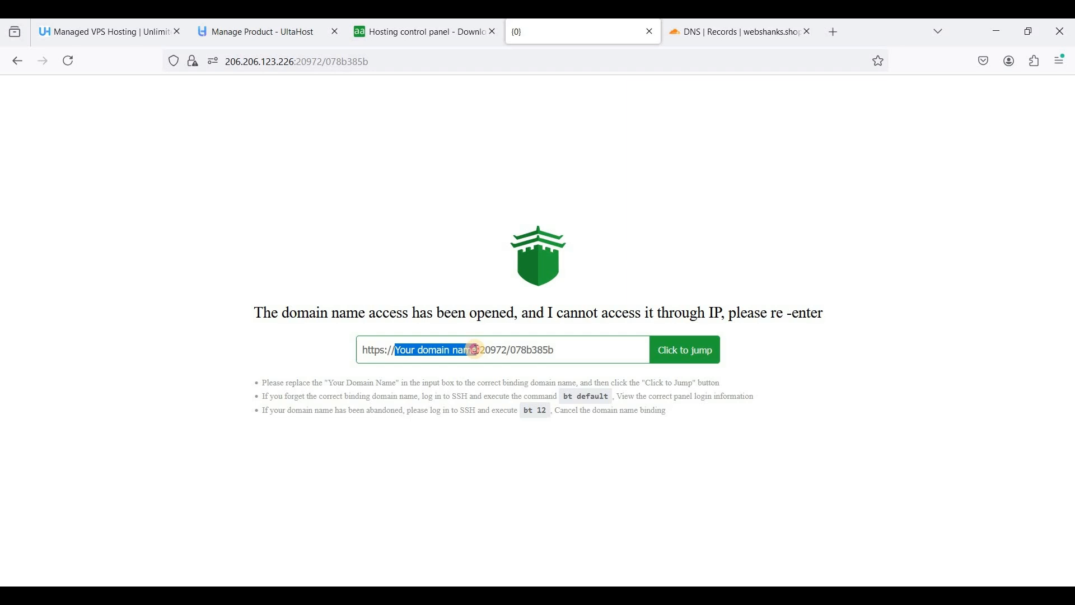
text(panel.webshanks.shop)
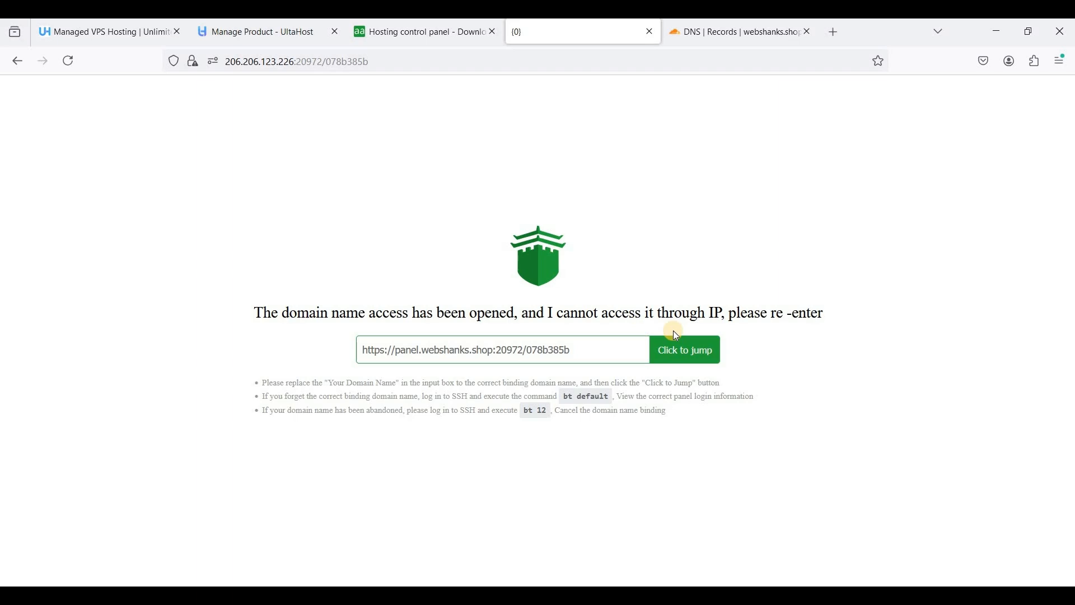
click(682, 349)
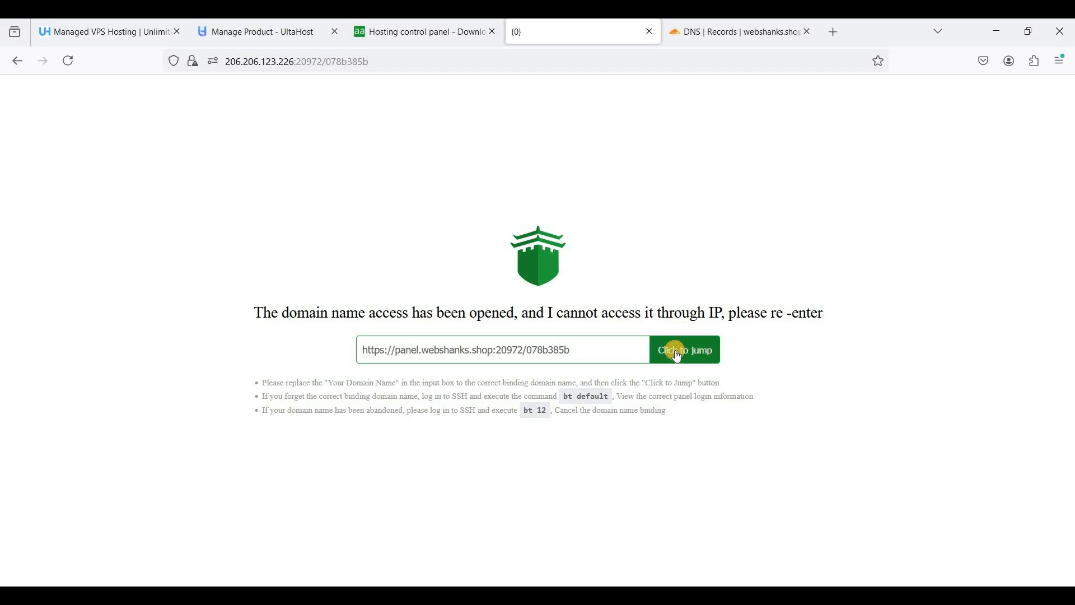
click(683, 349)
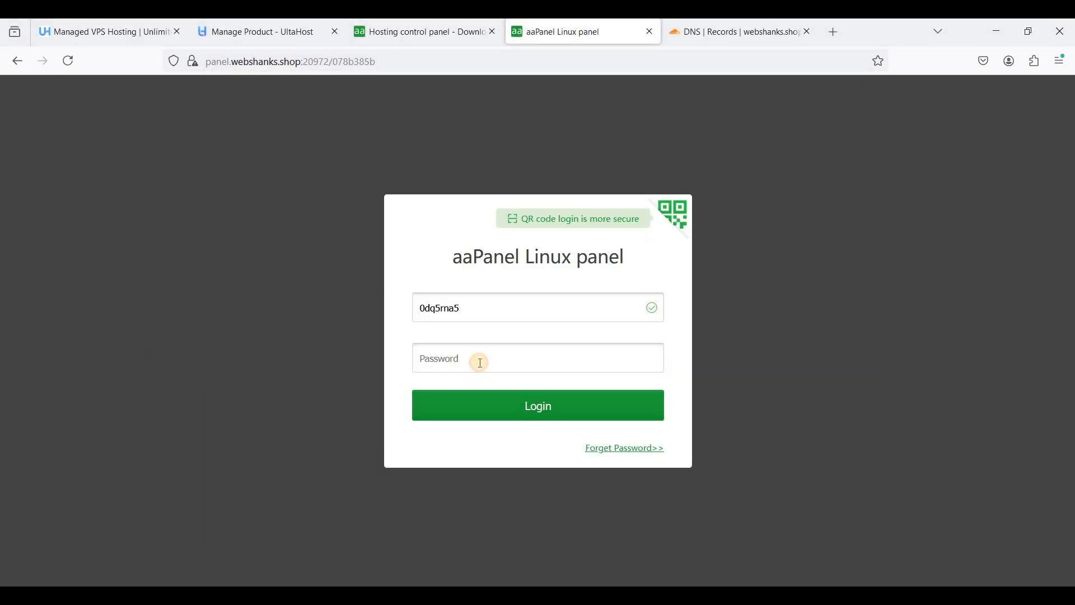
Log in with the panel password and decline Firefox's save-password prompt
click(538, 405)
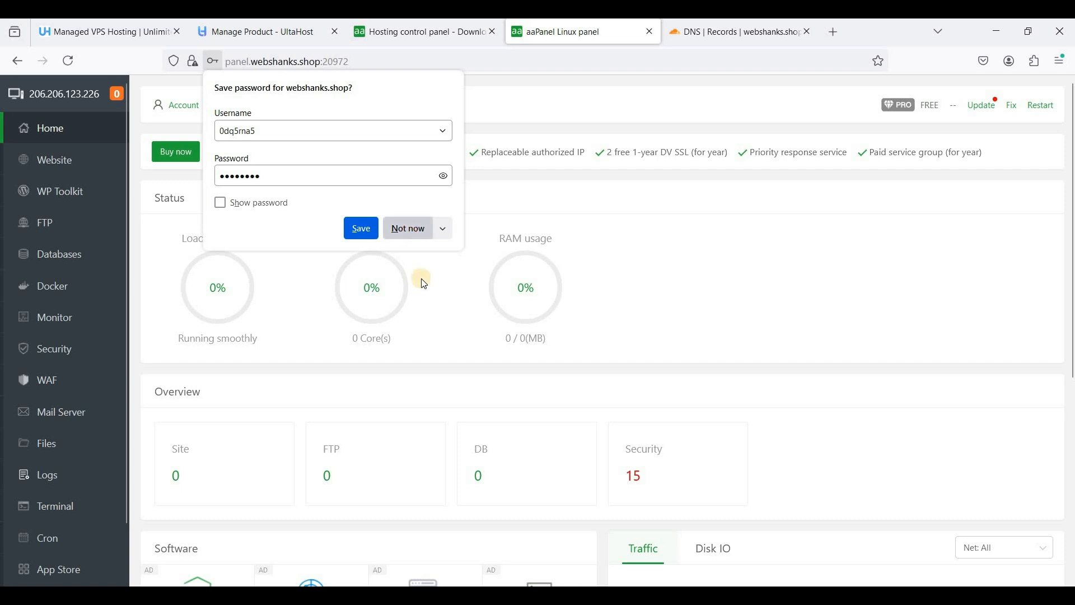
click(406, 227)
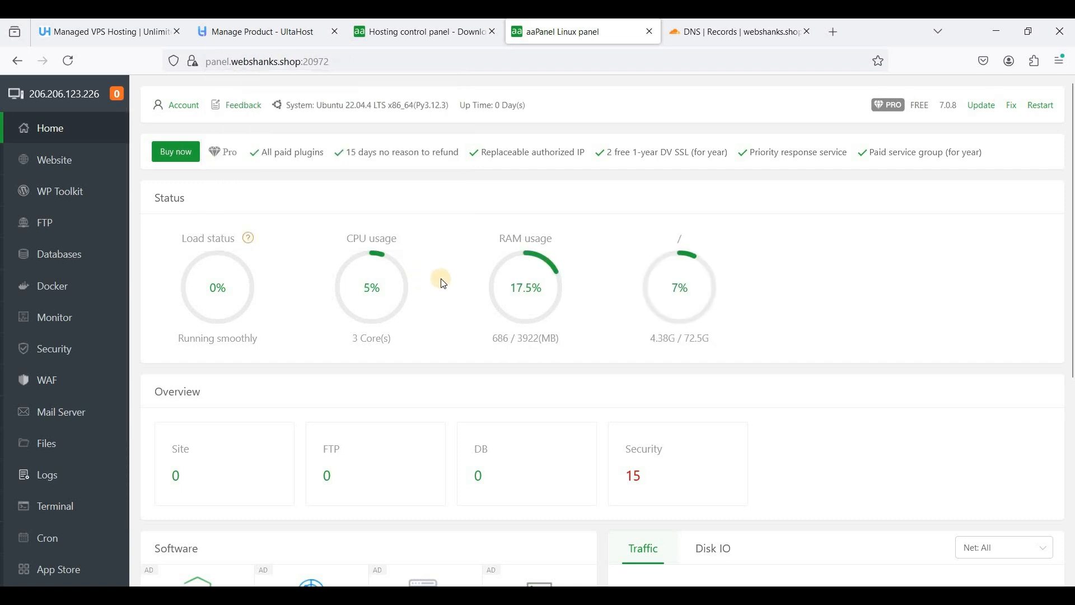
mouse_move(312, 268)
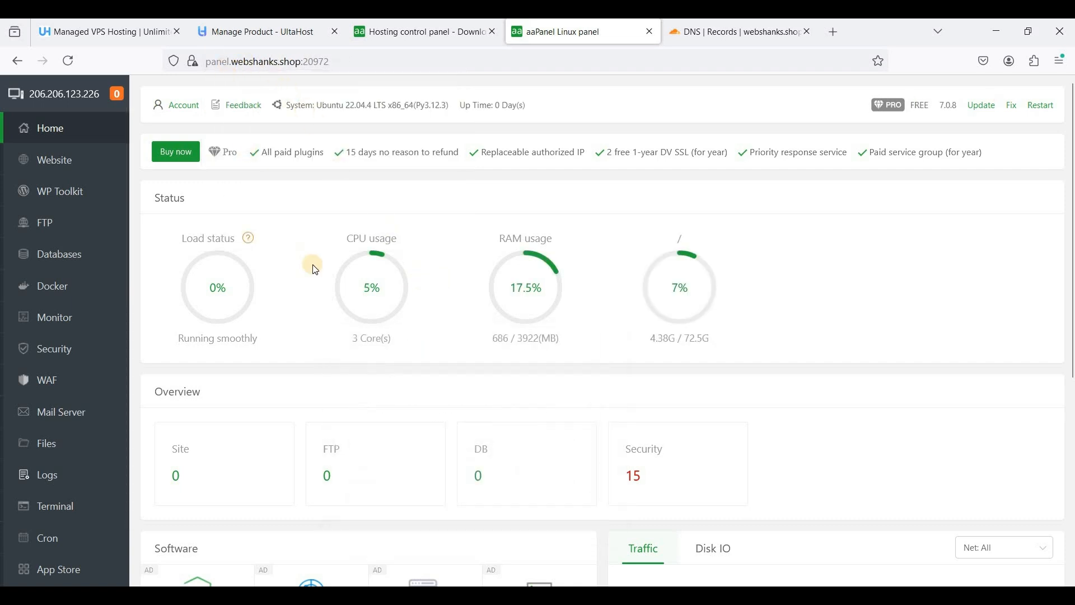
mouse_move(414, 268)
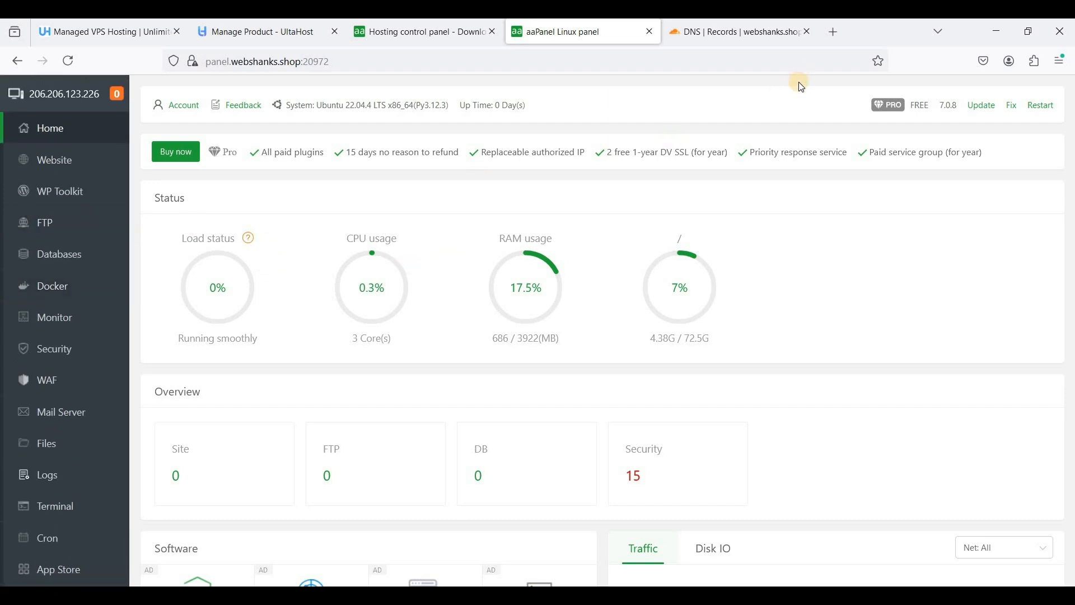
mouse_move(593, 200)
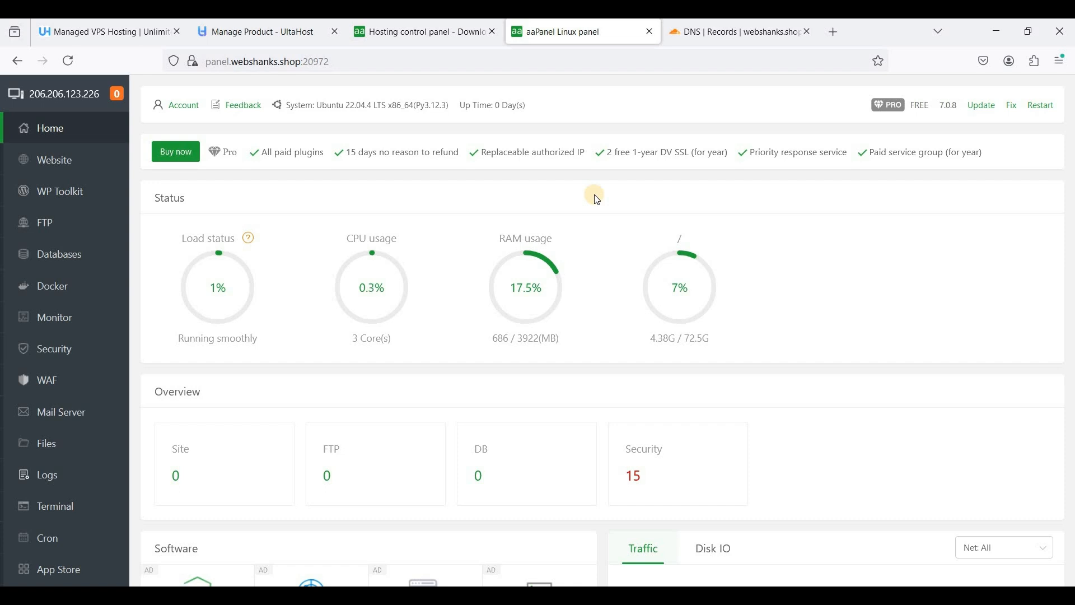
mouse_move(828, 110)
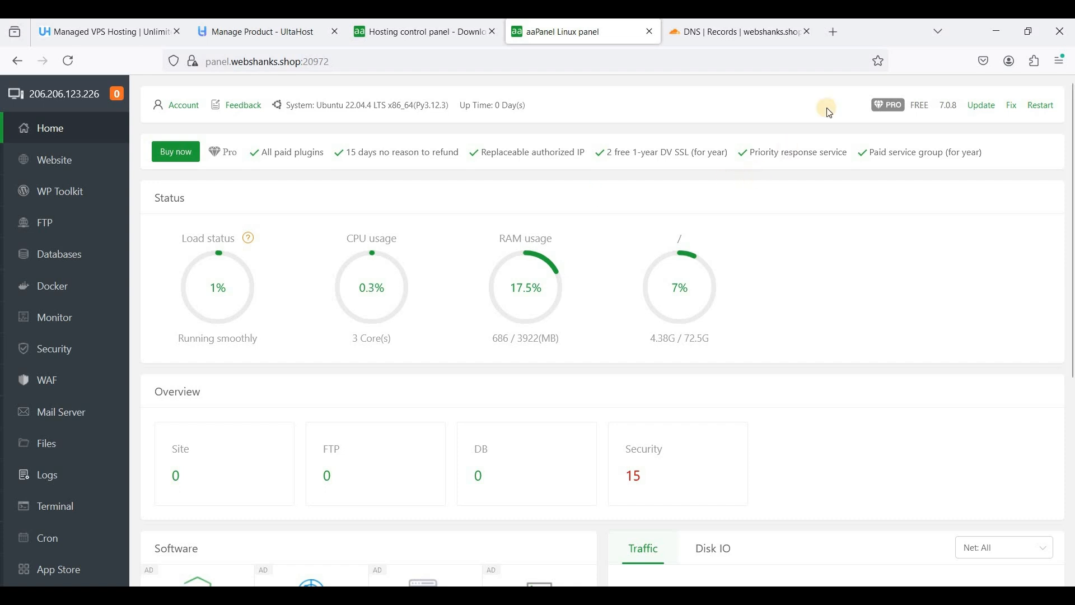
Go to app.zerossl.com/certificates and start a new certificate for panel.webshanks.shop
click(832, 31)
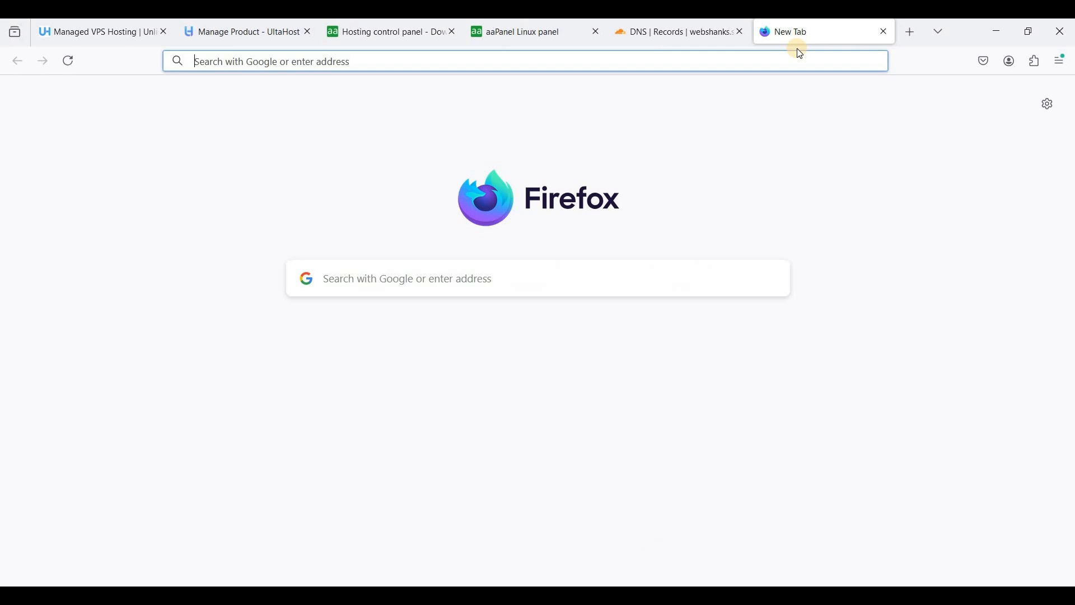
text(app.zerossl.com/certificates)
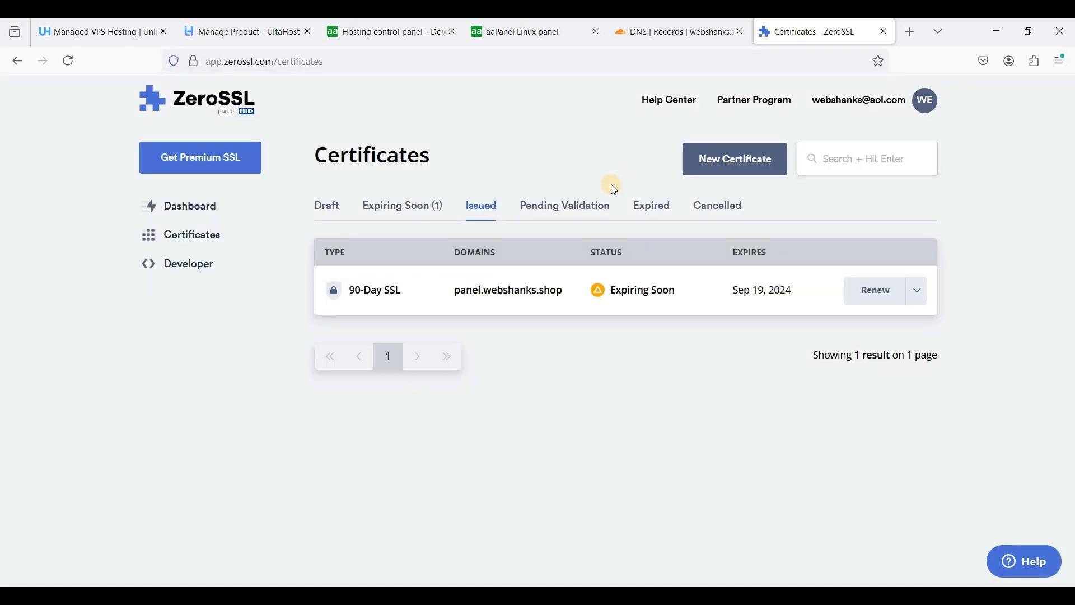
mouse_move(749, 158)
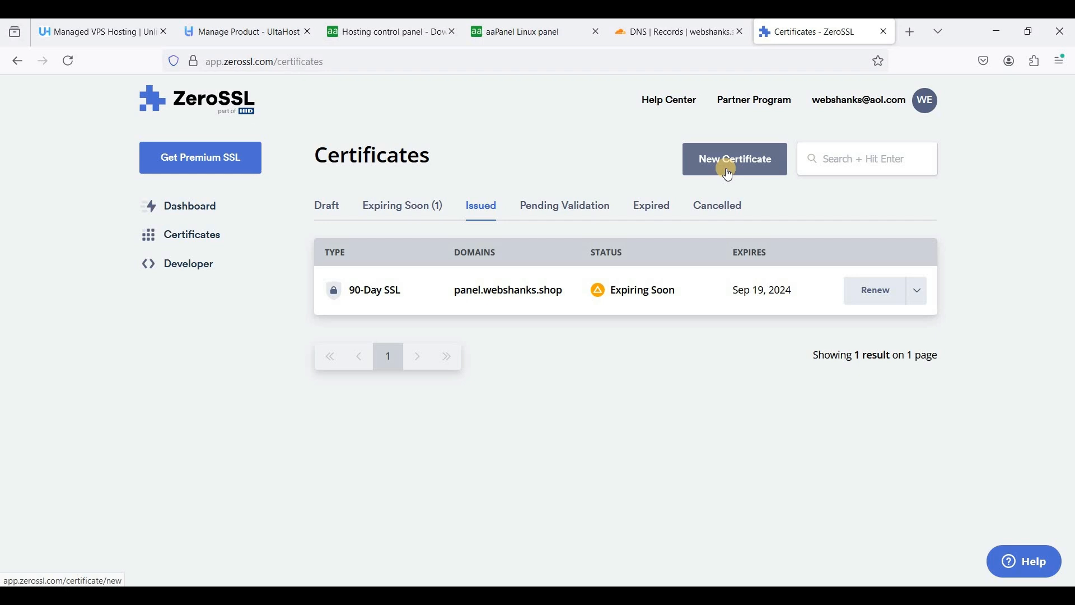
click(733, 157)
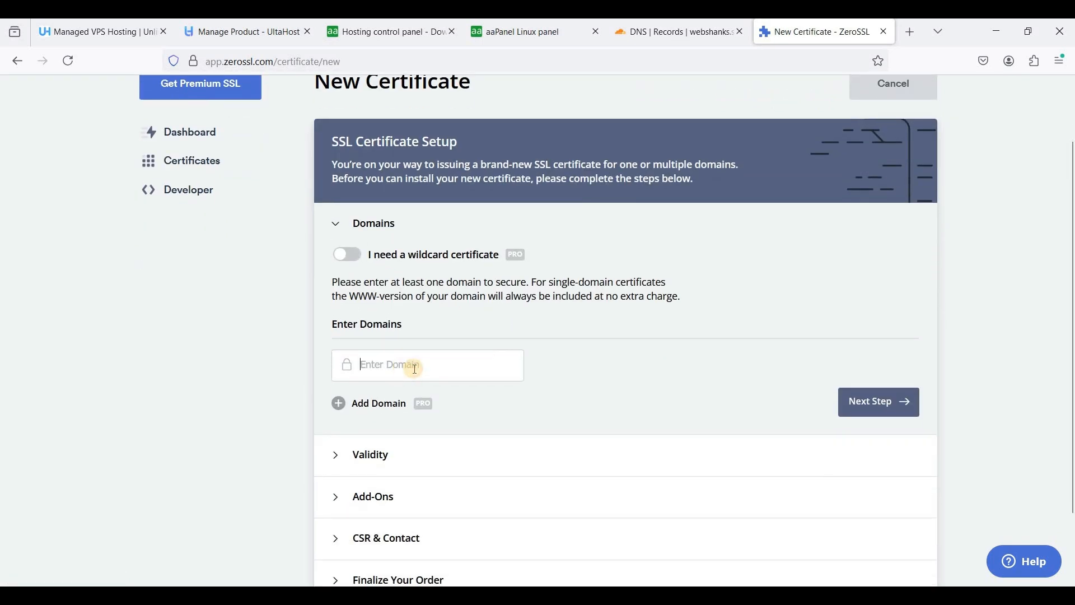
text(panel)
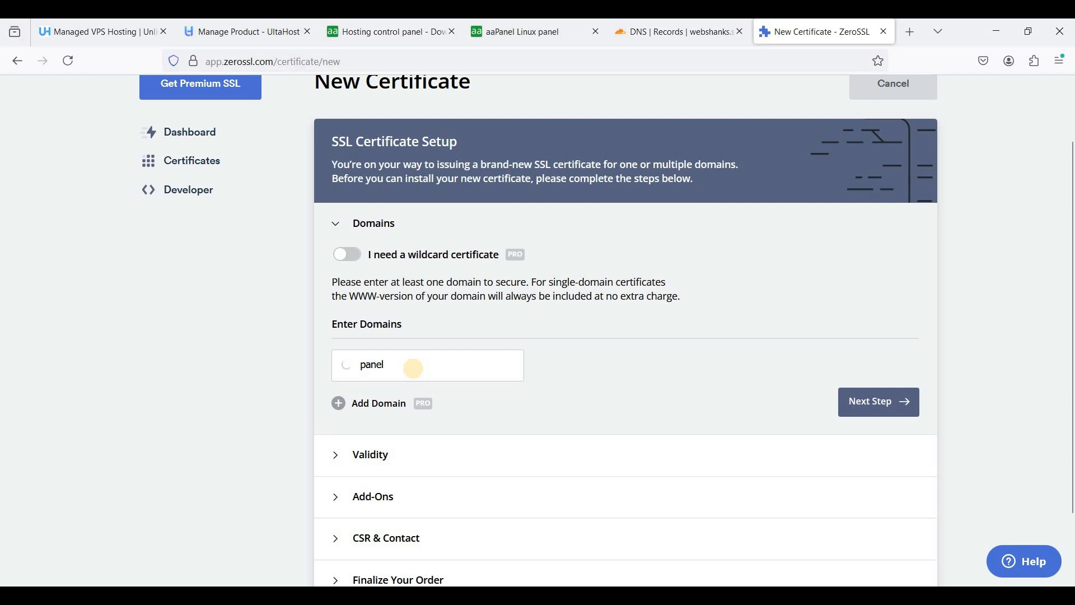
text(.webshanks.shop)
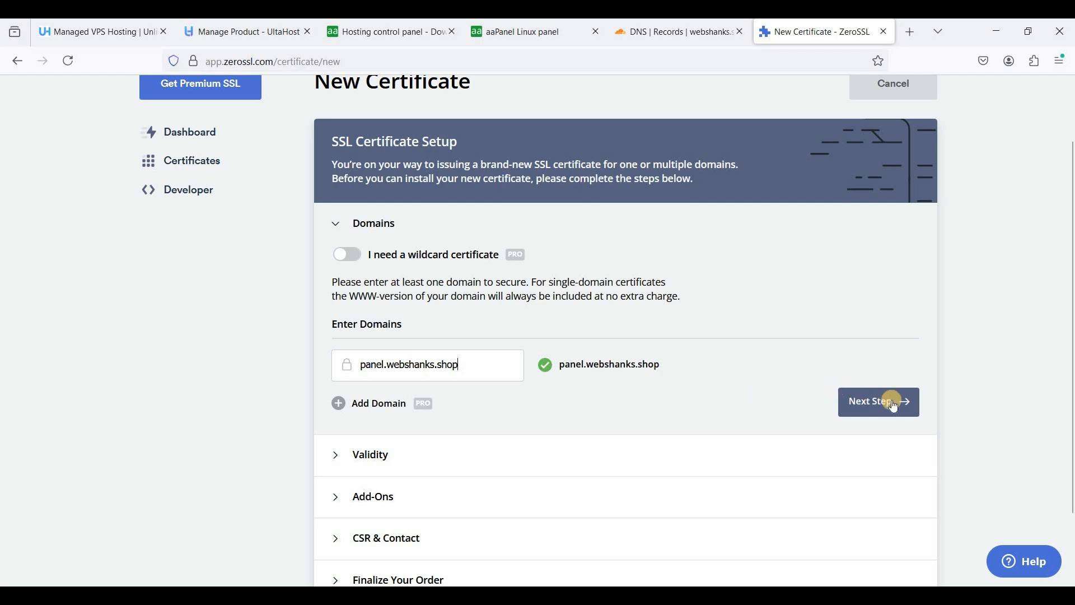
click(878, 401)
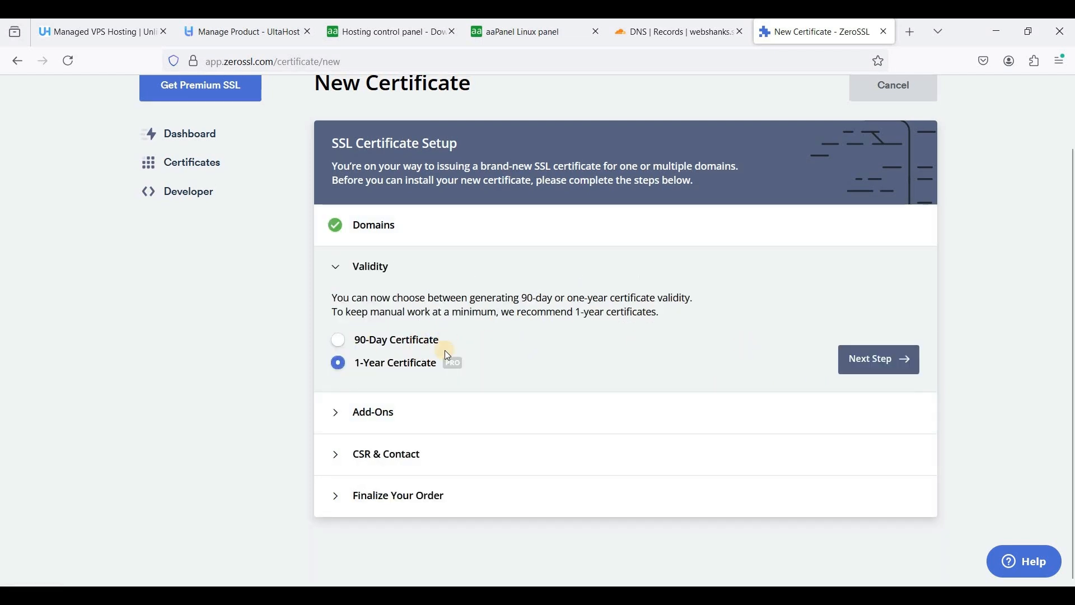
Choose 90-day validity, skip add-ons, and reach Finalize Your Order on the Free plan
click(878, 359)
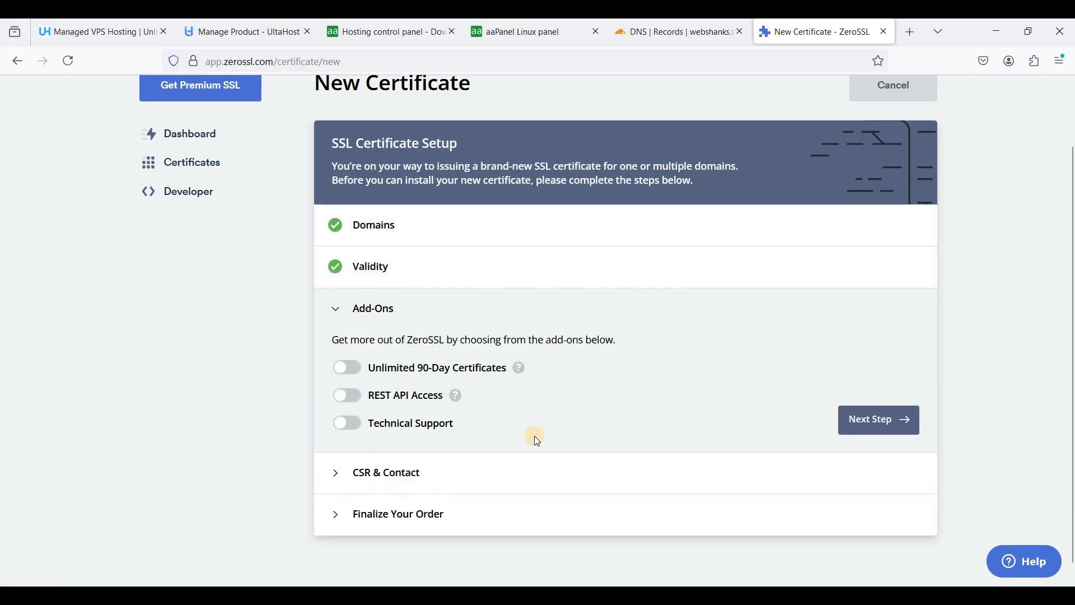
mouse_move(825, 424)
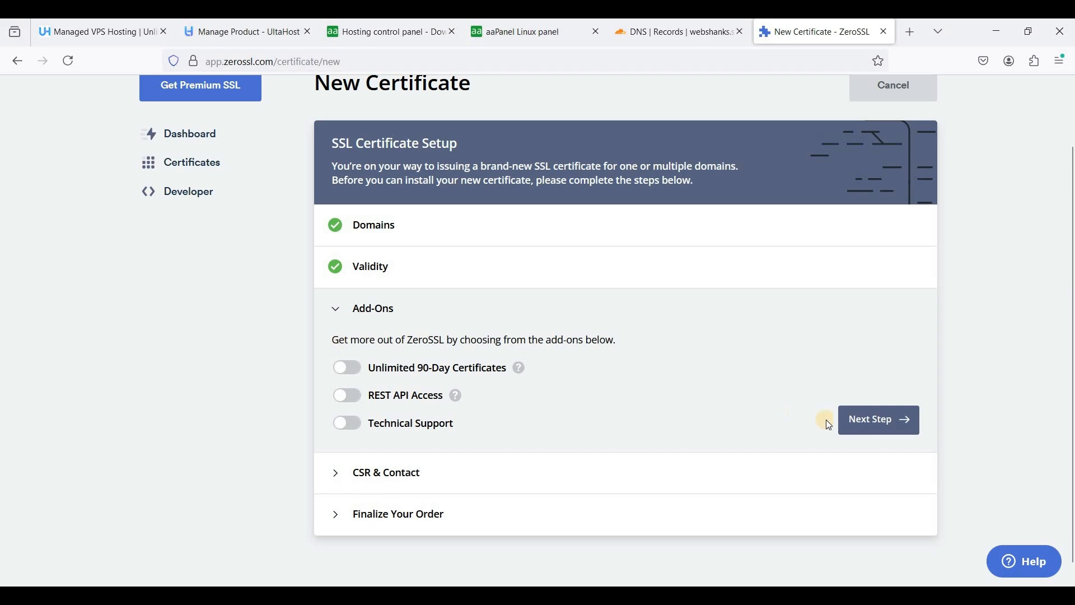
click(877, 418)
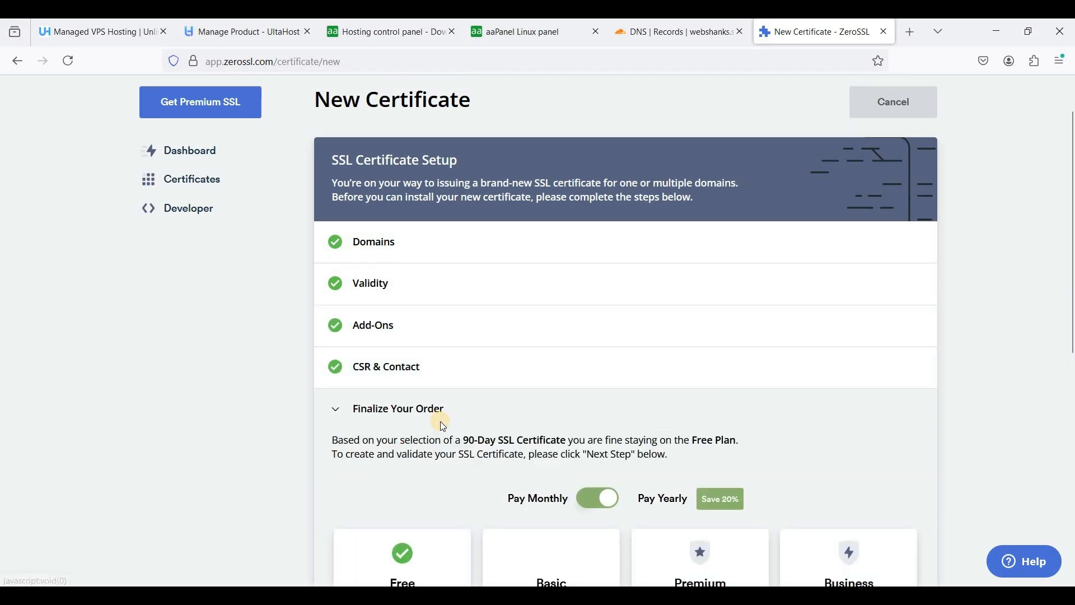
scroll(down, 3)
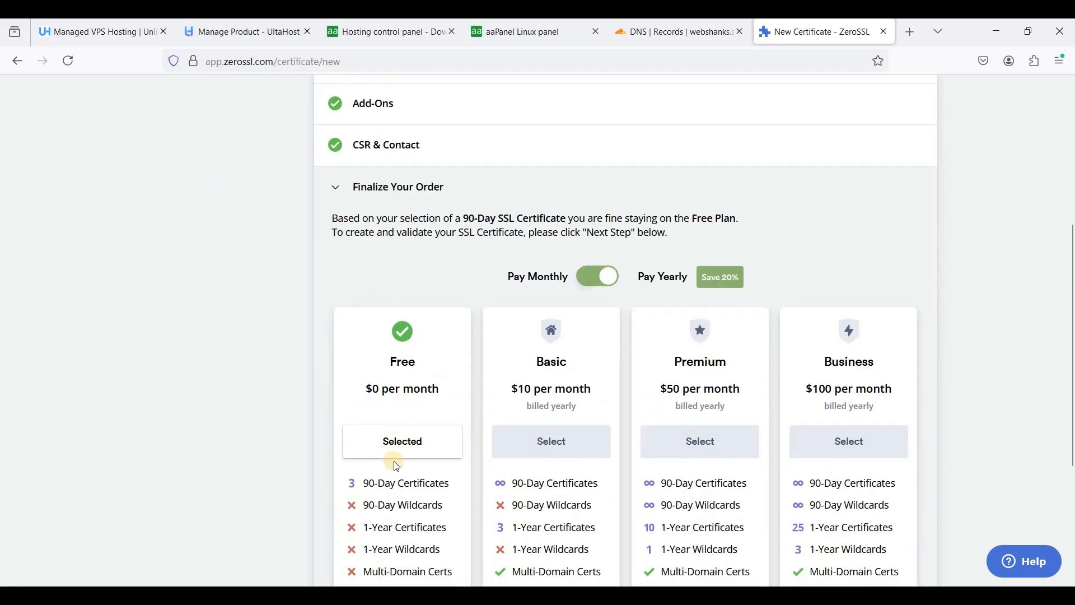
scroll(down, 3)
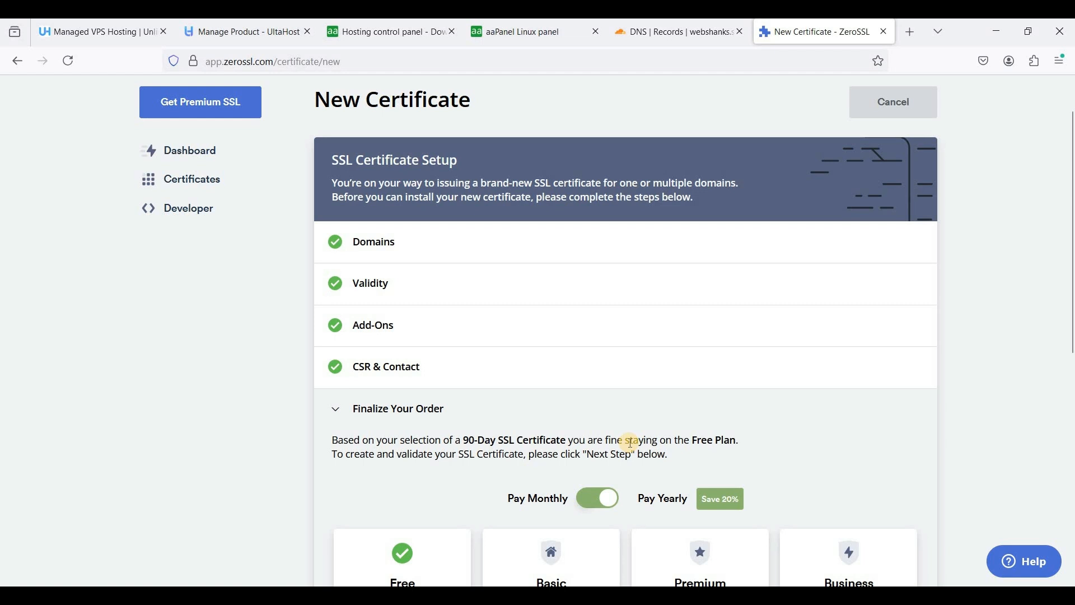
mouse_move(553, 411)
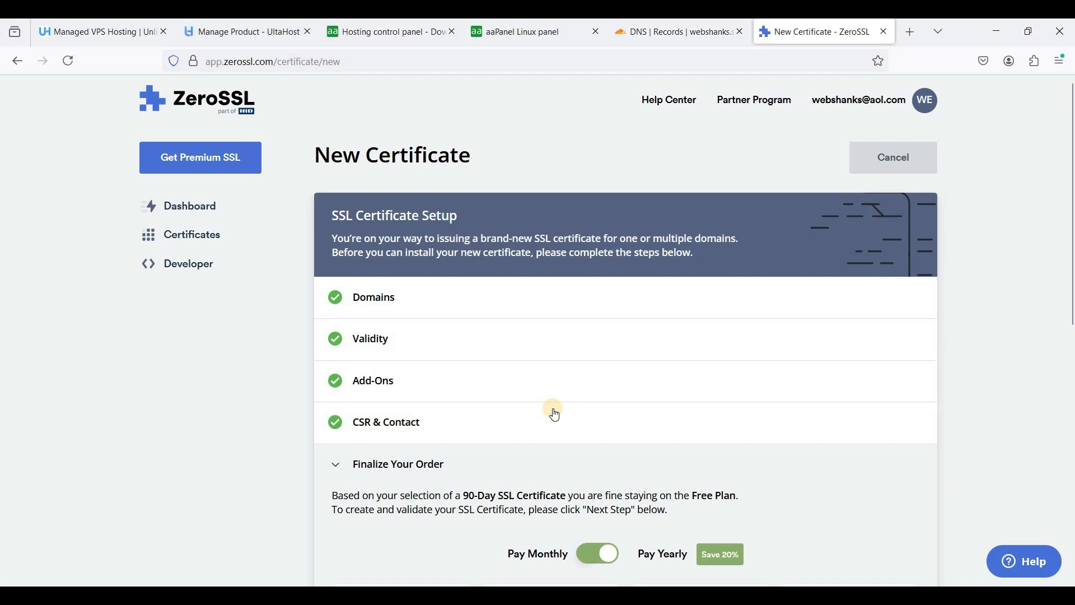
mouse_move(549, 309)
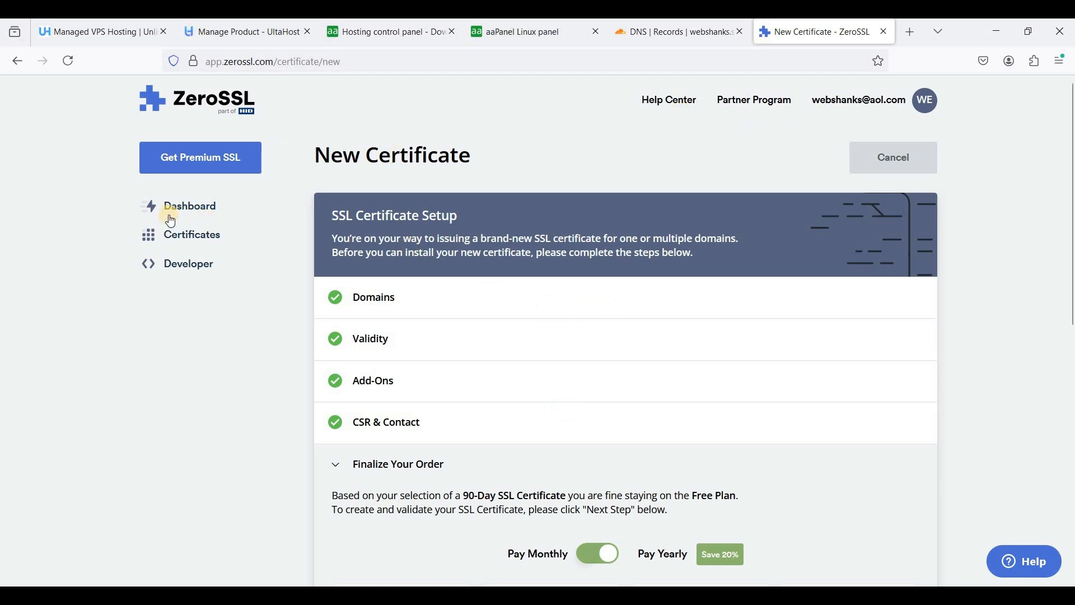
Renew the issued panel.webshanks.shop certificate with 90-day validity on the Free plan
click(189, 206)
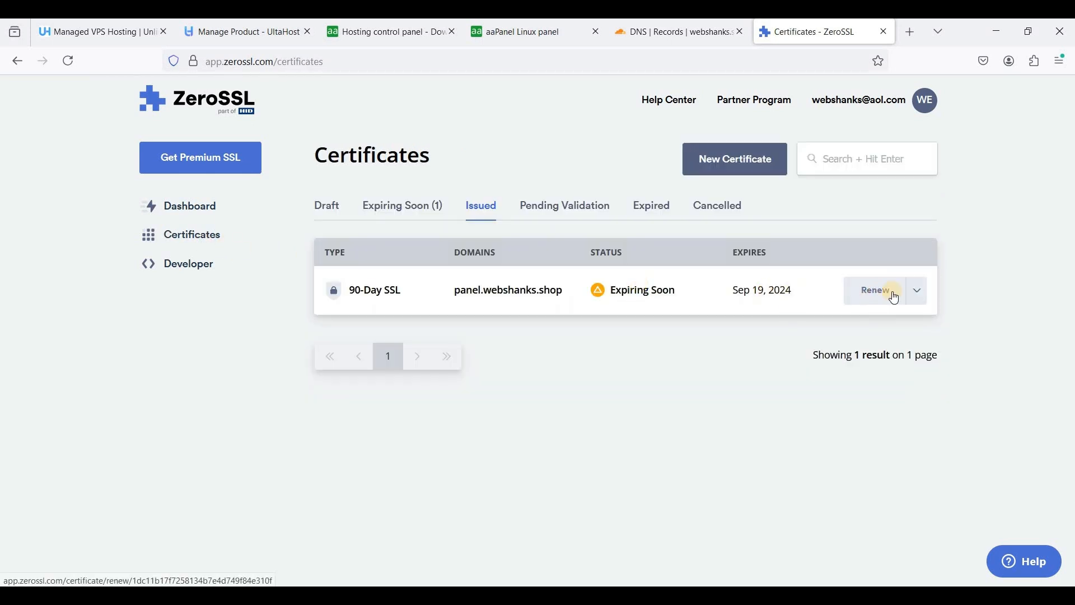
mouse_move(711, 337)
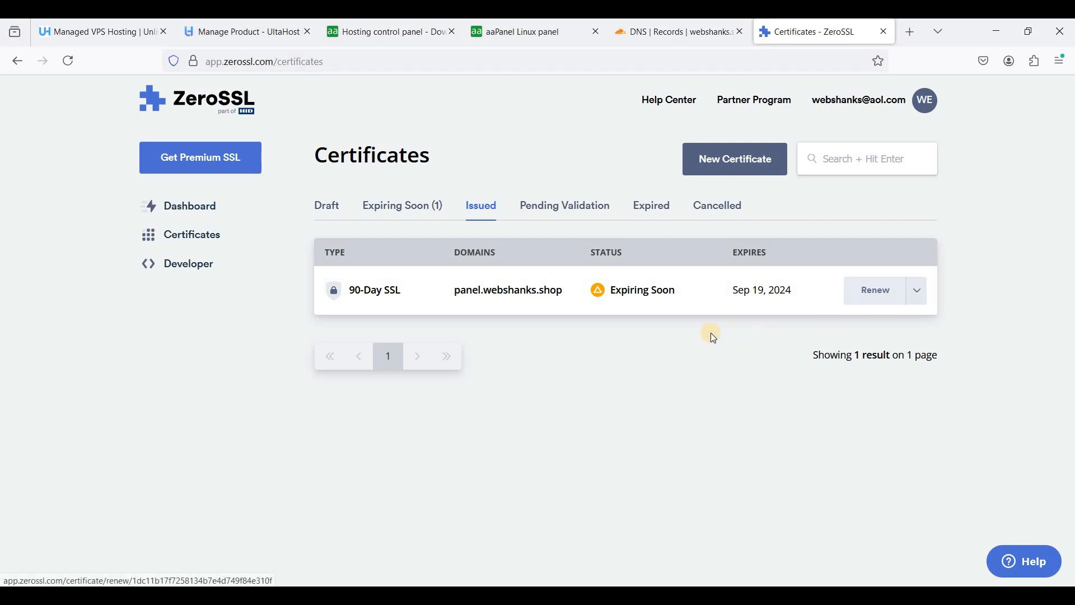
click(874, 289)
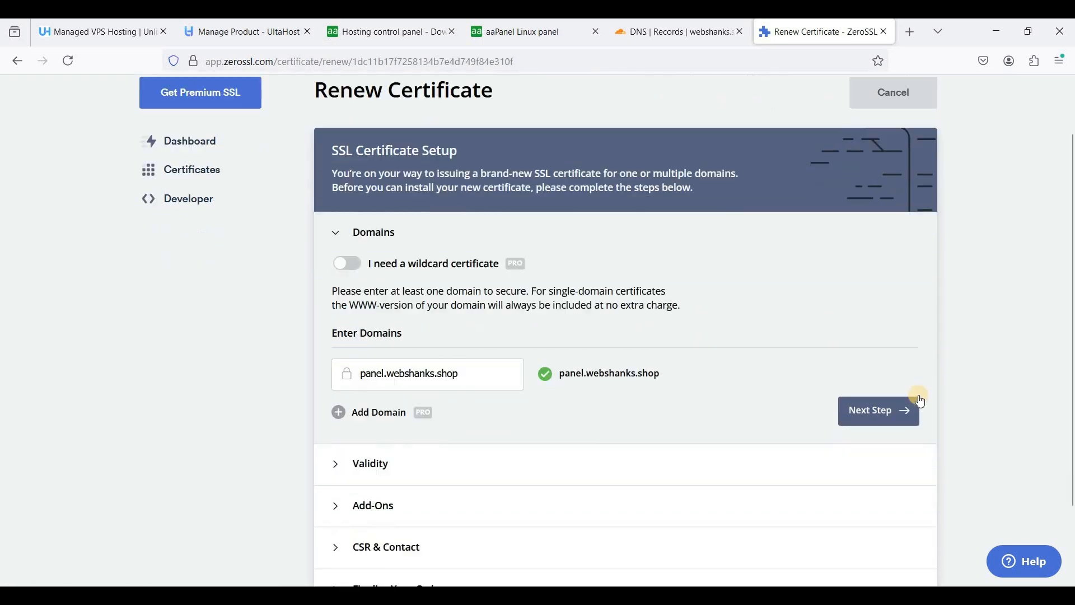
click(878, 409)
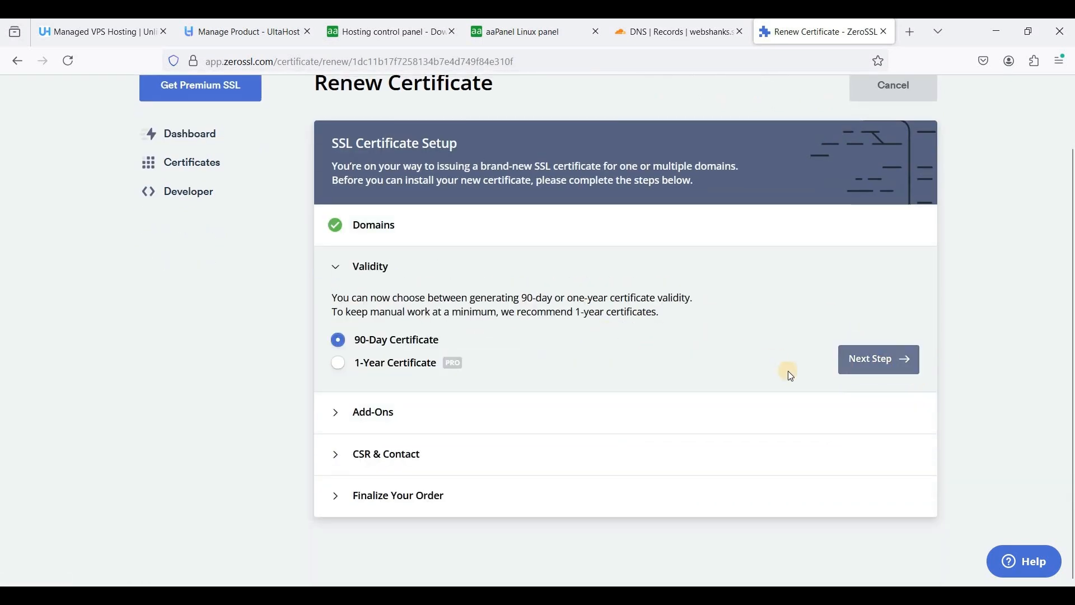
click(878, 358)
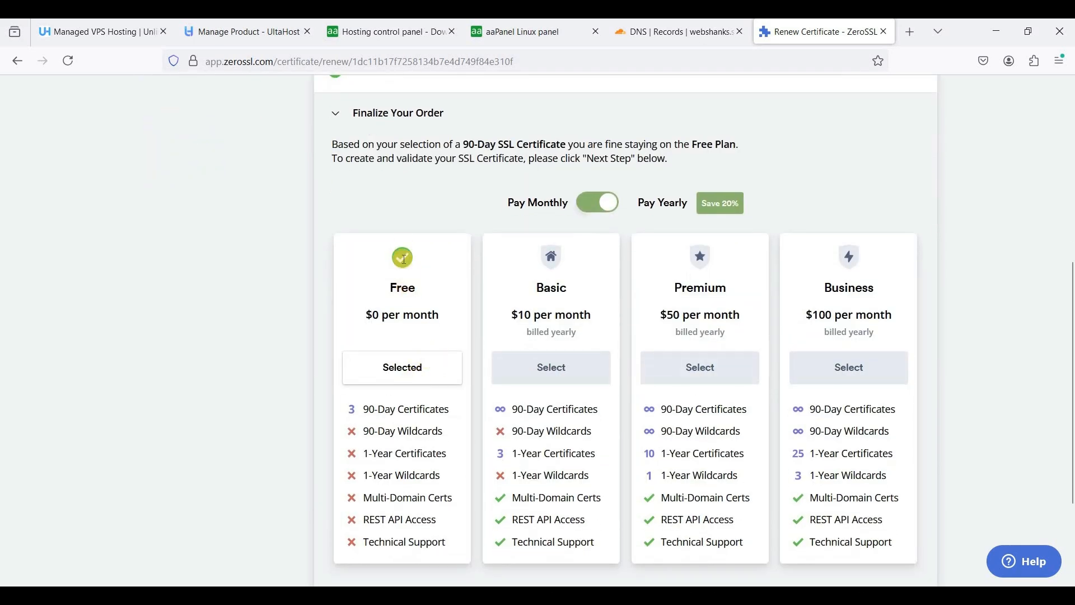
scroll(down, 3)
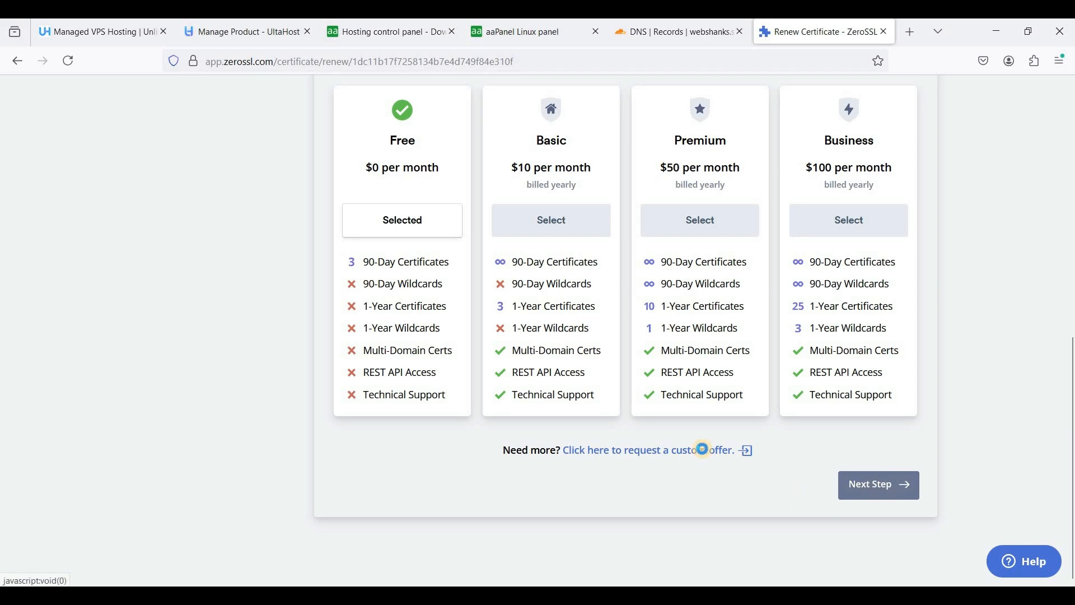
click(878, 485)
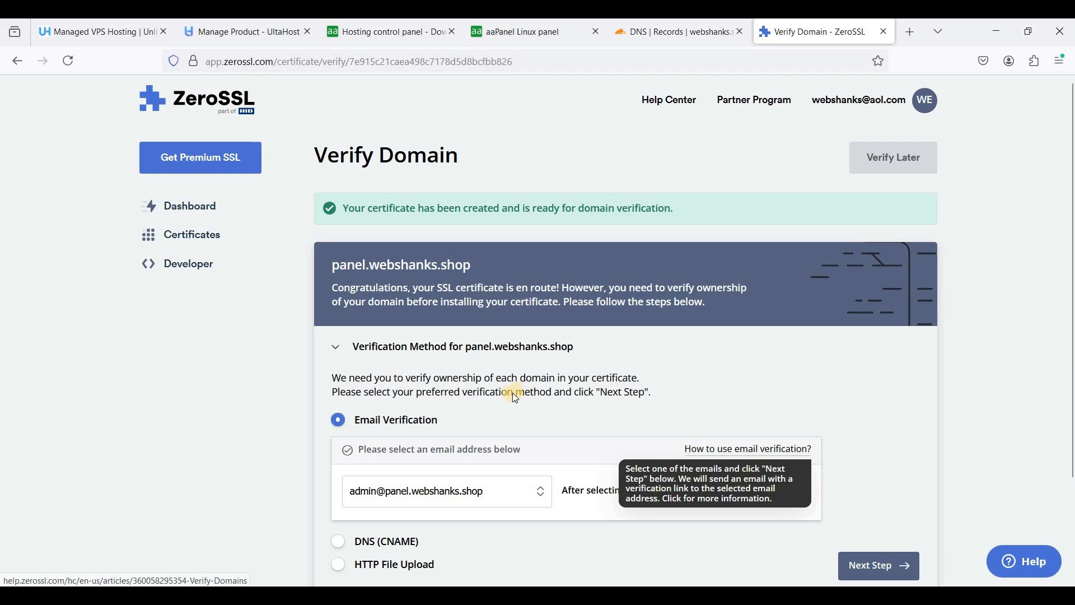
Select DNS (CNAME) verification, copy its record name, and return to Cloudflare DNS records
scroll(down, 3)
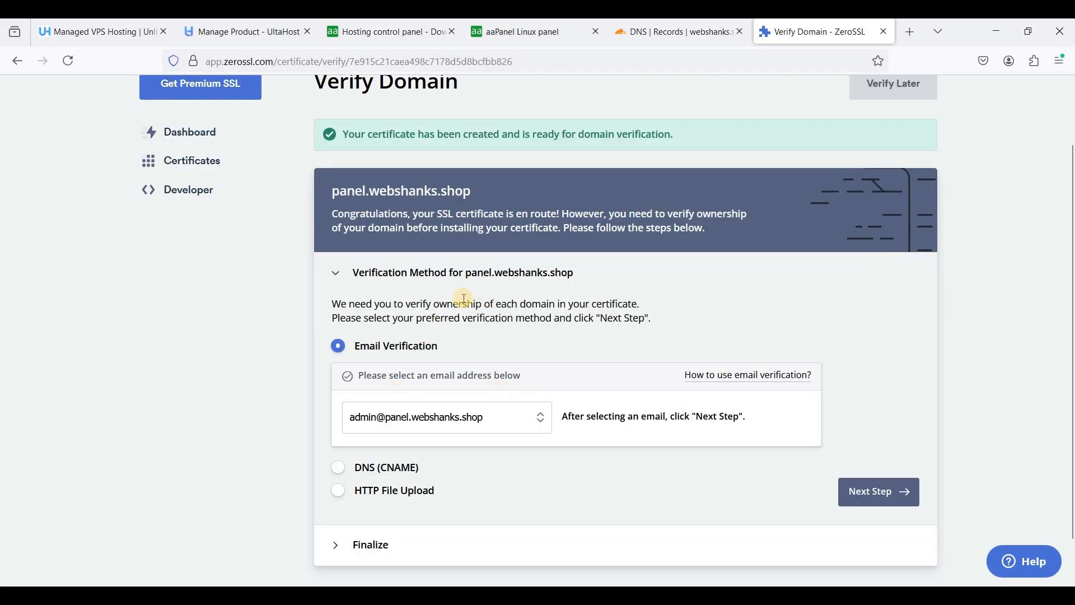
scroll(down, 3)
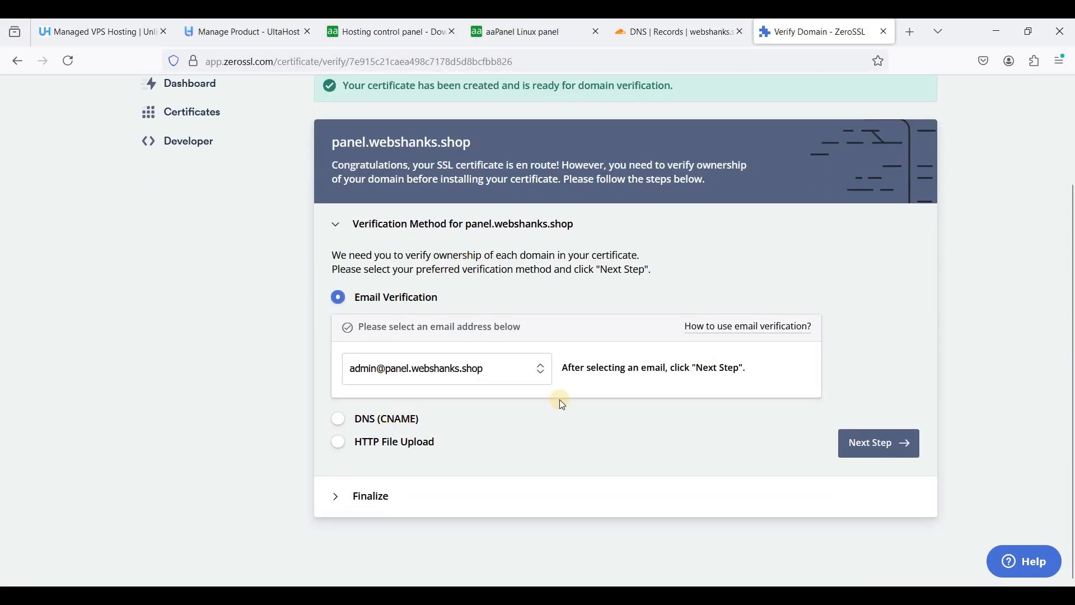
click(337, 418)
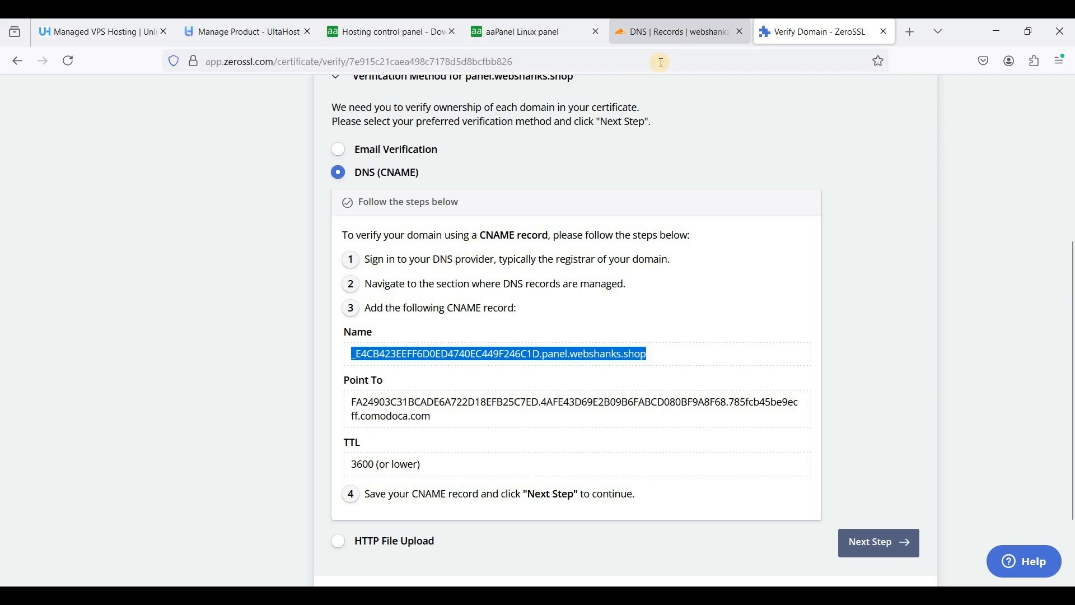
click(678, 32)
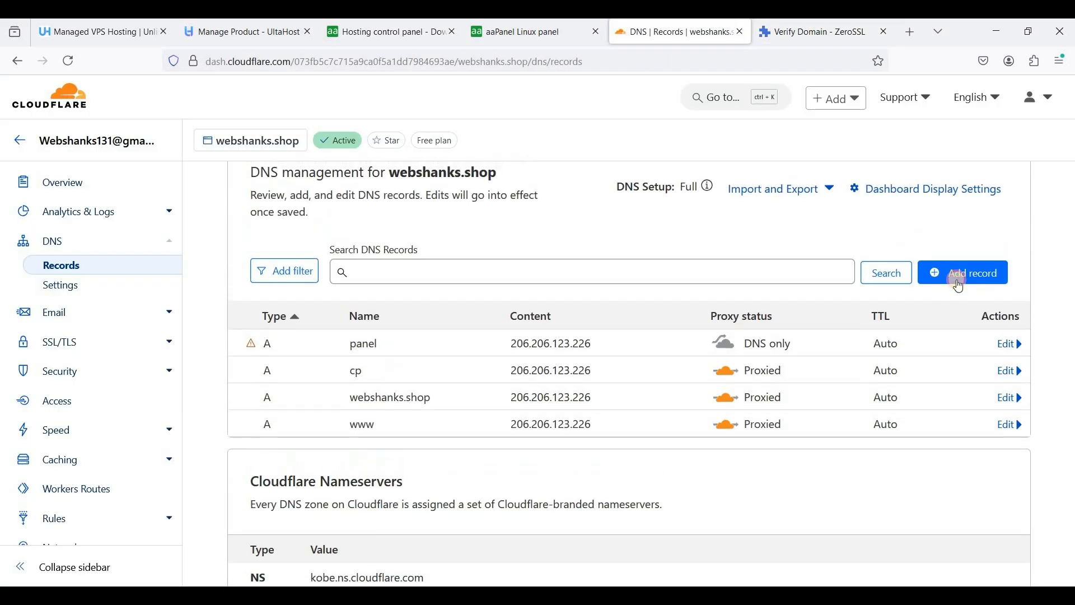
Add ZeroSSL's verification CNAME with its Name and Point To values as DNS only and save
click(960, 272)
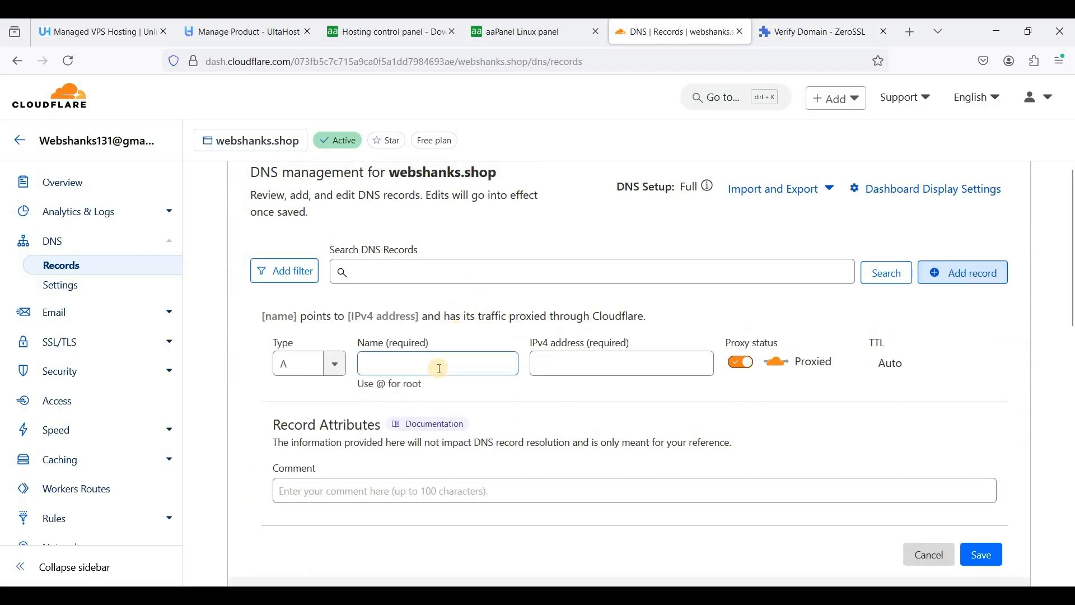
click(308, 363)
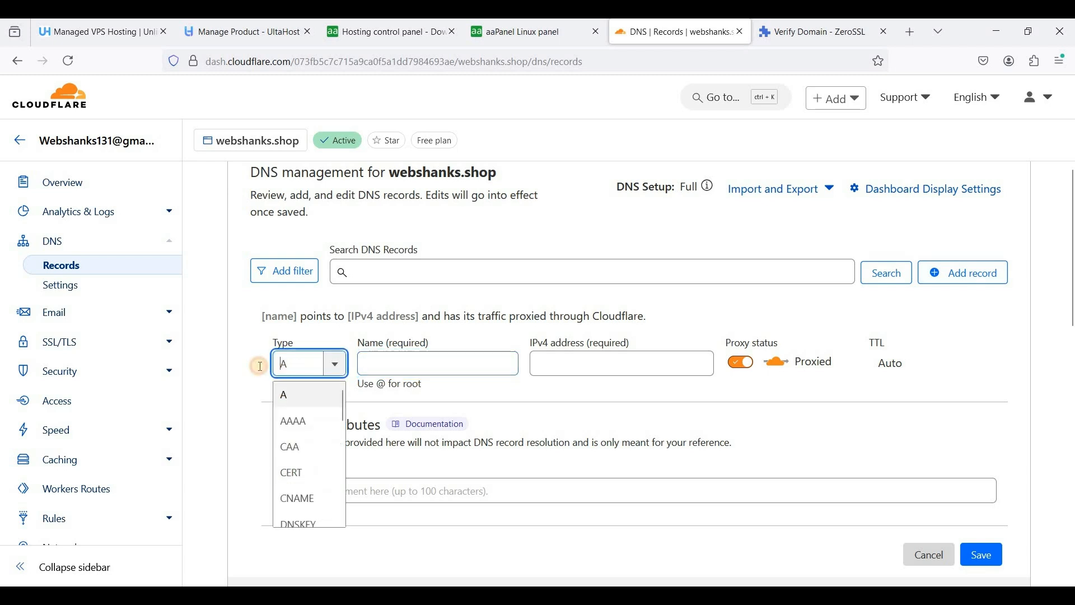
text(c)
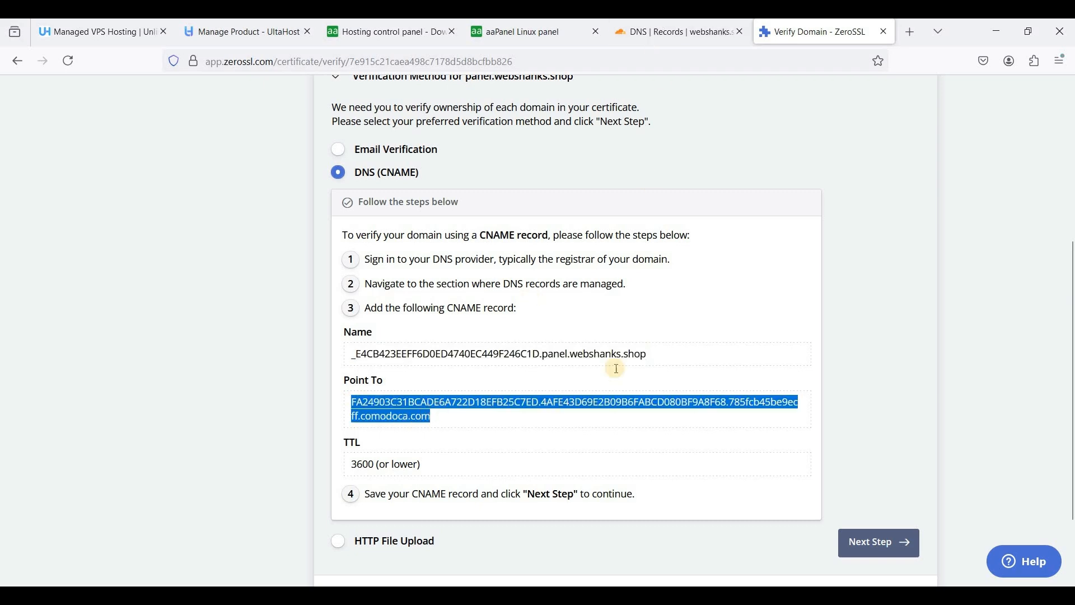
click(675, 31)
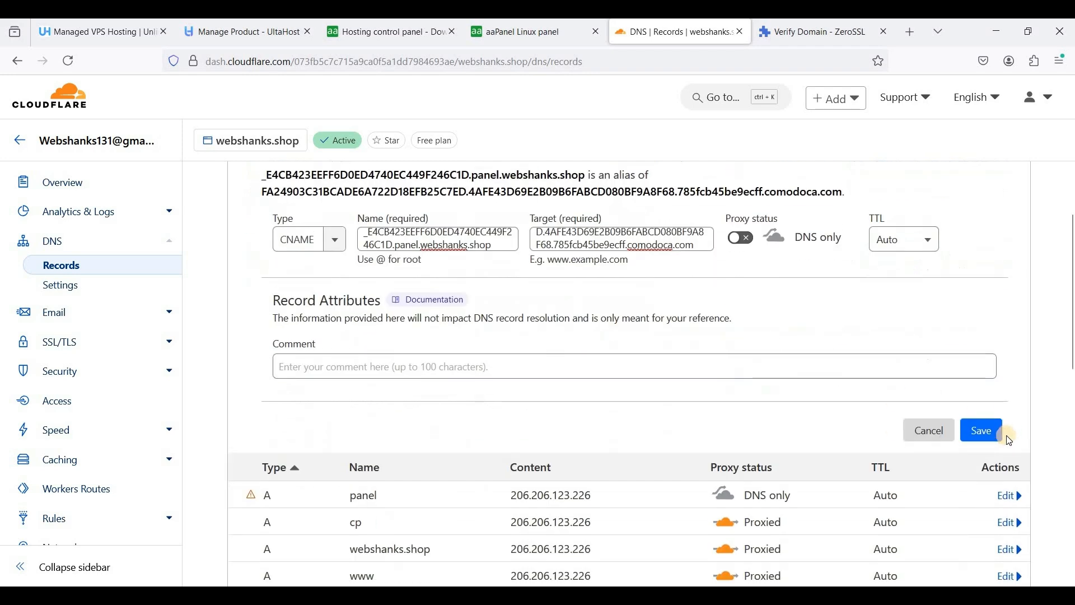
click(980, 430)
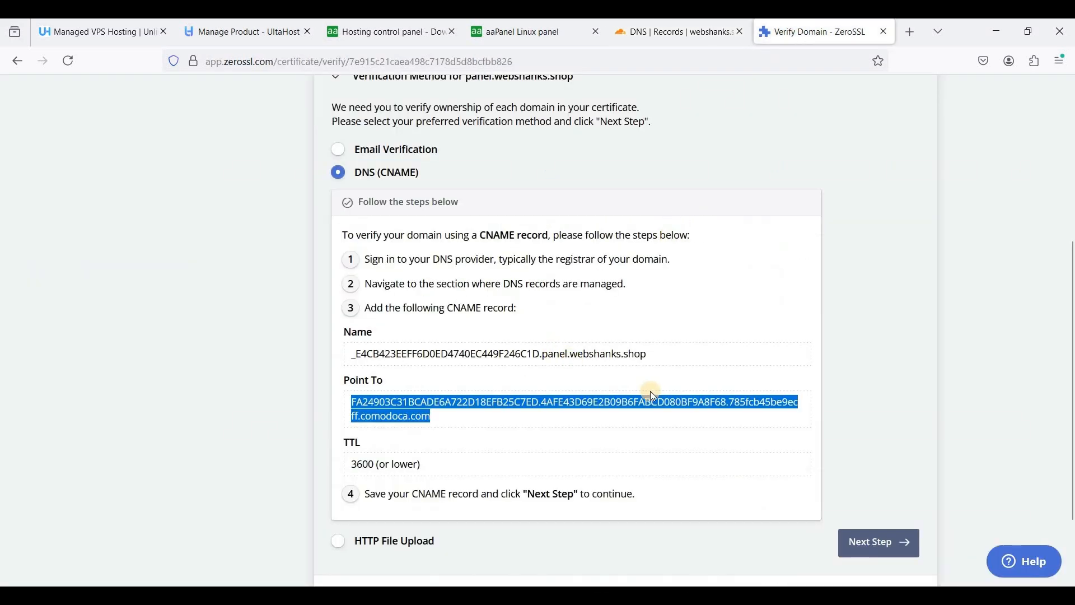
Confirm the new CNAME appears in DNS records, then return to ZeroSSL's verification step
scroll(down, 3)
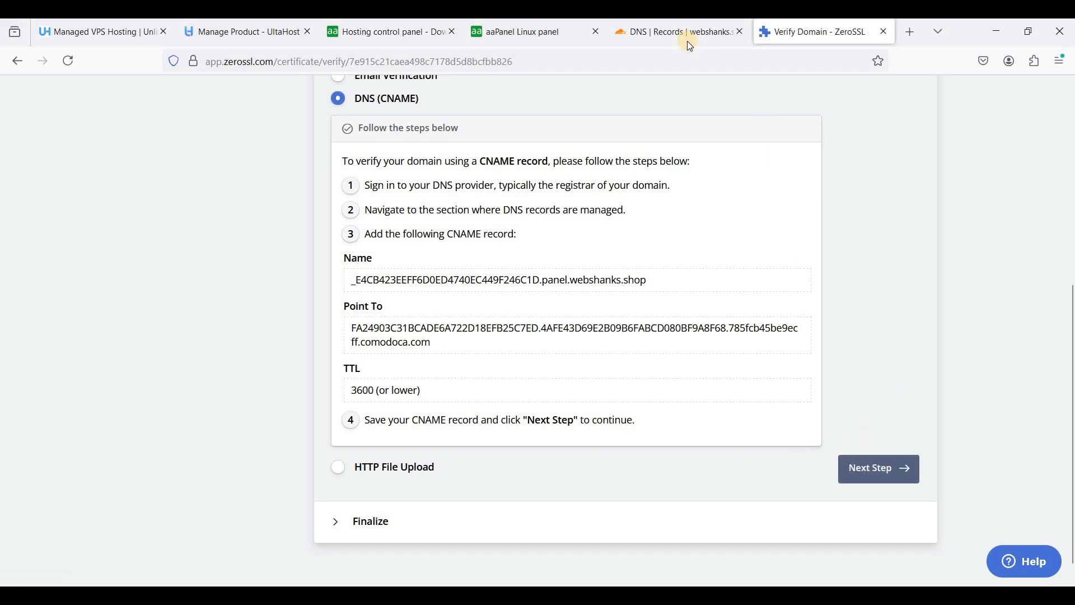
click(676, 31)
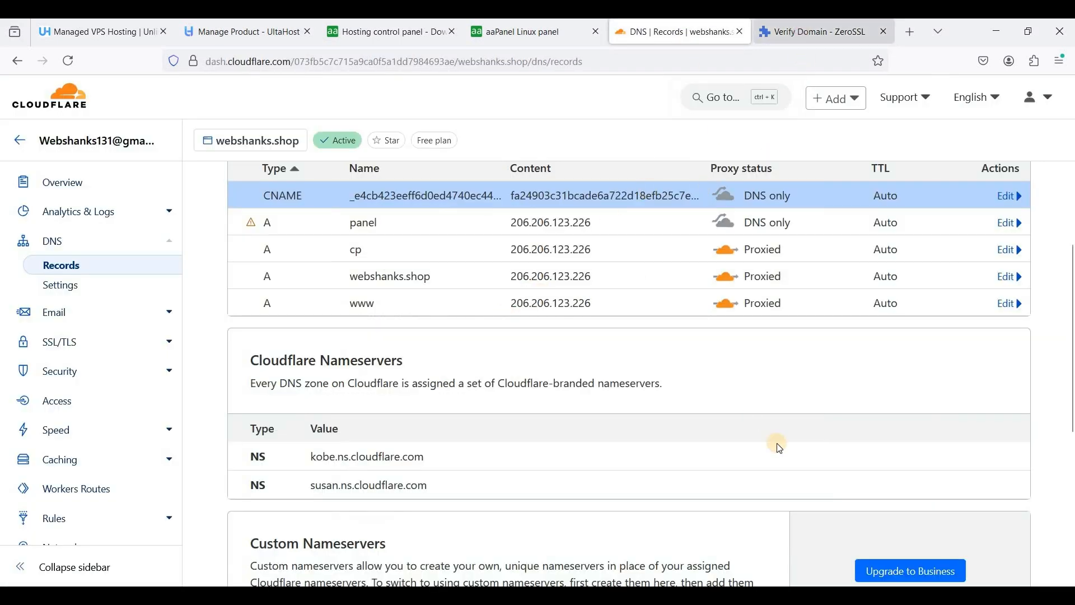
click(819, 32)
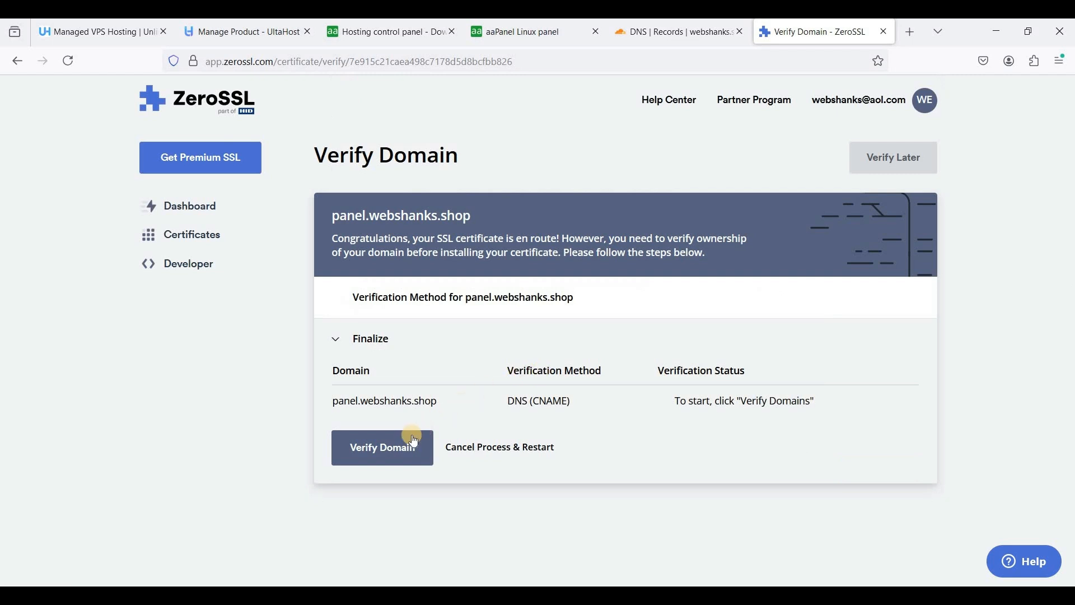
Verify ownership of panel.webshanks.shop so ZeroSSL begins issuing the certificate
click(382, 447)
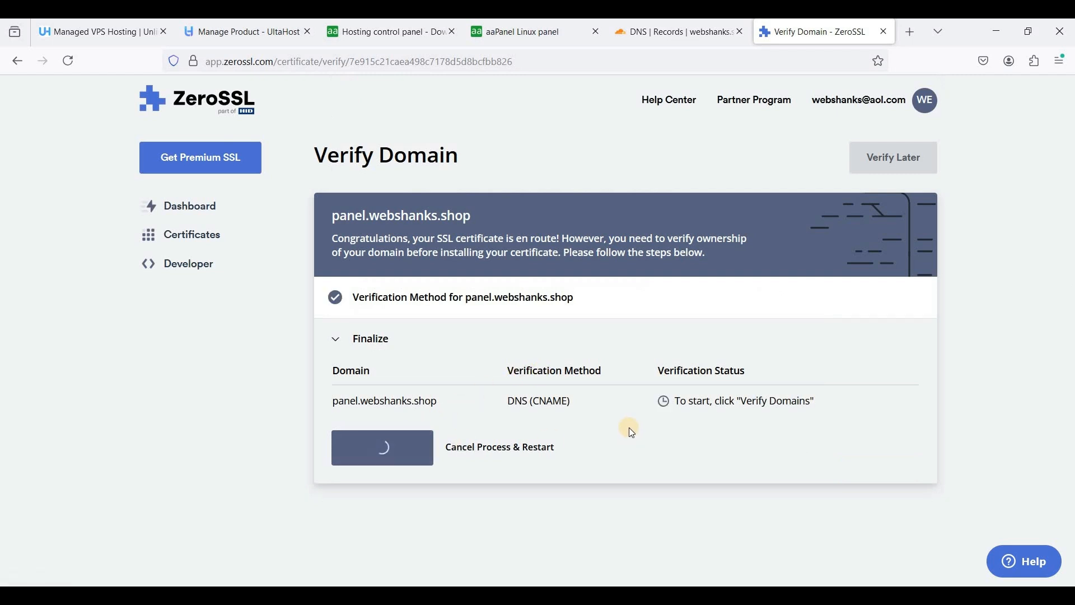
click(382, 446)
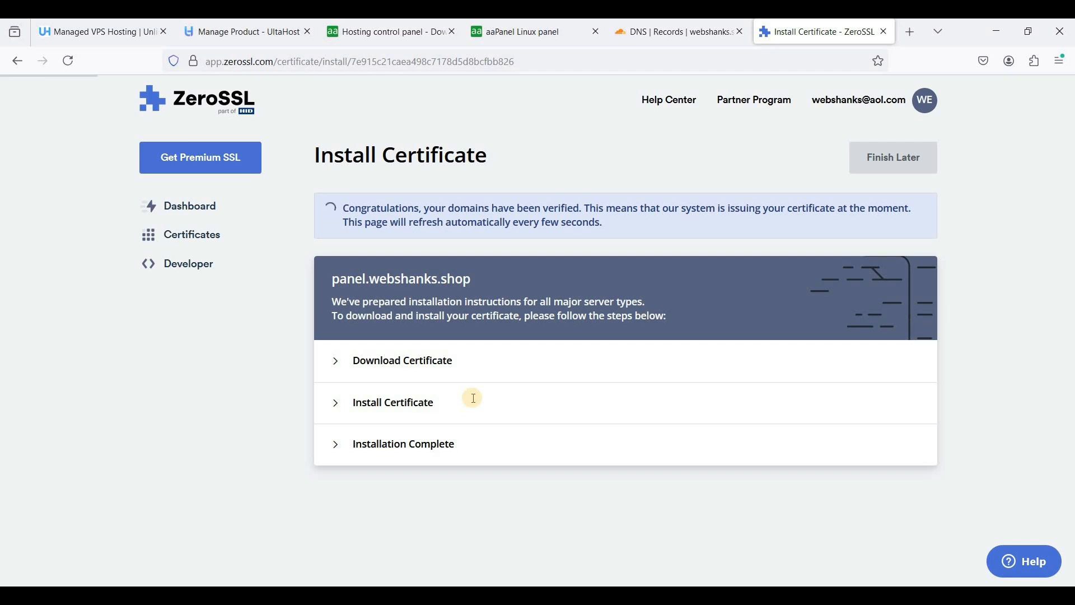
Download the issued panel.webshanks.shop certificate from ZeroSSL as a .zip and continue to the installation step
click(402, 359)
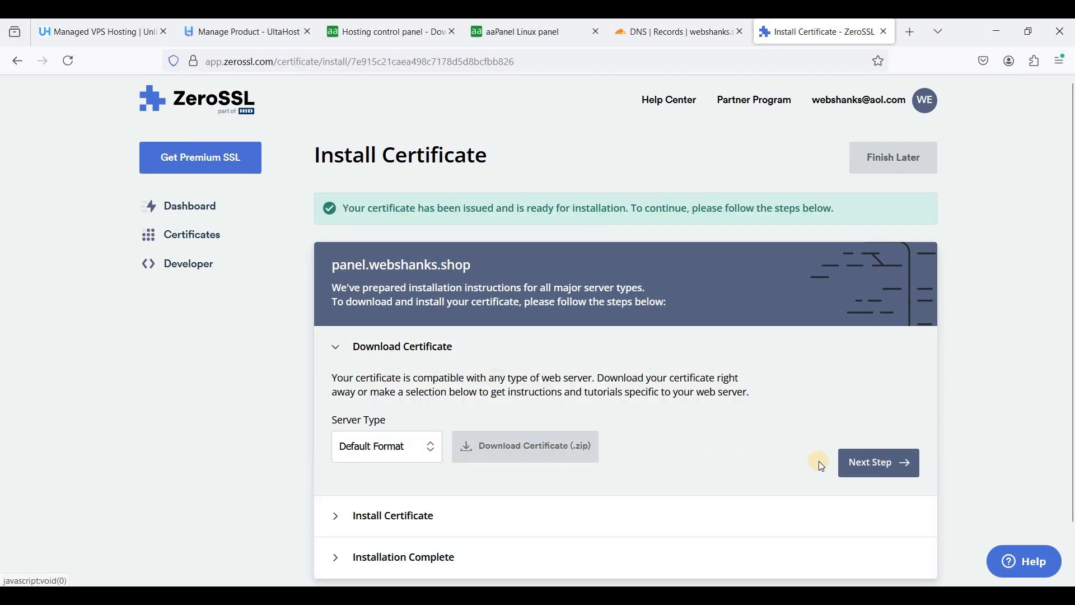
mouse_move(626, 478)
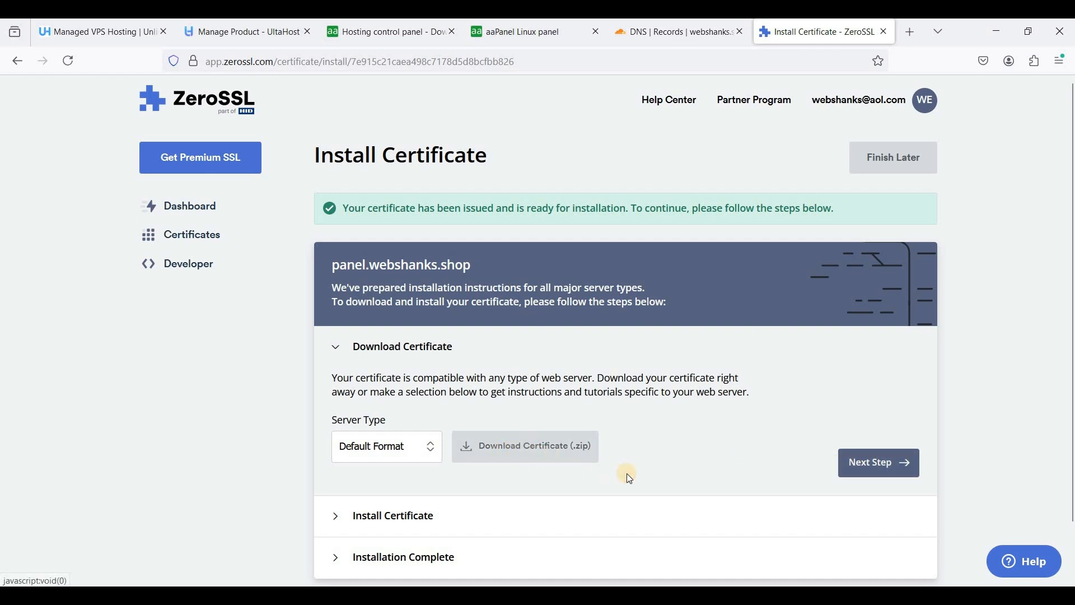
click(524, 446)
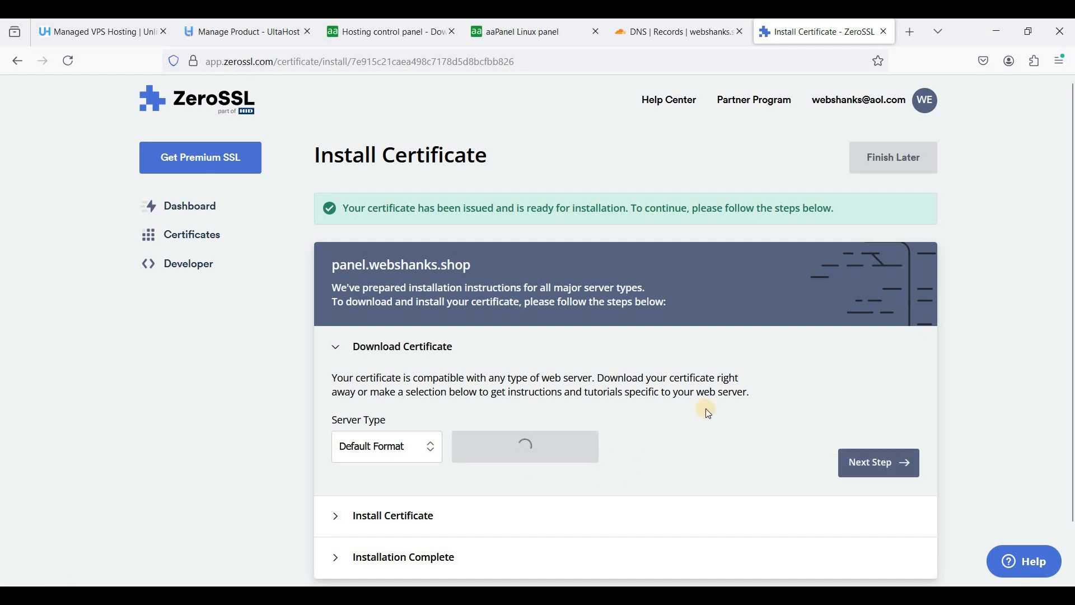
click(524, 445)
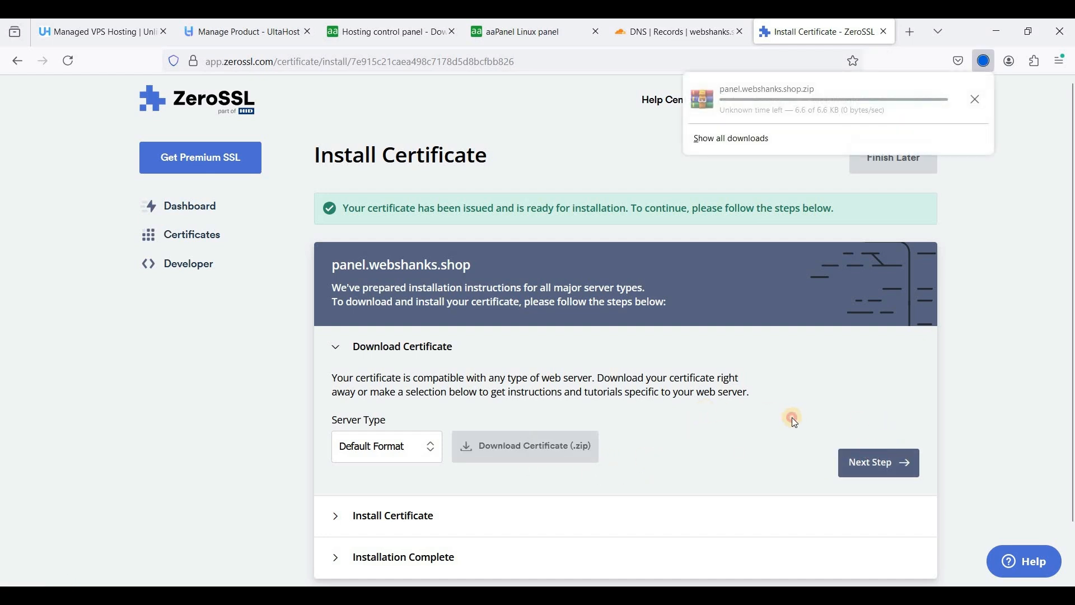
click(878, 462)
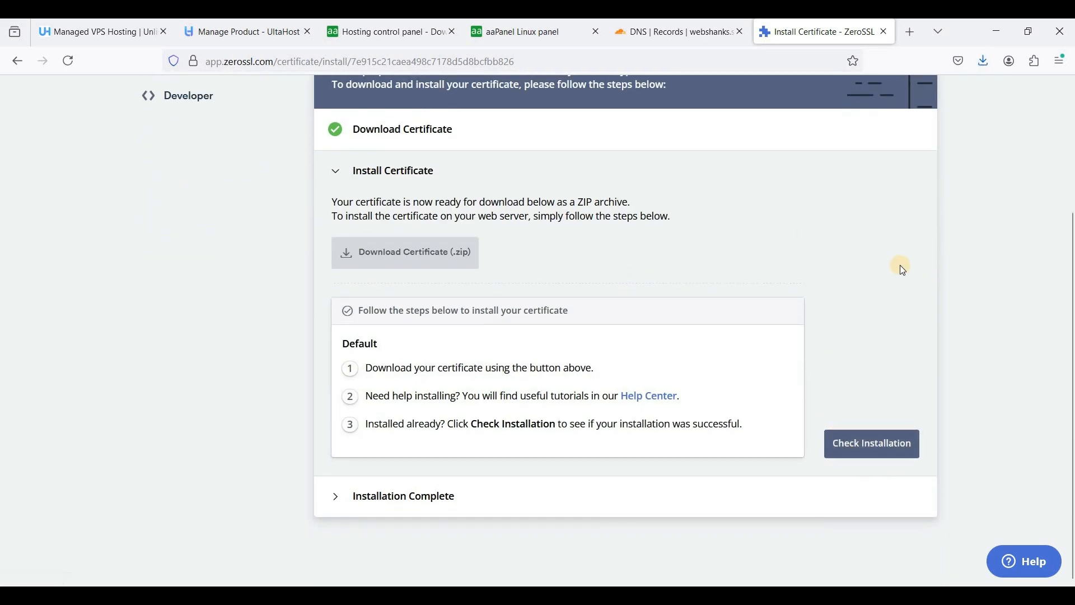
mouse_move(940, 173)
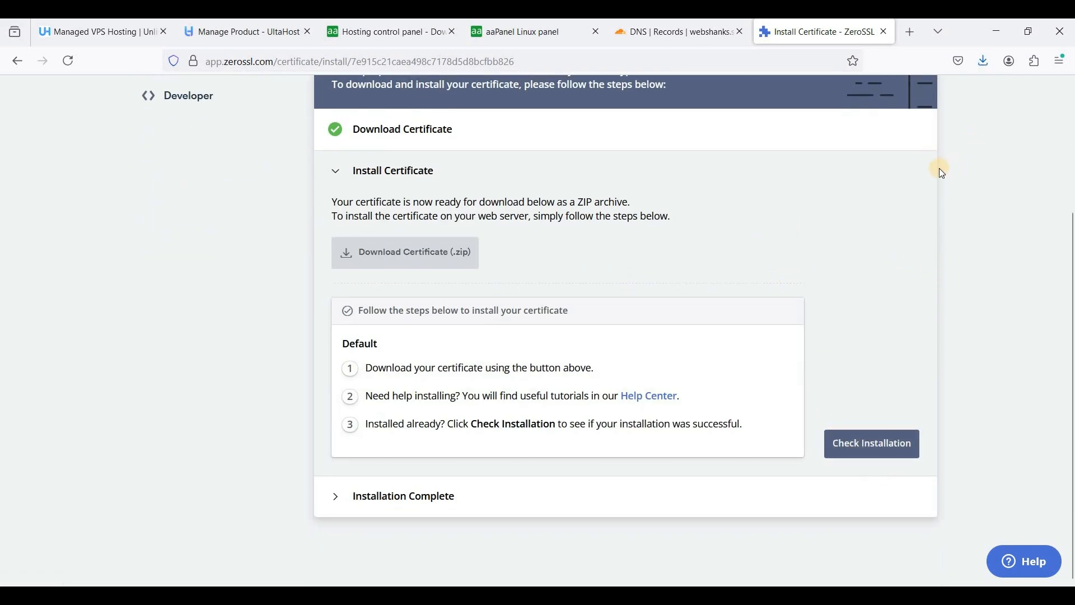
mouse_move(969, 163)
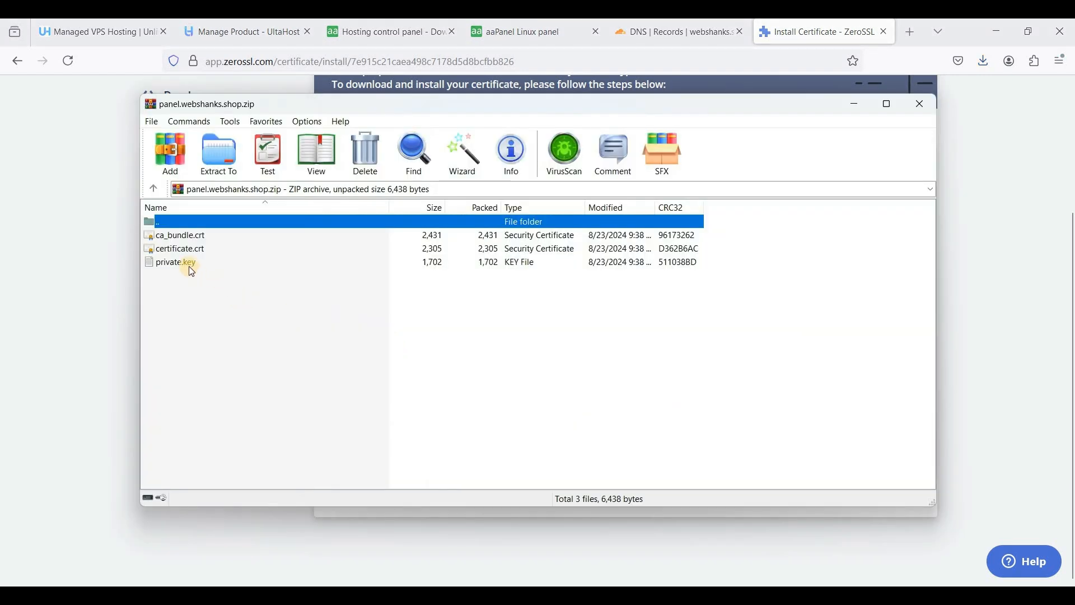
Open private.key from the certificate archive in Notepad and select all its text for copying
click(176, 262)
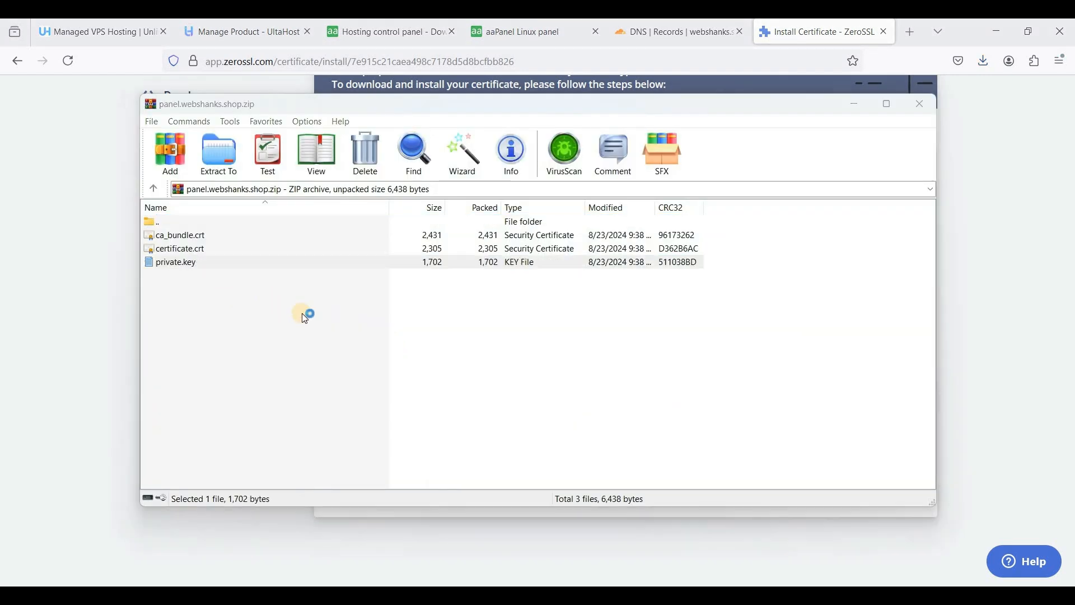
double_click(175, 262)
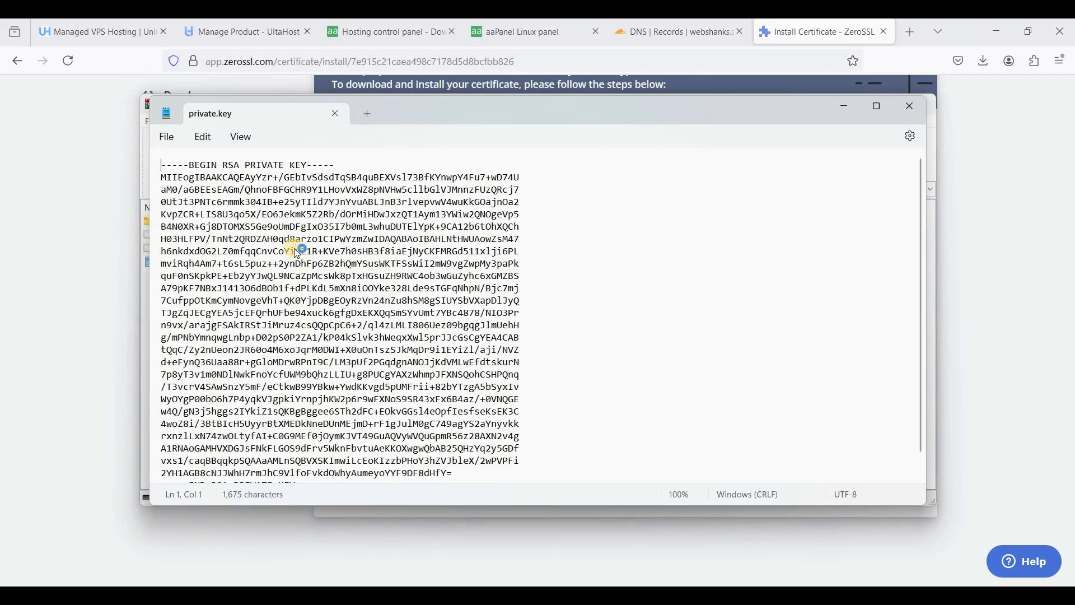
key(ctrl+a)
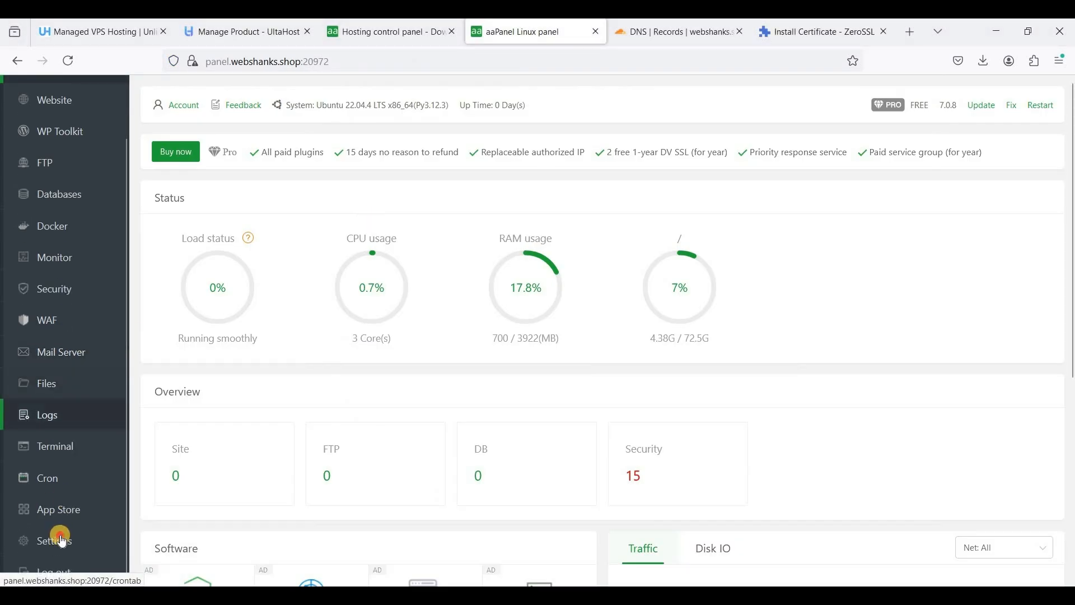
Reach the Custom panel certificate form via Settings > Security > Panel SSL Set and place the private key in the Key field
click(56, 540)
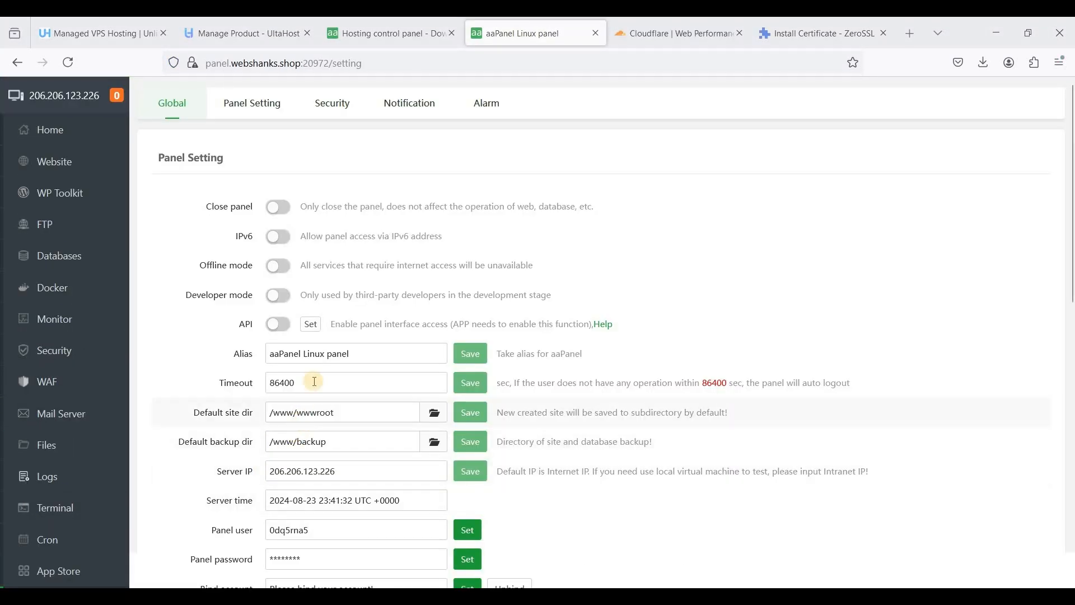
click(331, 103)
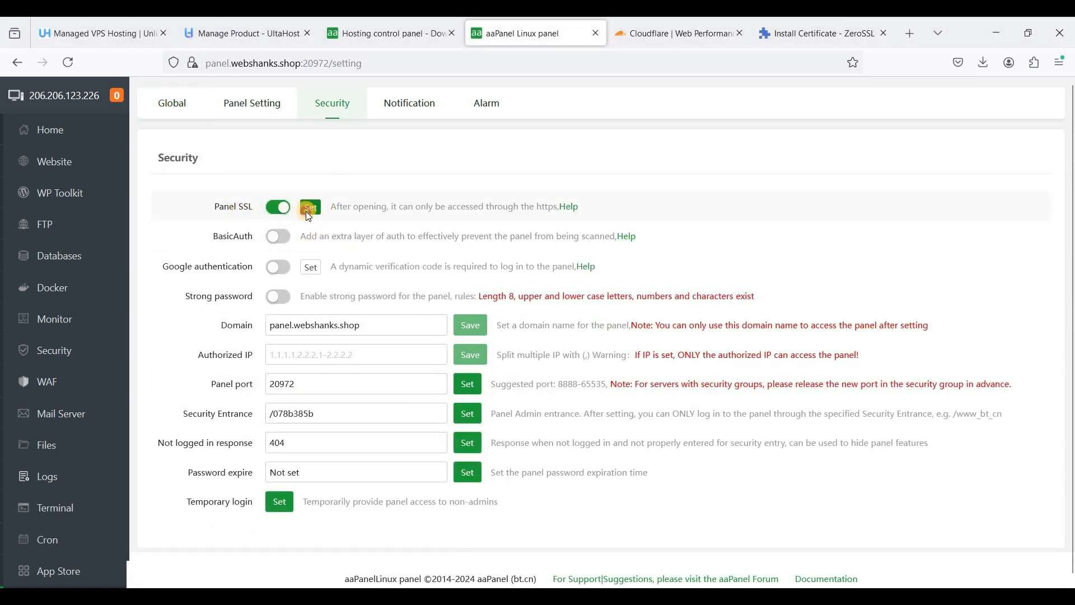
click(309, 206)
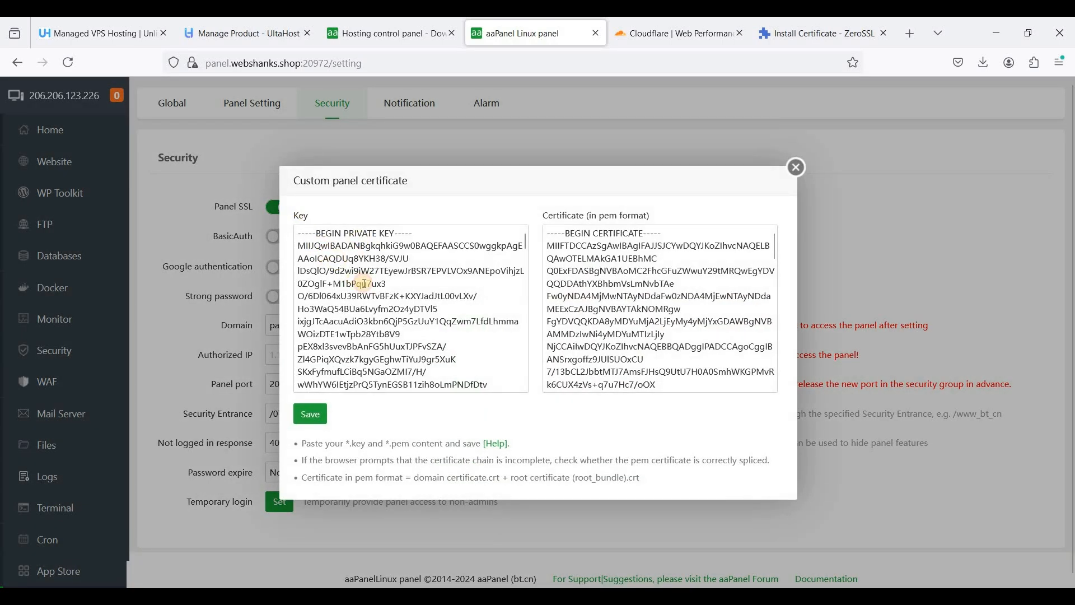
click(465, 294)
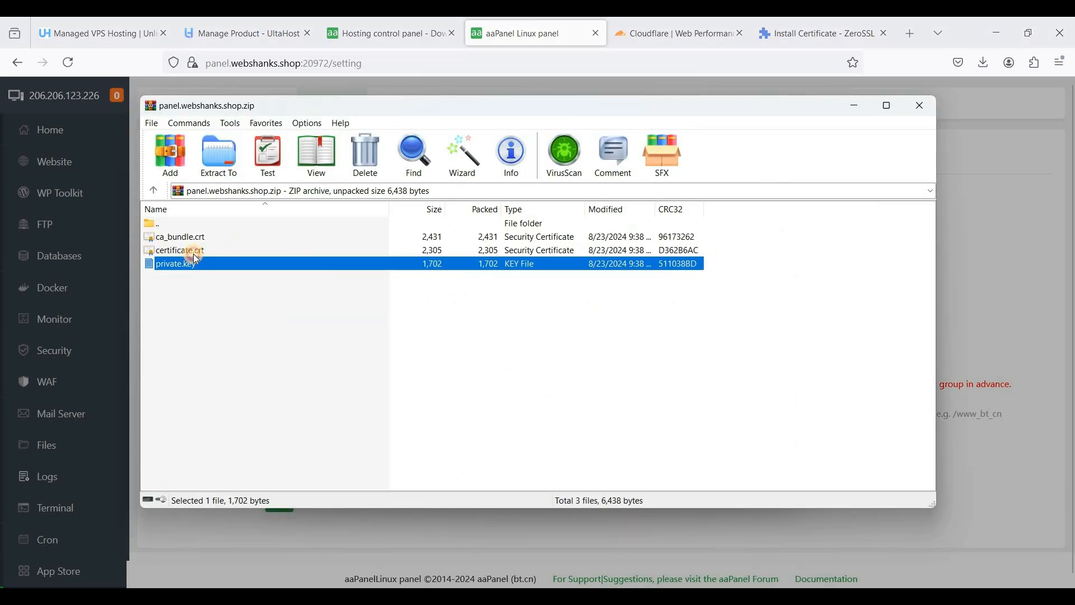
Open certificate.crt from the archive and select all its text to copy into aaPanel's Certificate (PEM) box
click(179, 249)
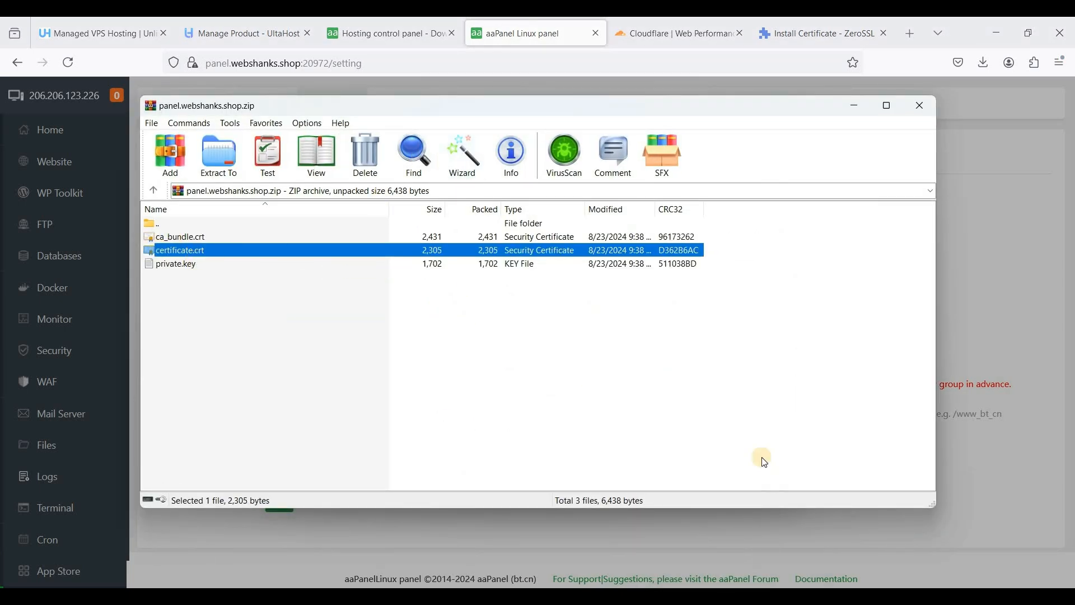
double_click(174, 263)
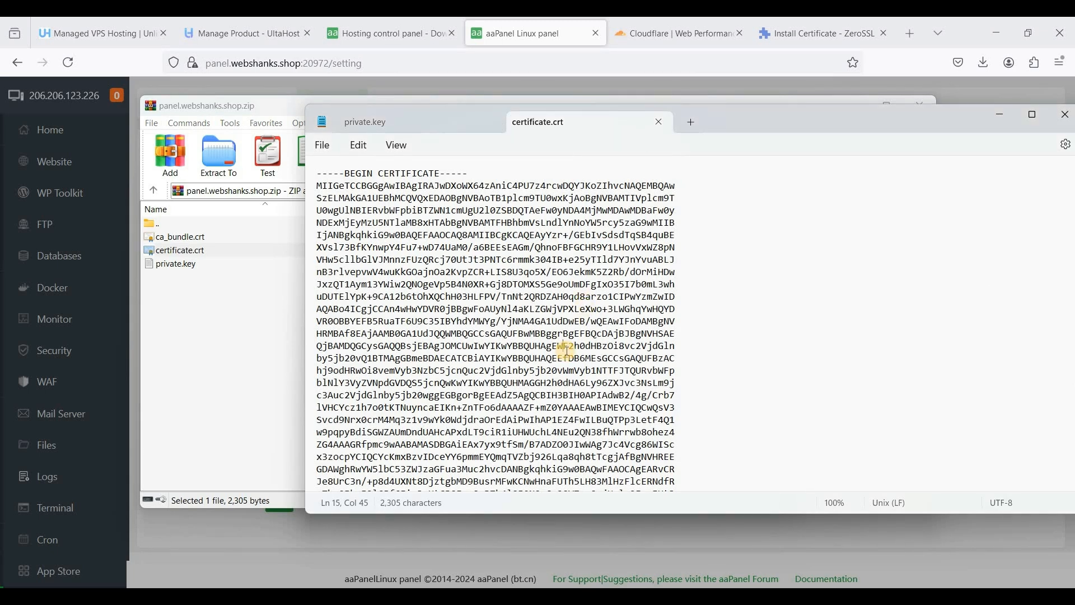
key(ctrl+a)
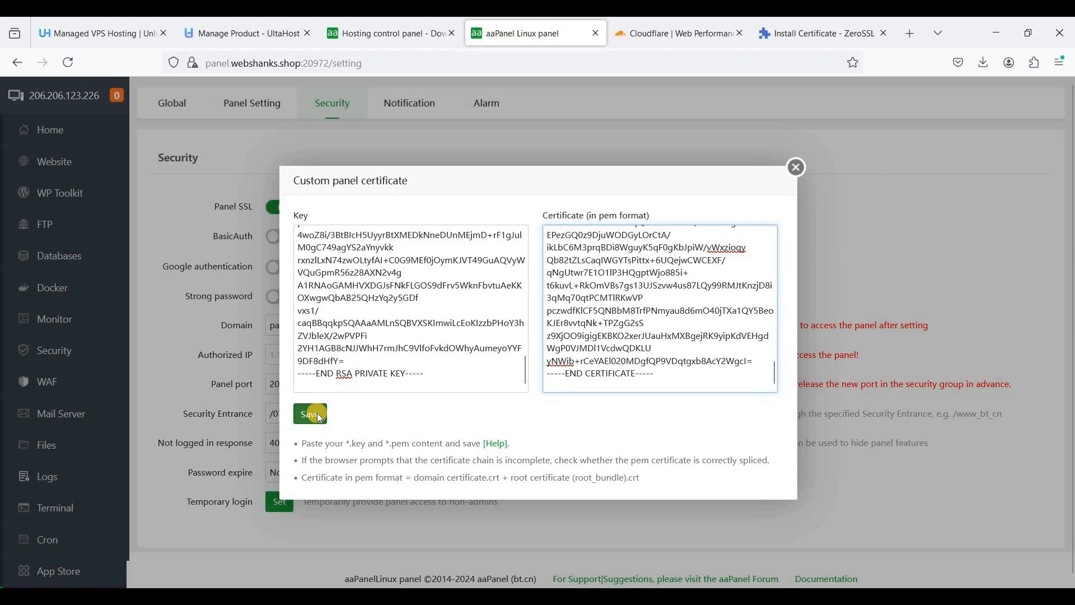
Save the custom ZeroSSL certificate, let the panel reload with Panel SSL on, and confirm via the padlock that the connection is secure
click(309, 414)
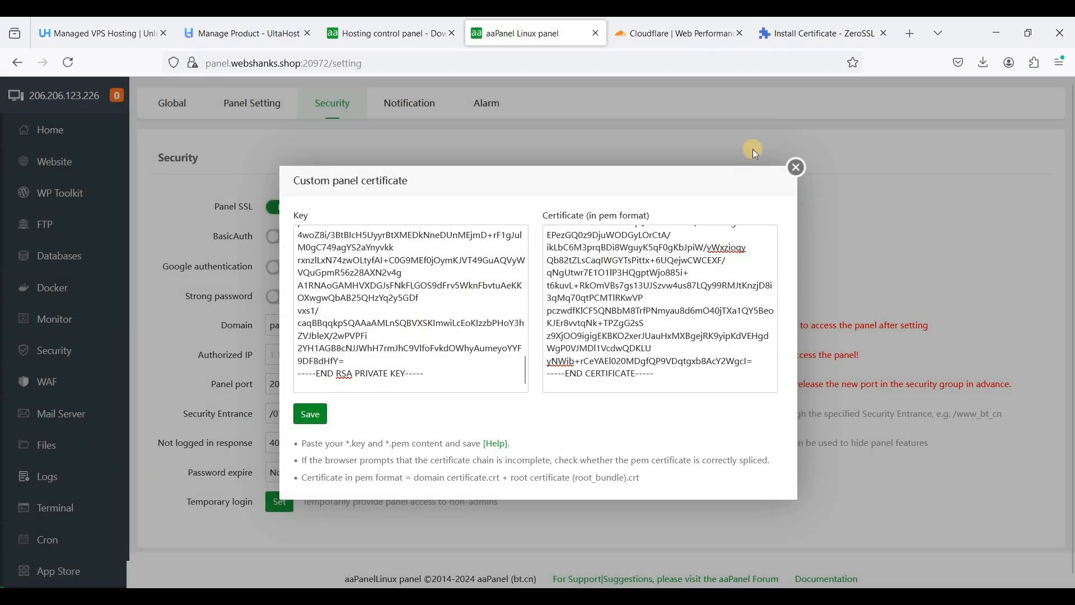
click(795, 167)
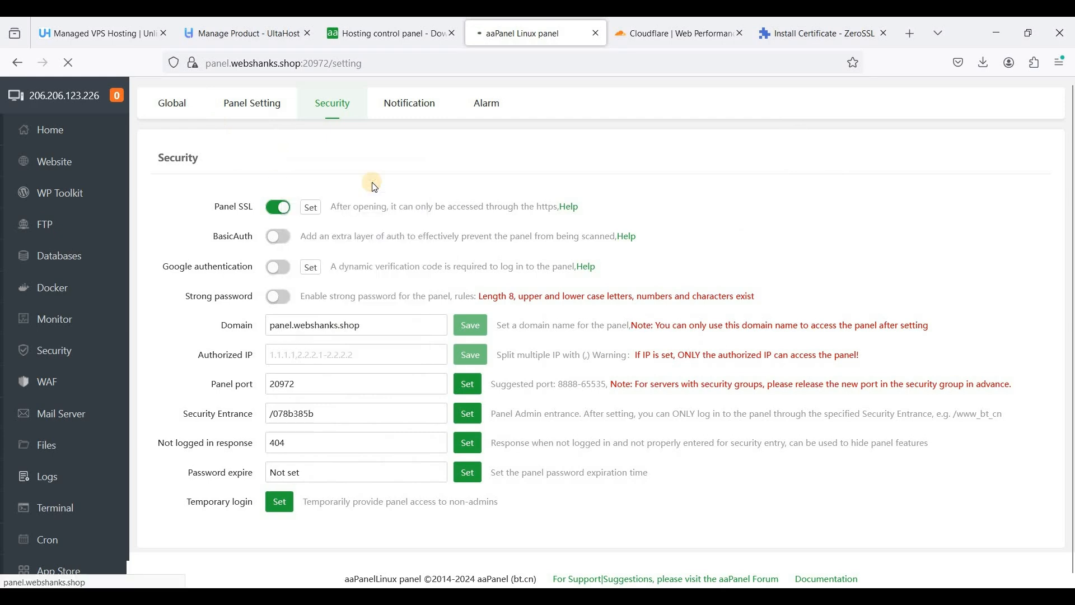
click(277, 206)
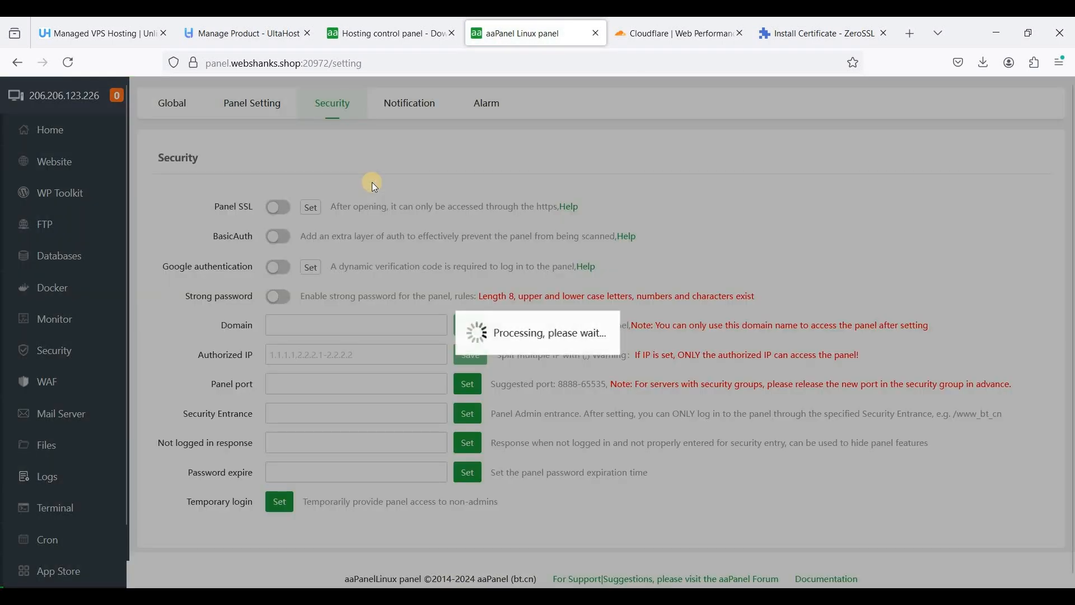
click(276, 206)
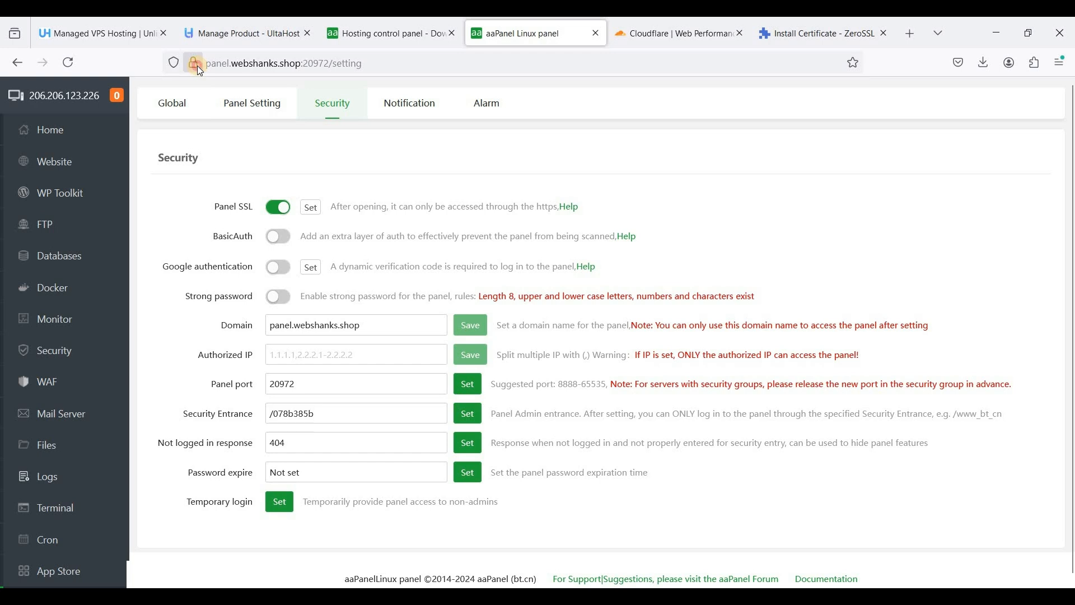
click(194, 63)
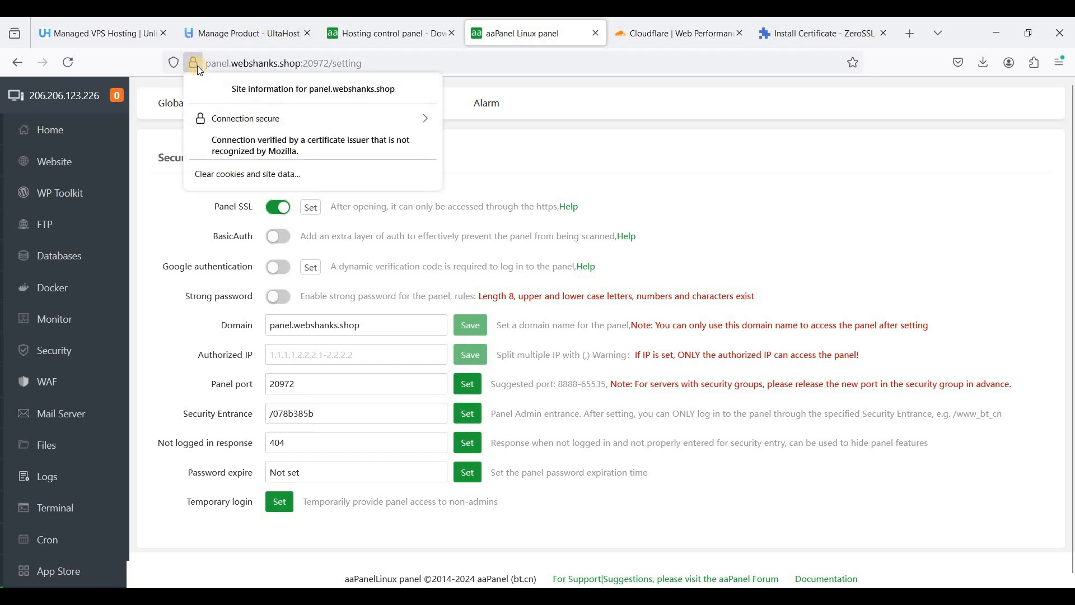